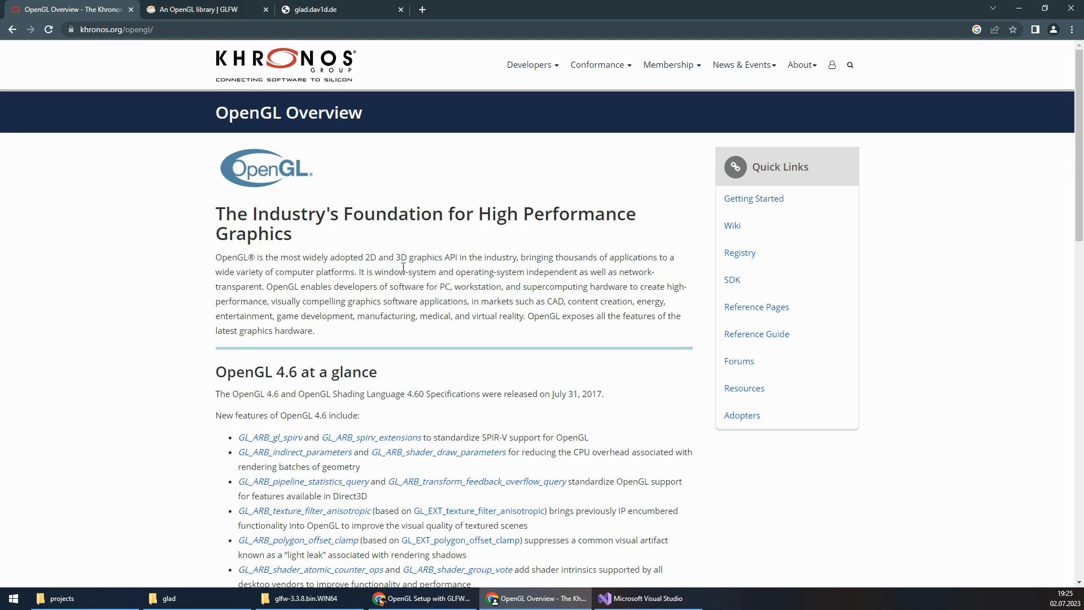
mouse_move(128, 66)
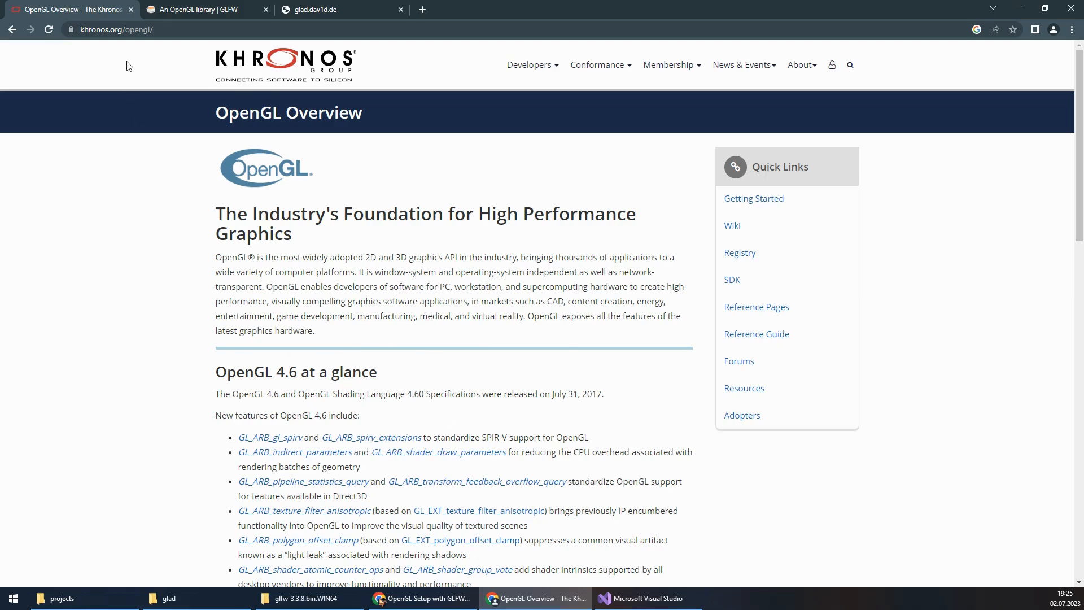
Switch from the Khronos OpenGL overview to the glfw.org home page
click(201, 9)
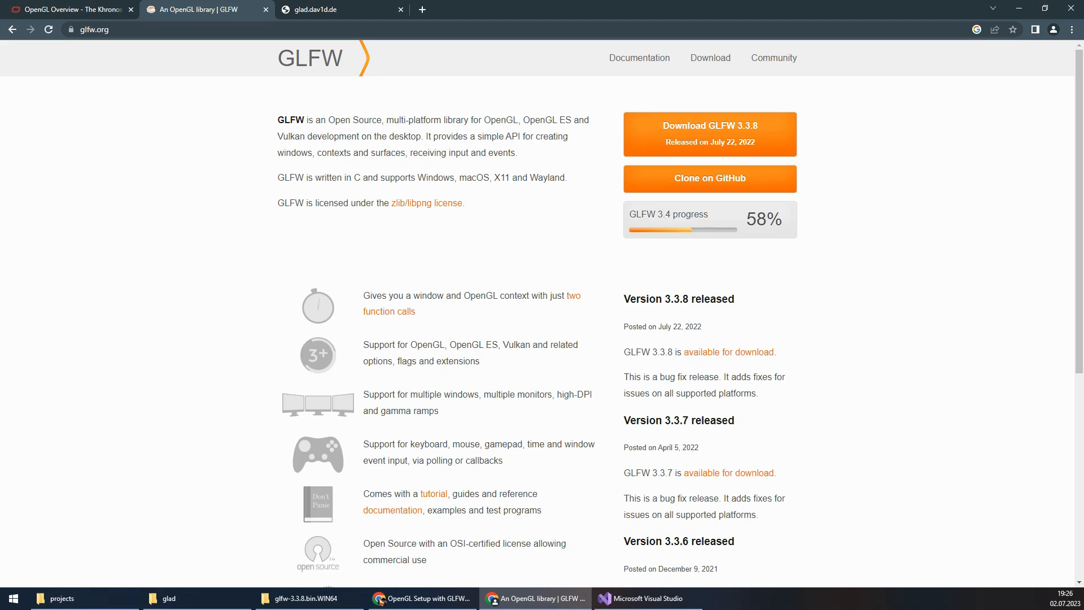
mouse_move(473, 345)
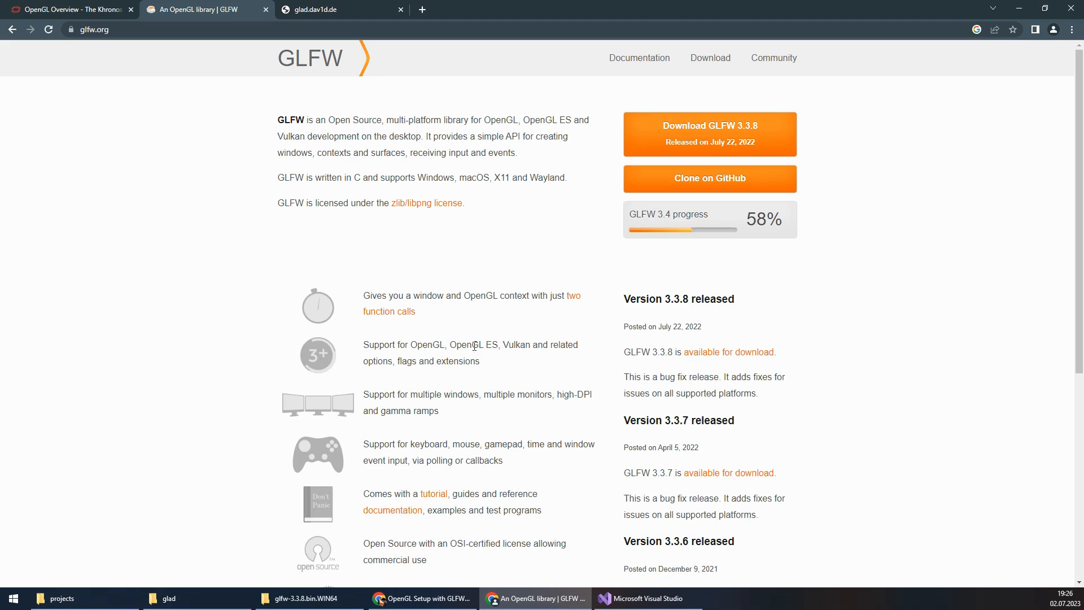
mouse_move(596, 160)
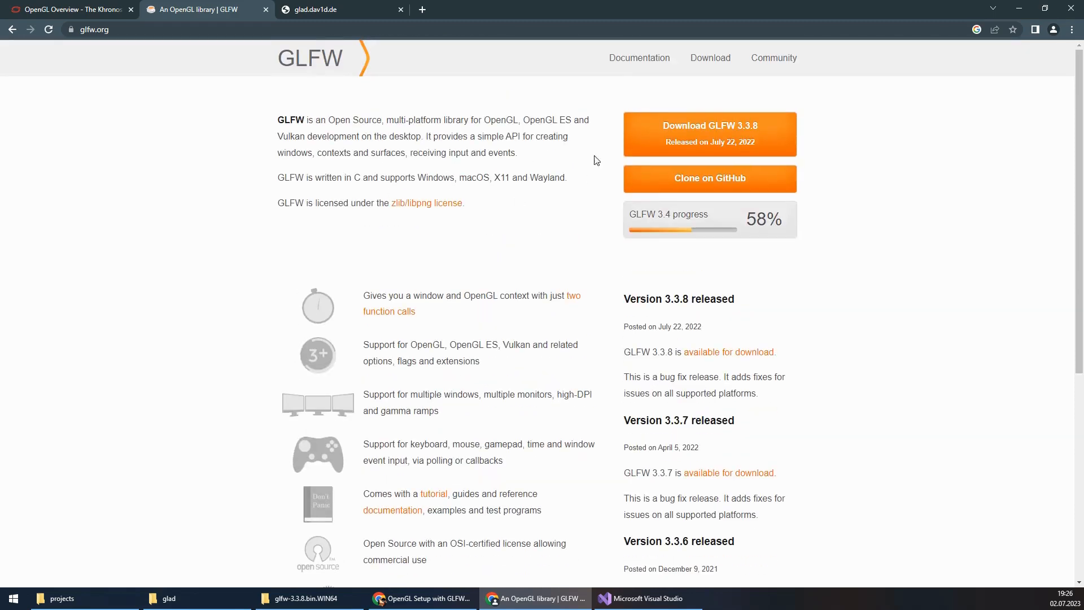
mouse_move(686, 147)
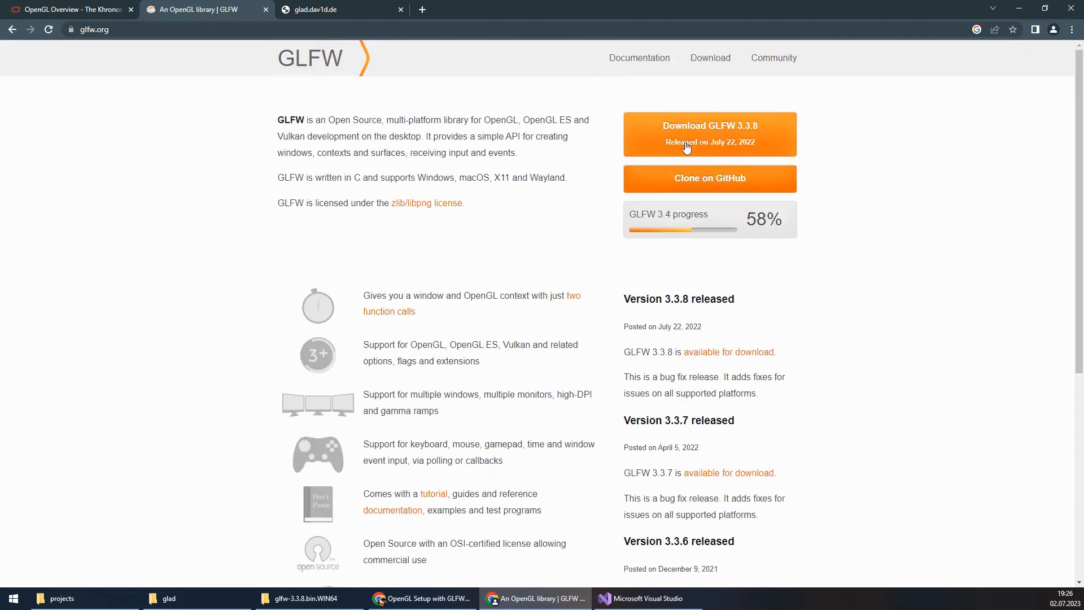
Switch to the glad.dav1d.de loader-generator page set to C/C++, OpenGL, compatibility profile
click(339, 9)
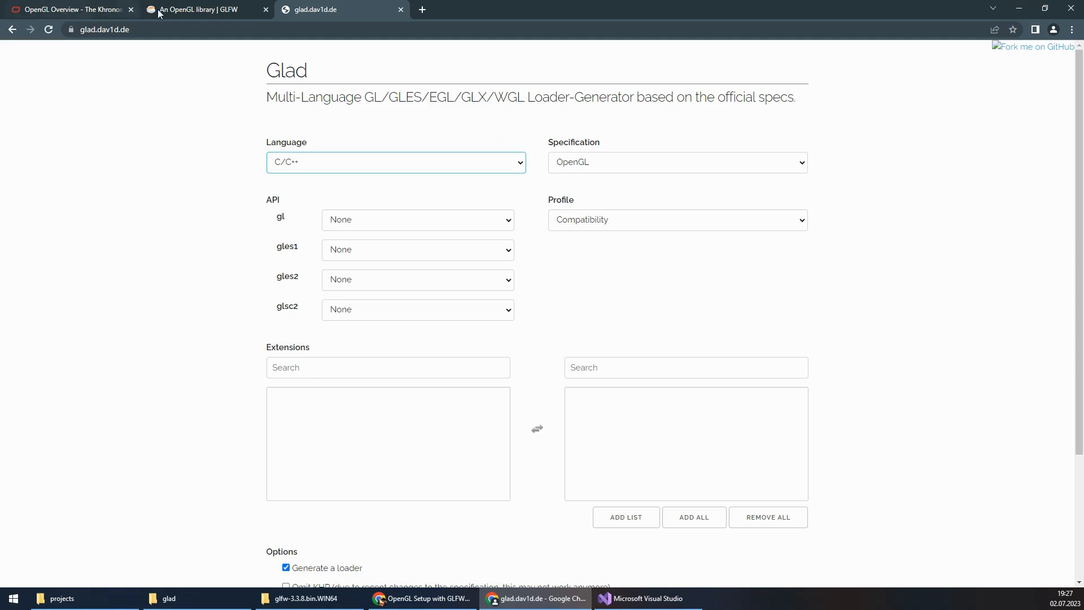
Download GLFW 3.3.8's 64-bit Windows binaries from the glfw.org download page
click(201, 9)
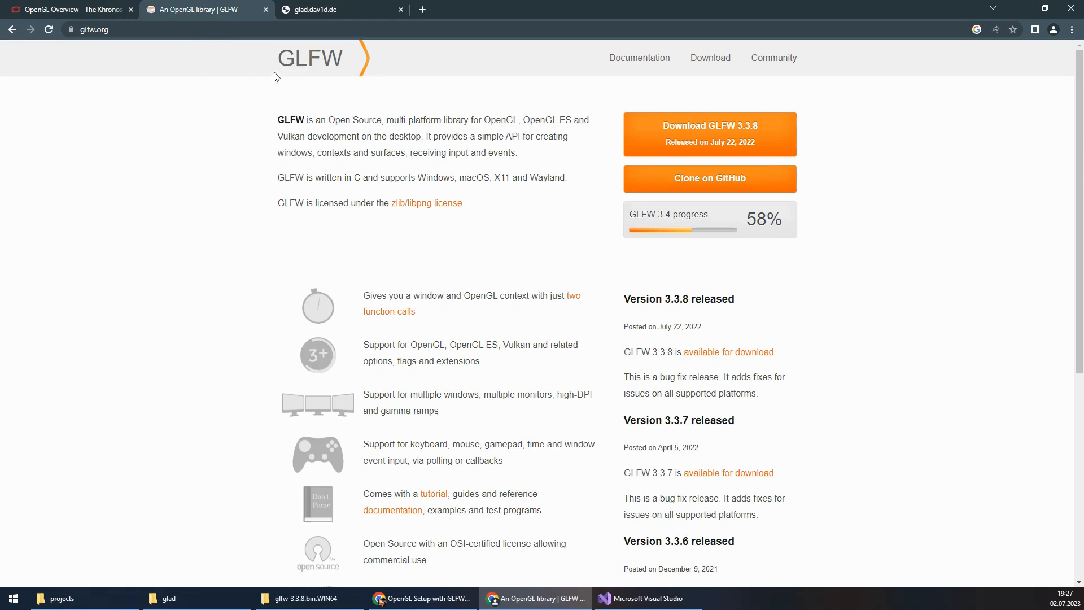
mouse_move(641, 143)
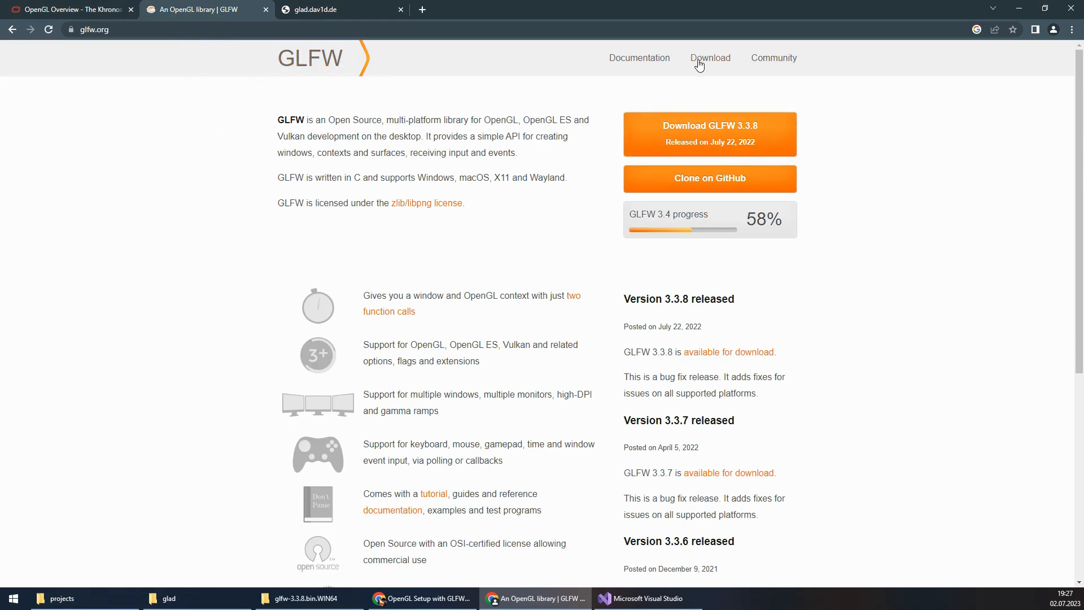
click(710, 57)
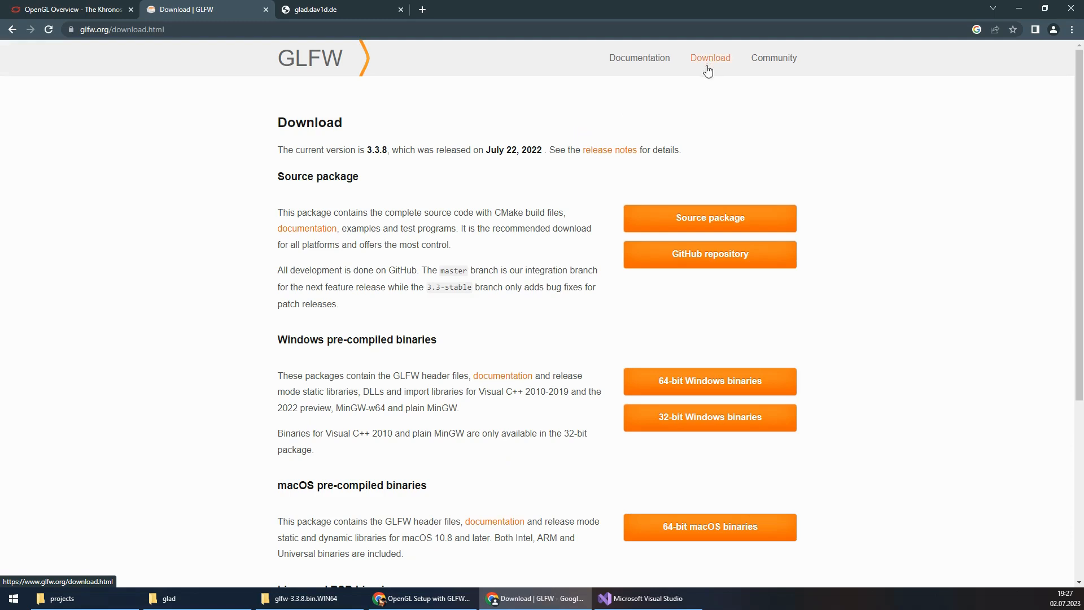
scroll(down, 3)
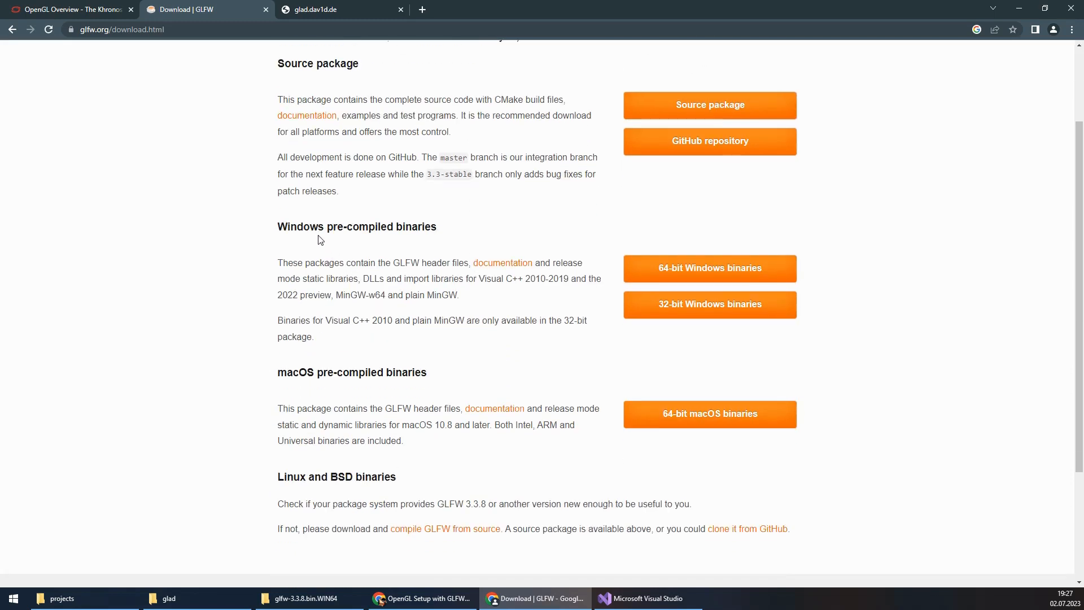
mouse_move(503, 235)
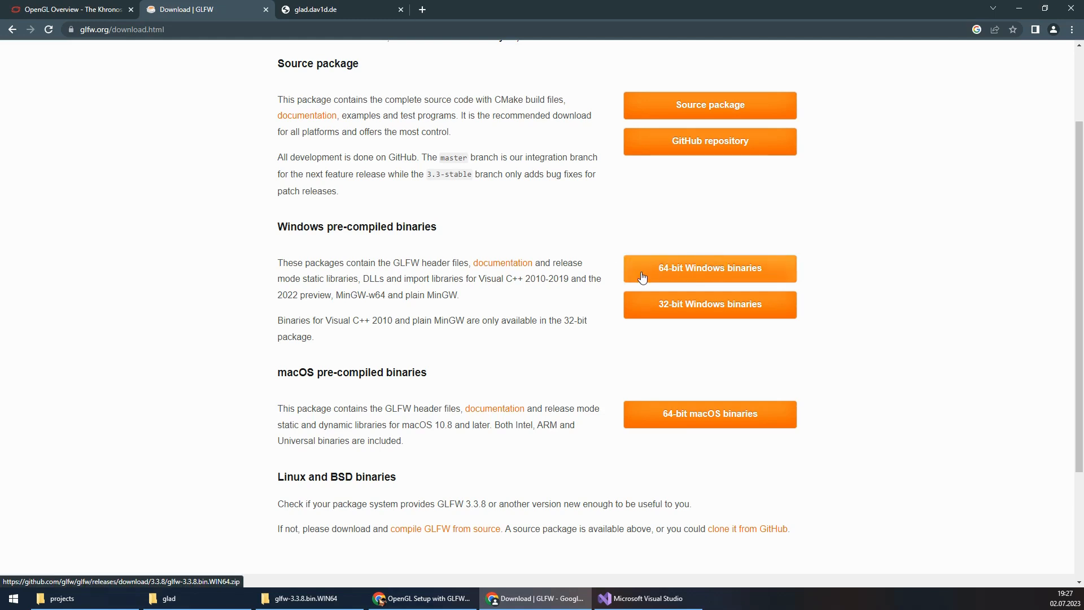
mouse_move(749, 278)
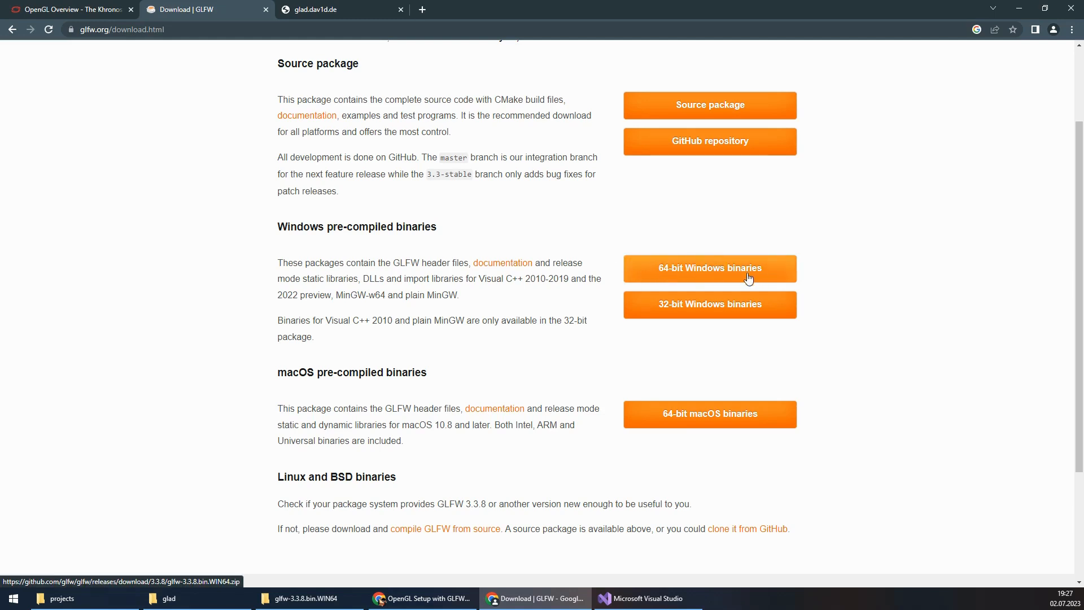
click(303, 599)
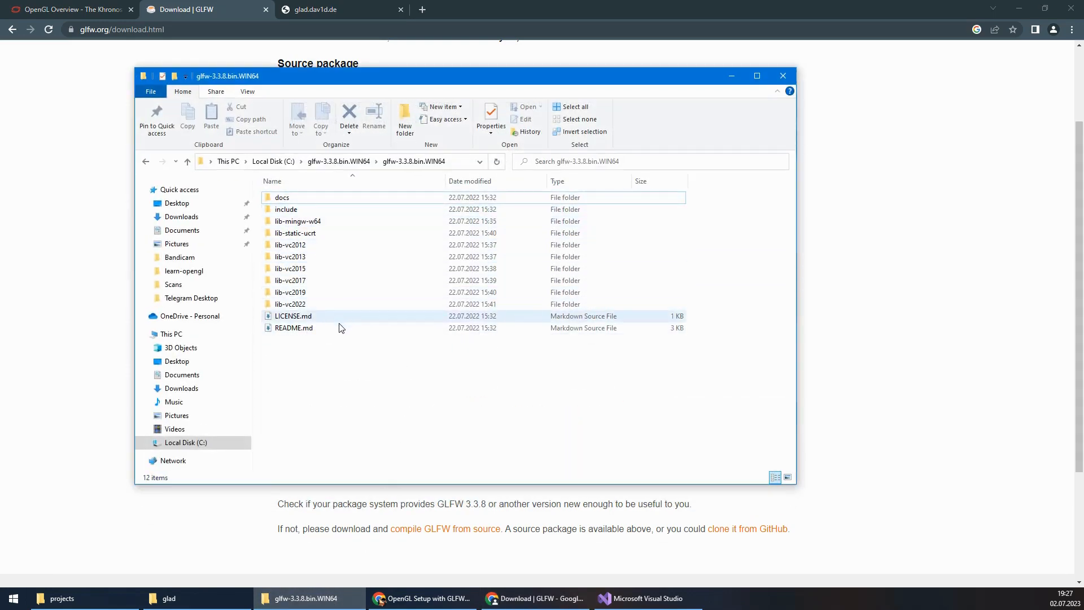
Browse the extracted glfw-3.3.8.bin.WIN64 folder and its lib-vc2022 subfolder in File Explorer
click(286, 209)
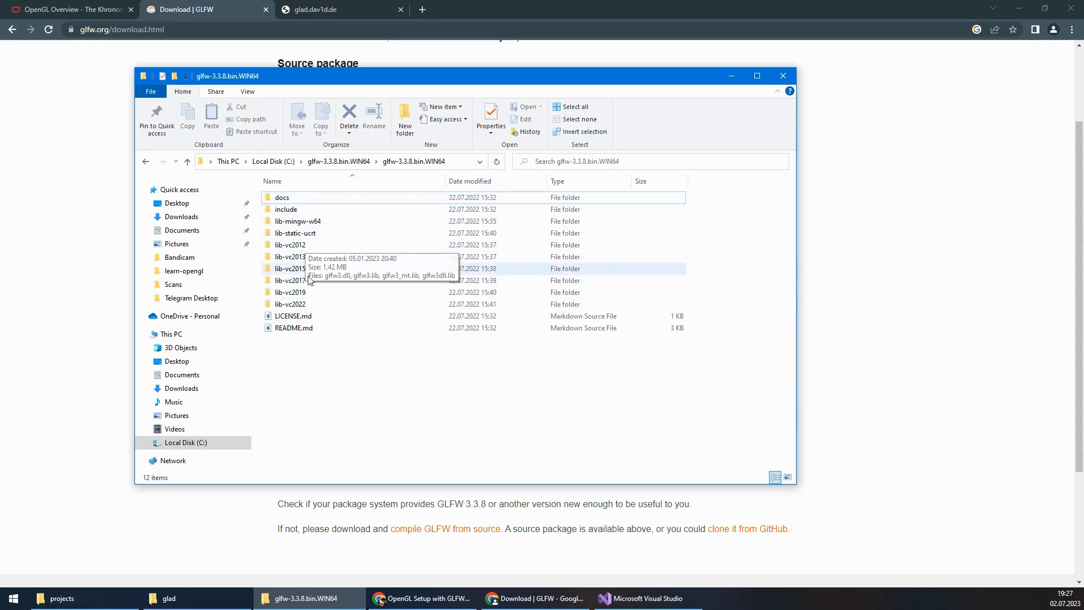
double_click(290, 304)
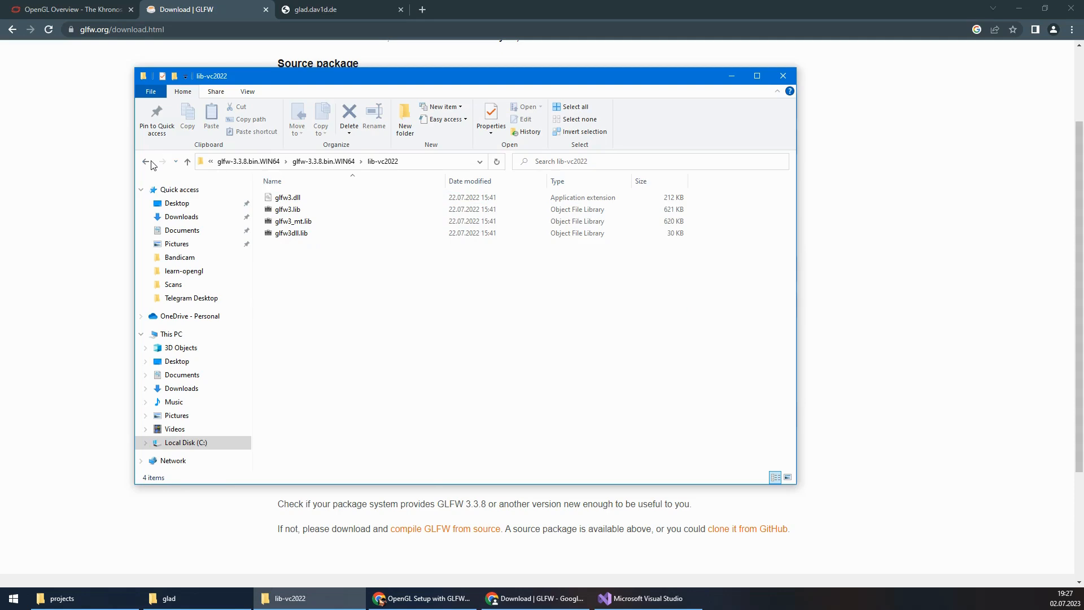
click(145, 162)
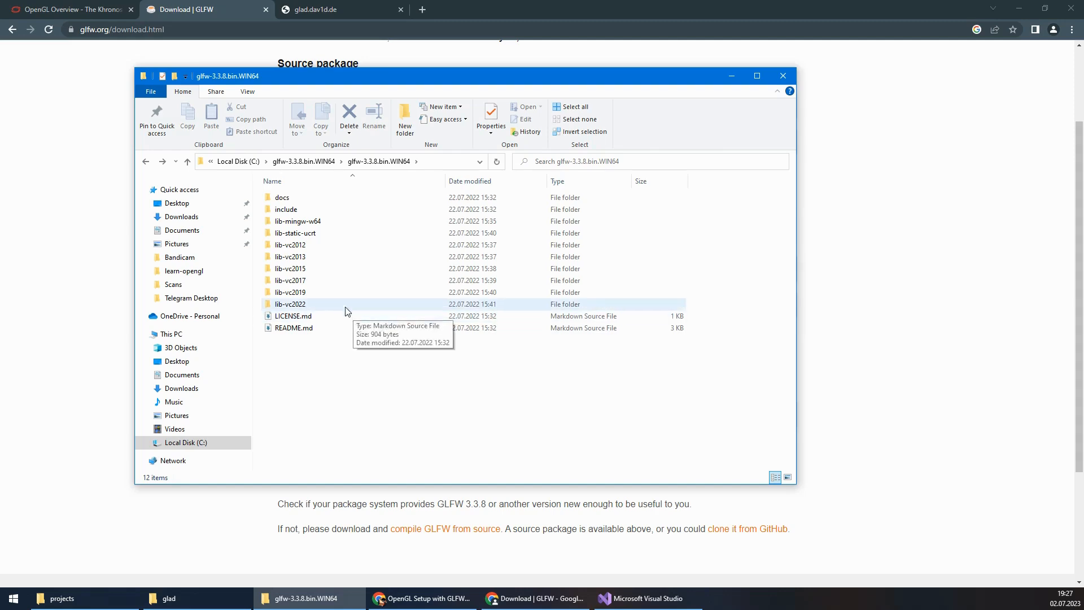
click(646, 598)
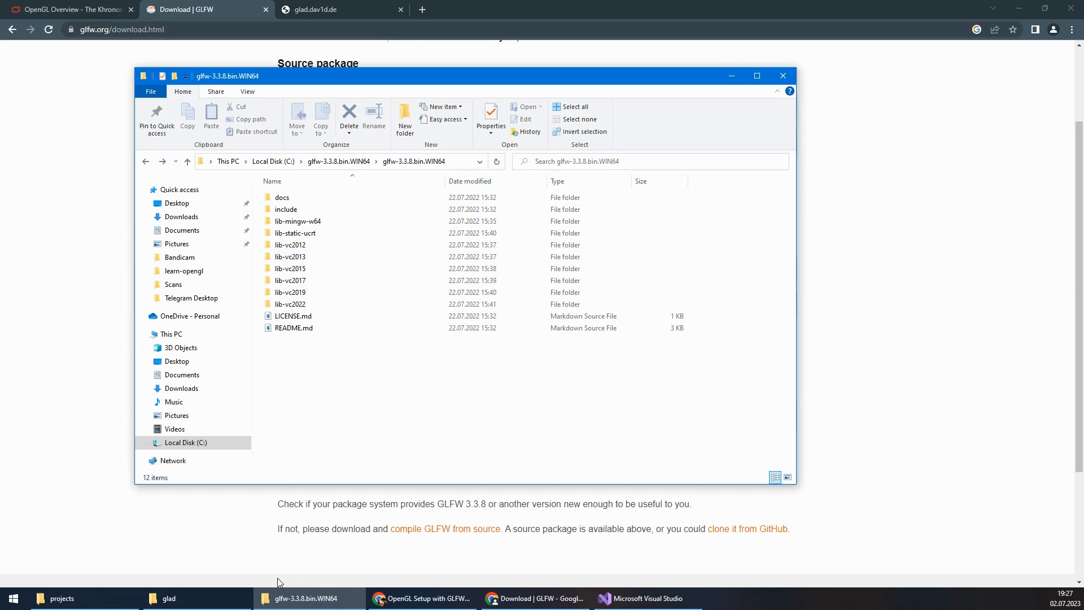
Create an empty C++ project OpenGLSetup in solution OpenGLTutorial under C:\projects
click(646, 599)
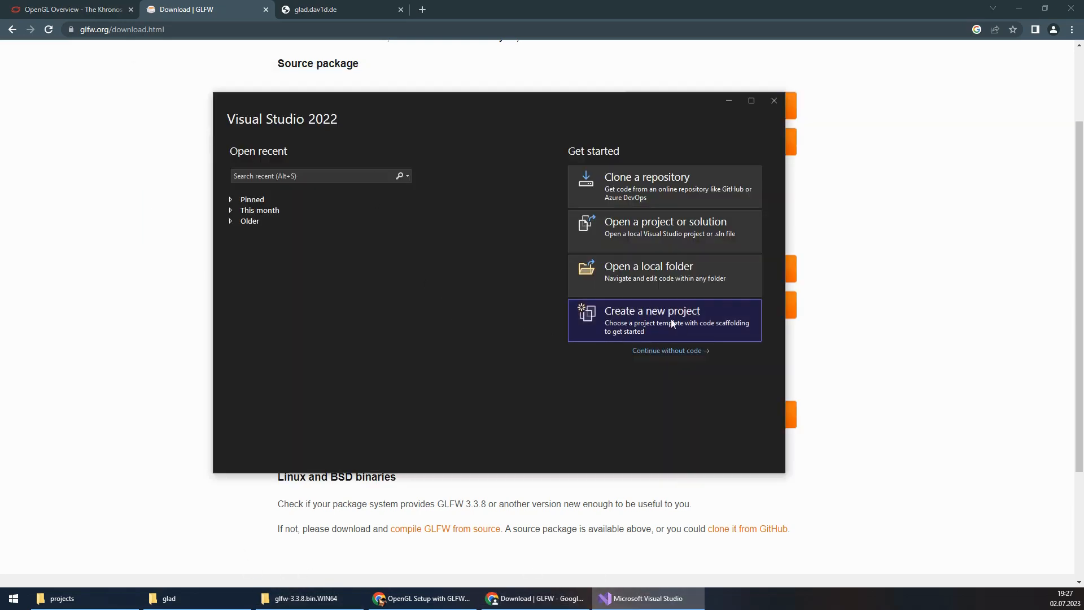
click(650, 310)
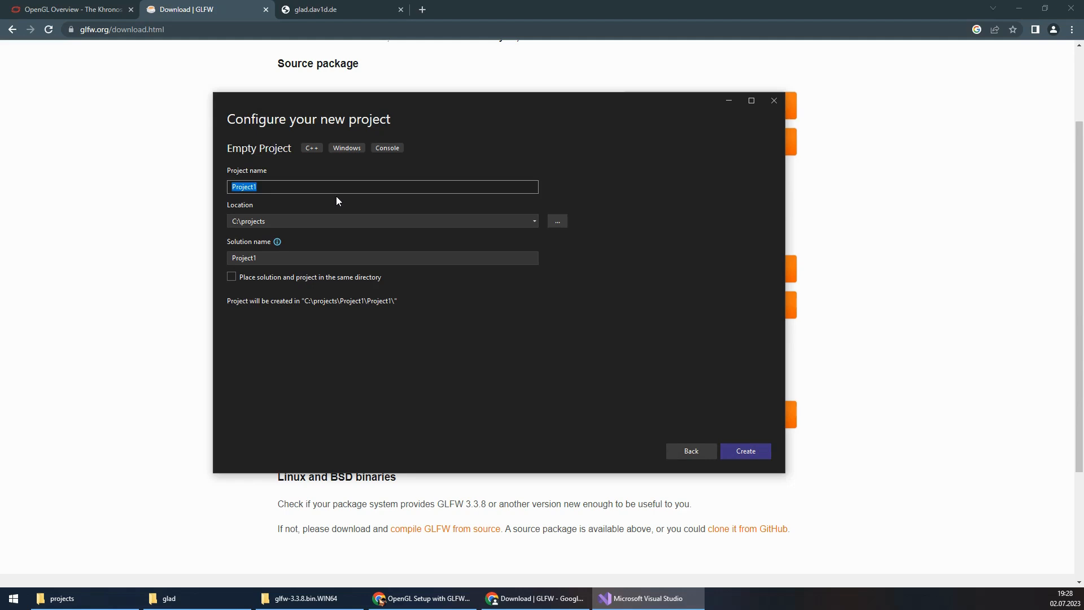
text(OpenGLSetup)
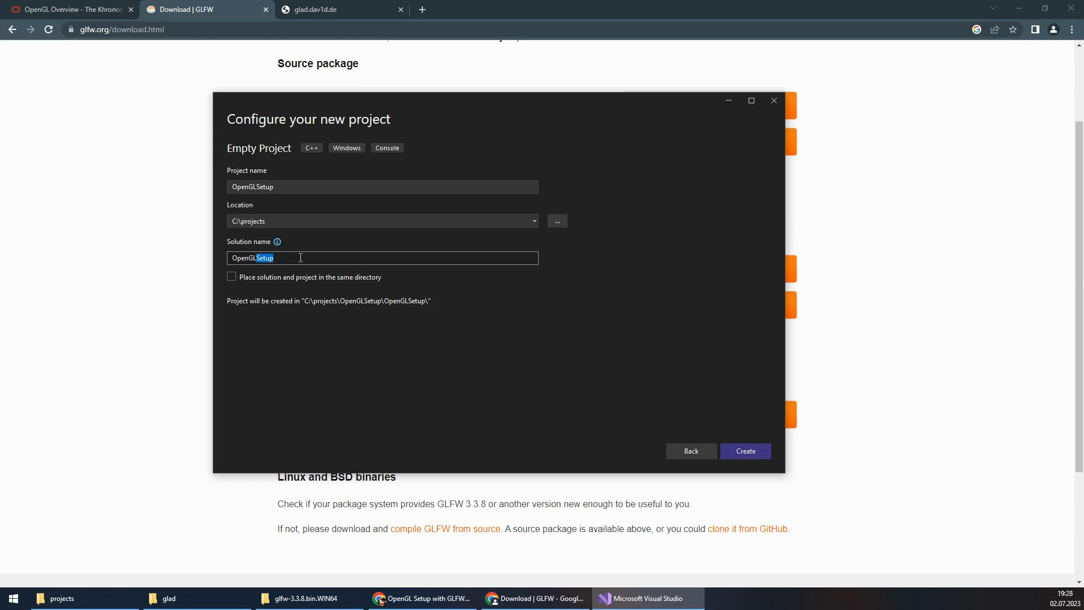
text(OpenGLTutorial)
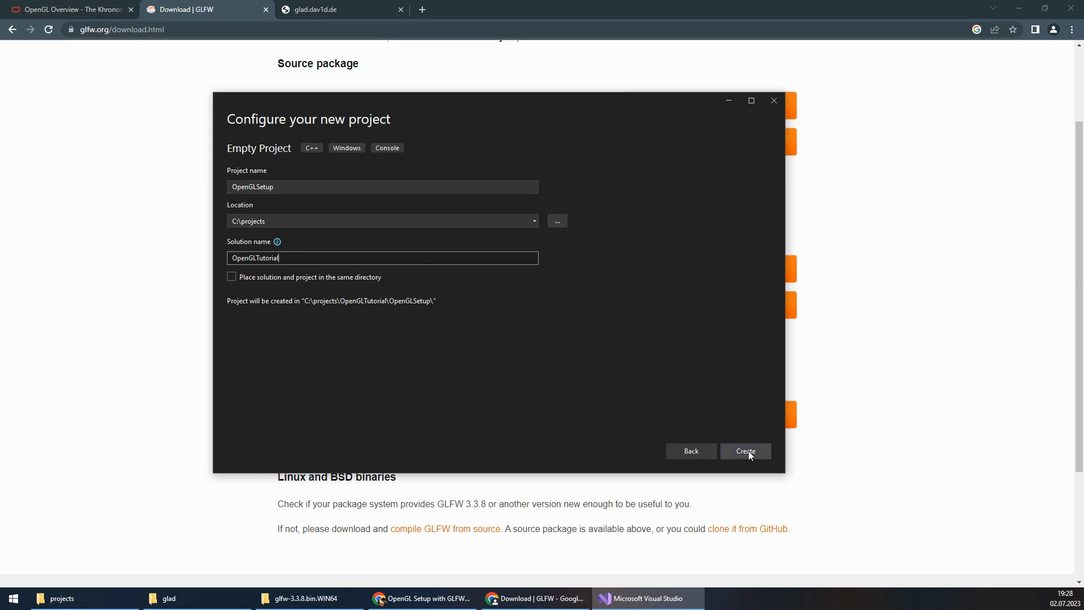
click(746, 451)
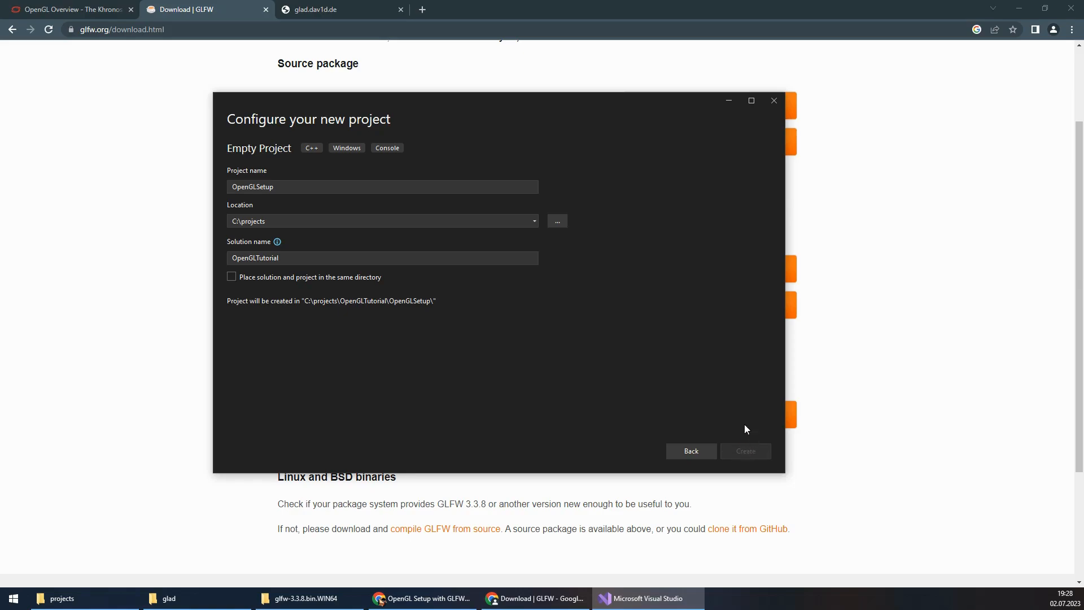
Add a new main.cpp item to the OpenGLSetup project
click(745, 450)
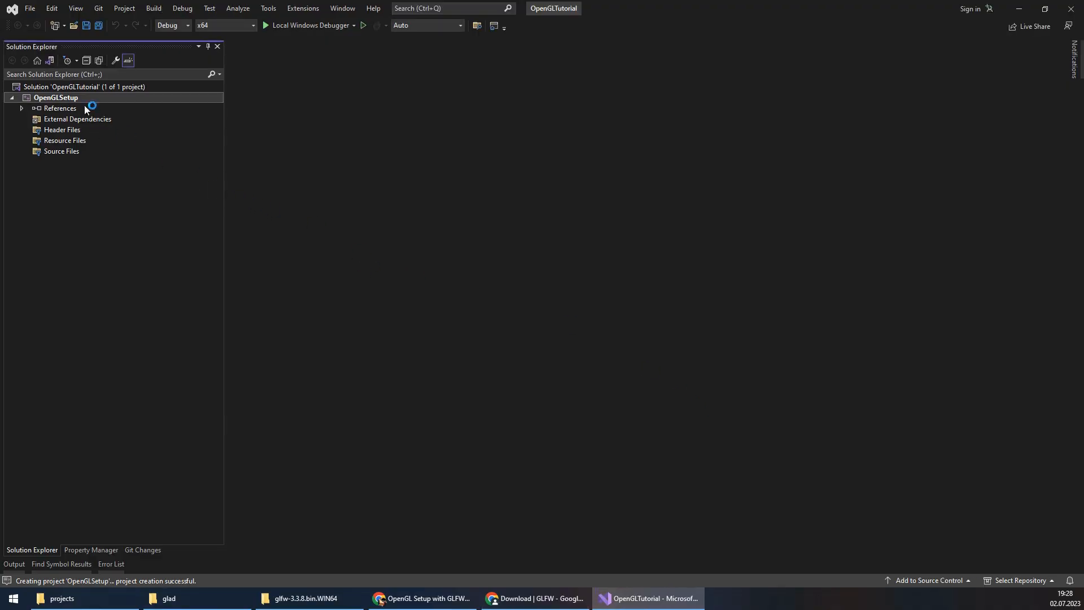
right_click(56, 97)
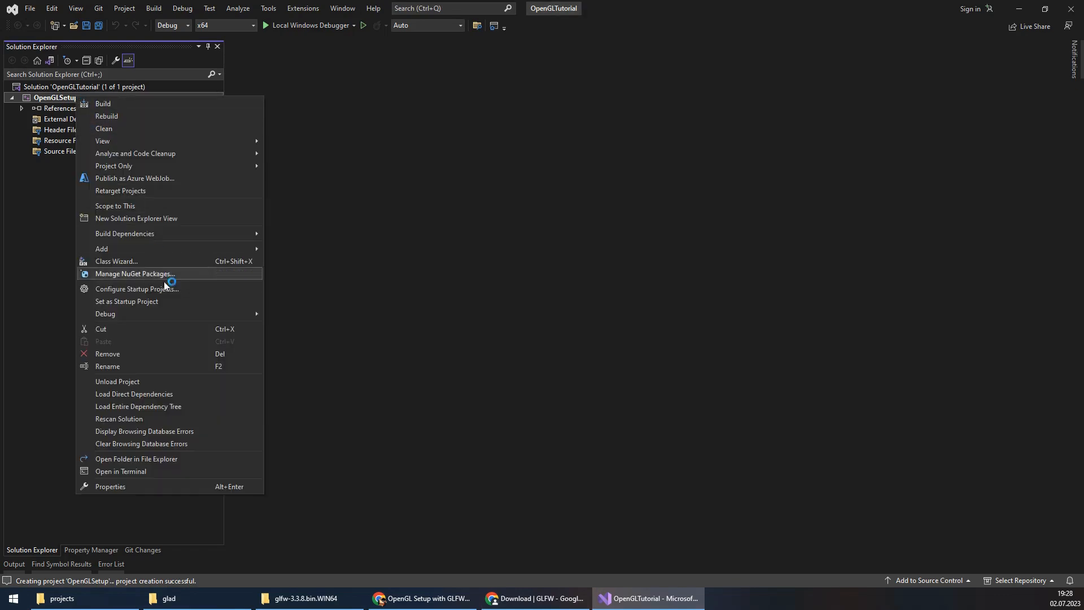
mouse_move(101, 248)
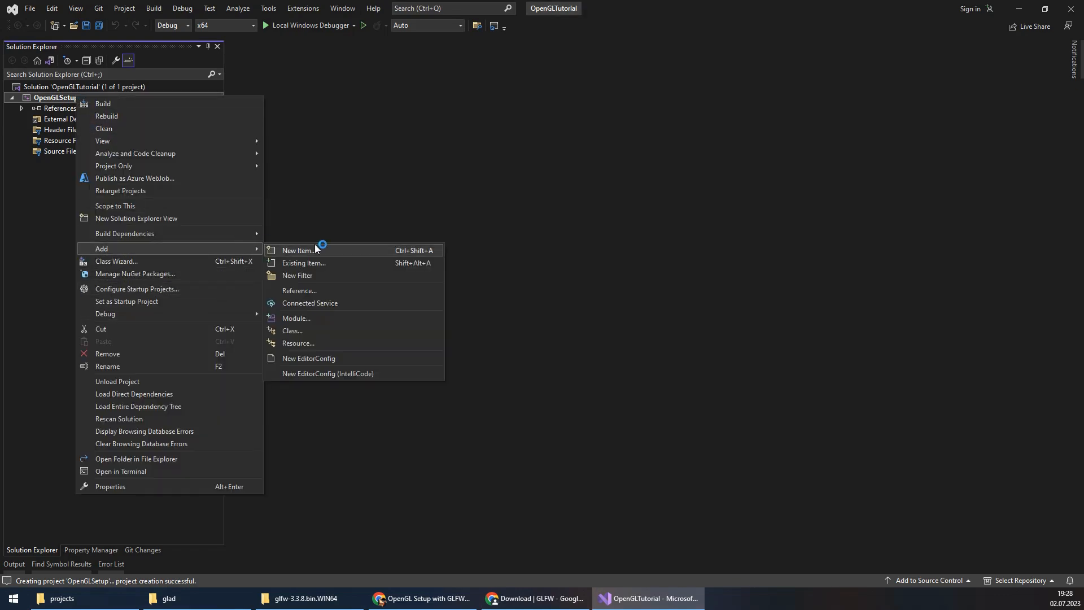
click(298, 250)
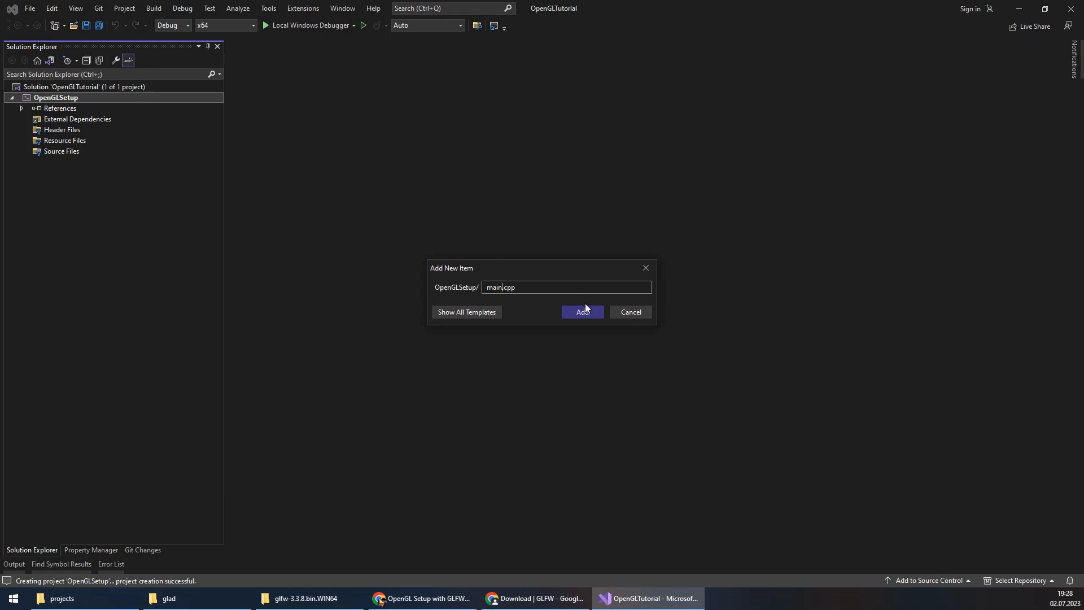
click(581, 312)
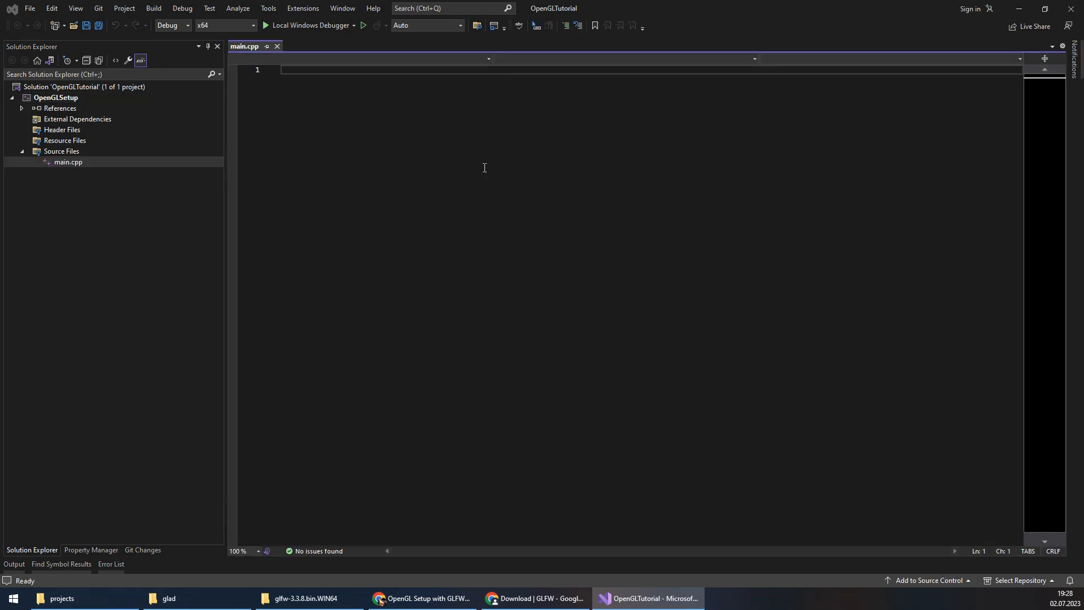
Write a main() that prints "Hello, OpenGL!" with std::cout, run it and close the console
text(#include <iostream>)
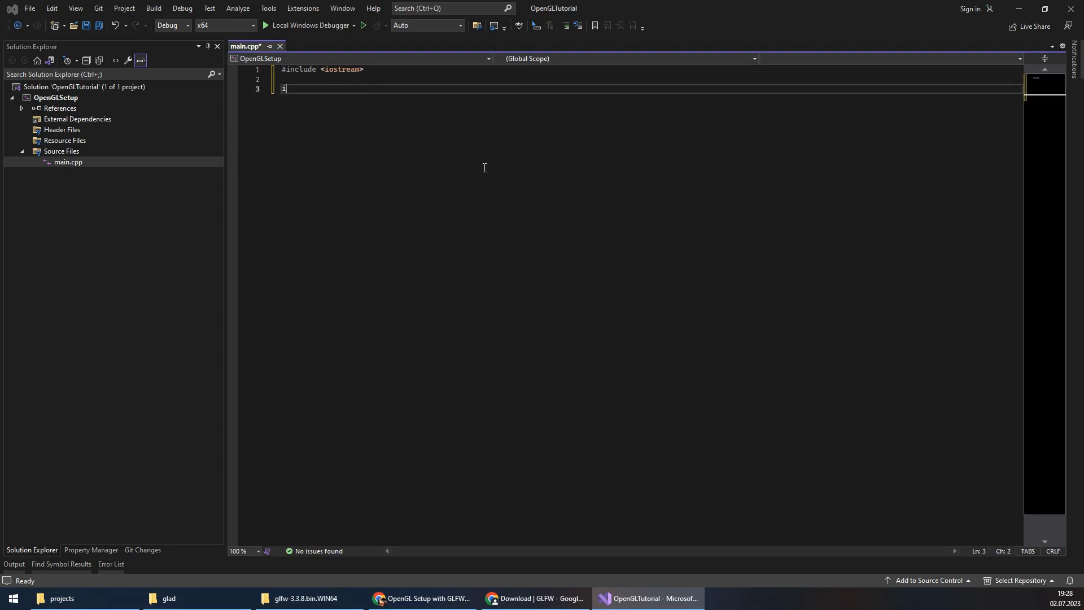
text(nt main() {)
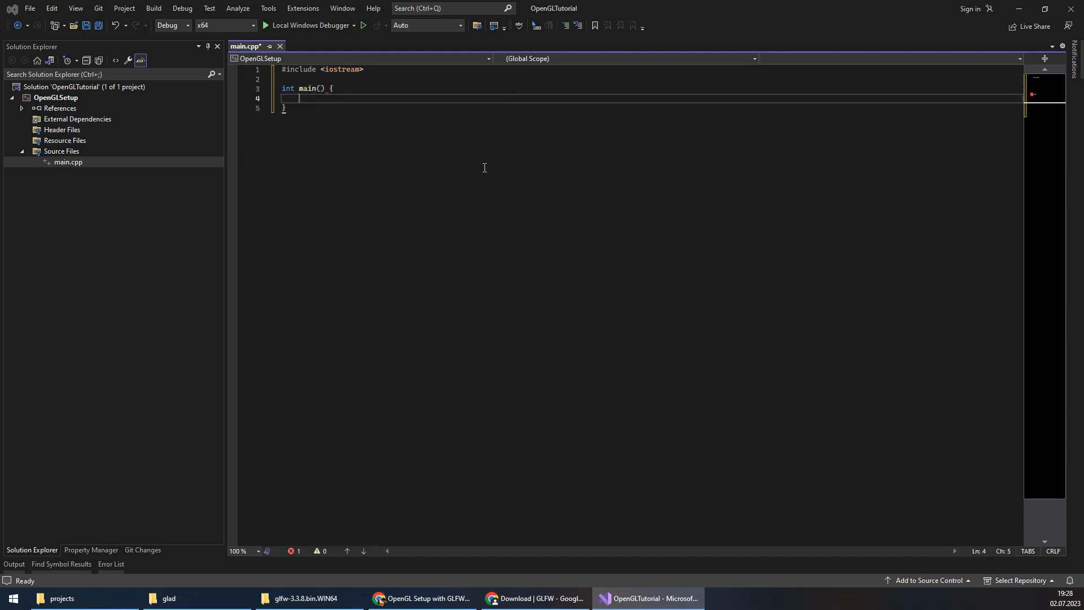
text(std::cout << "Hell)
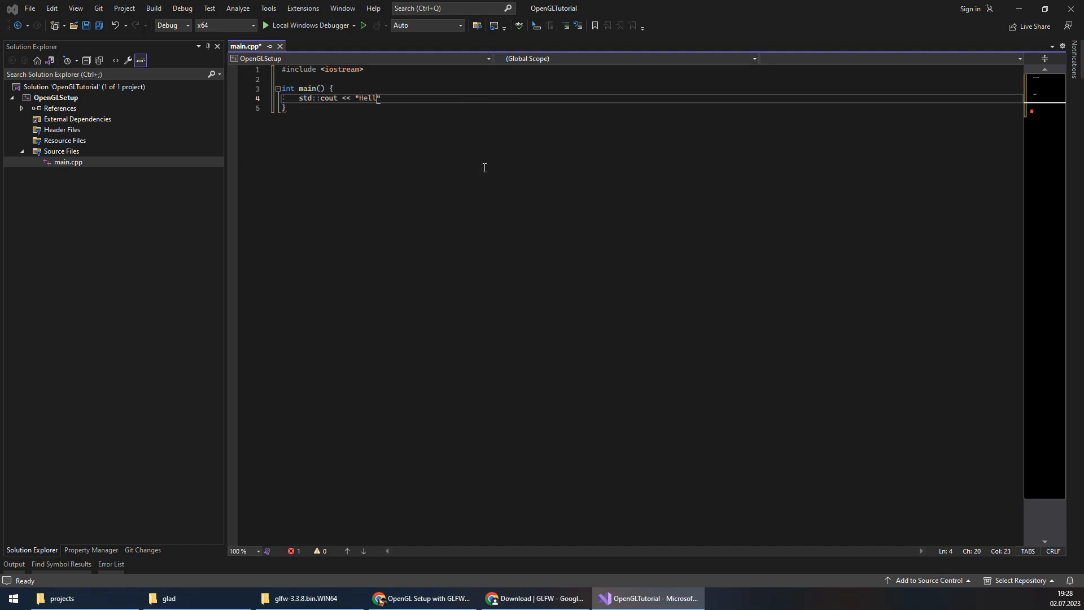
text(o, O)
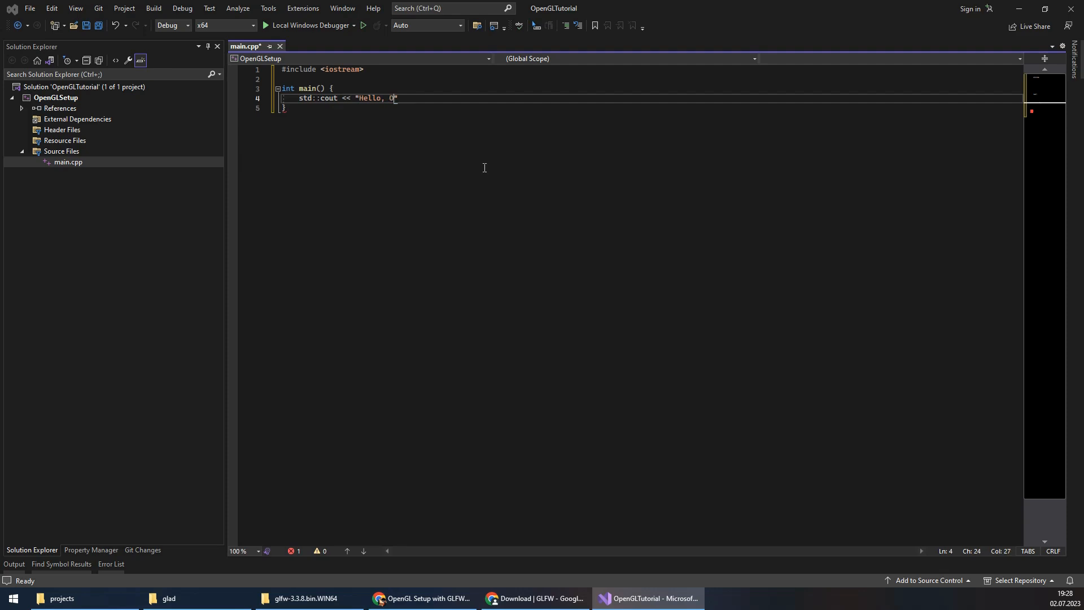
text(penGL!)
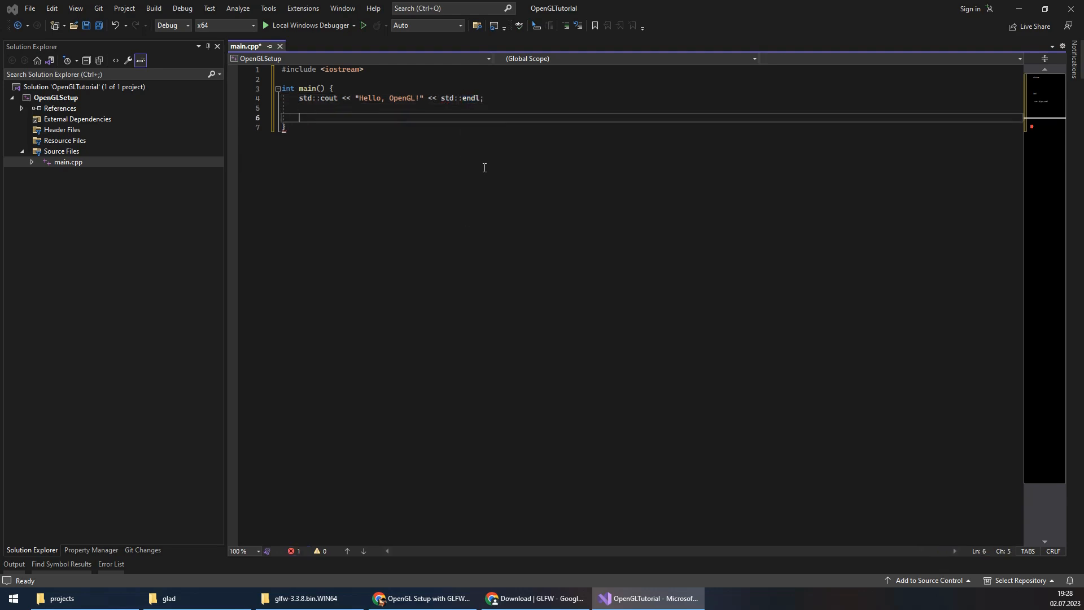
text(return 0;)
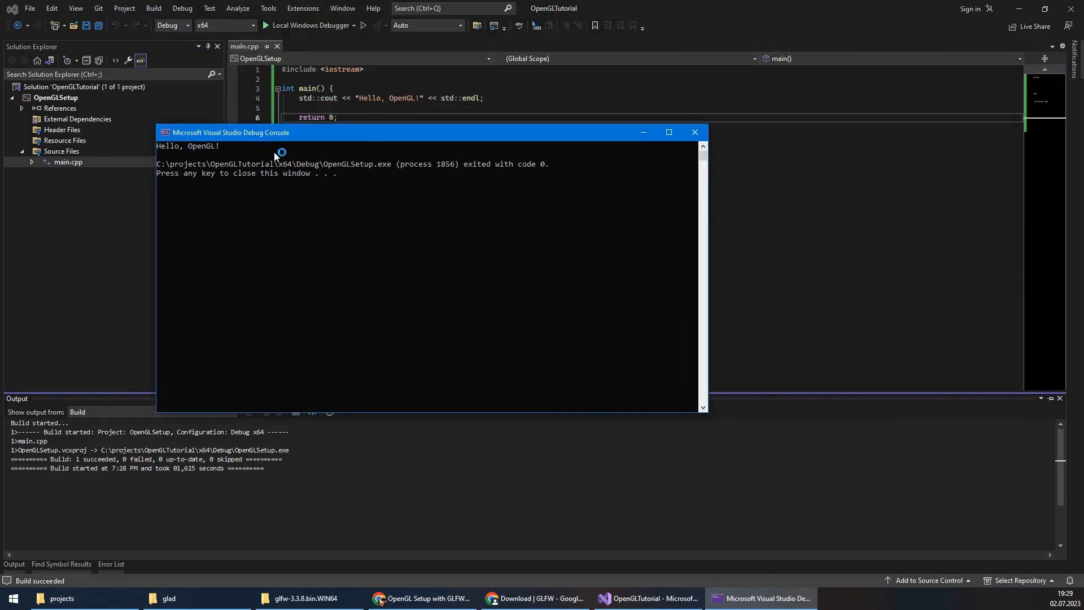
key(enter)
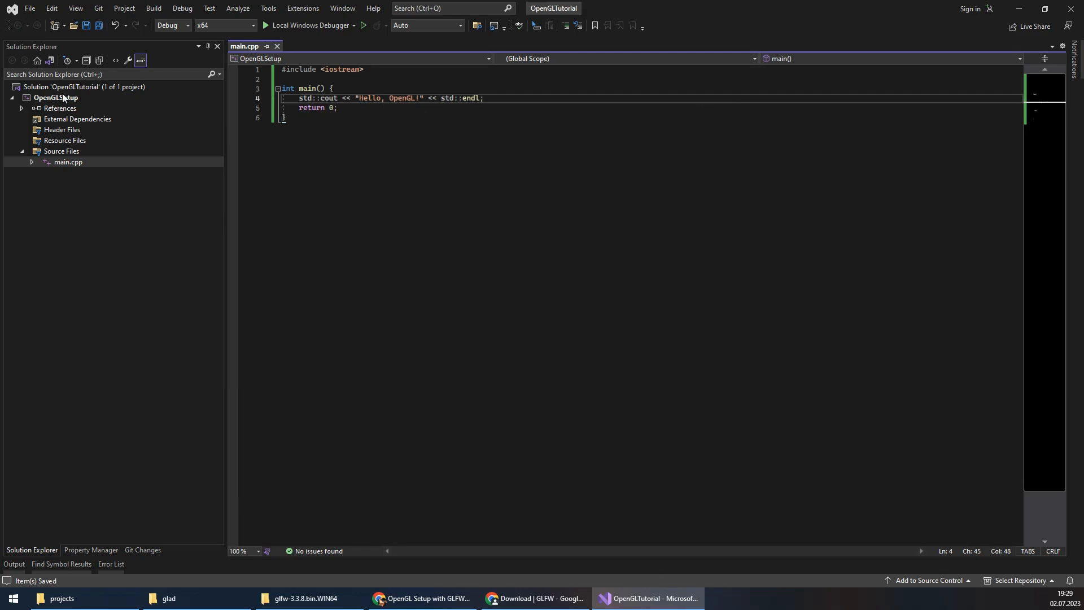
mouse_move(99, 59)
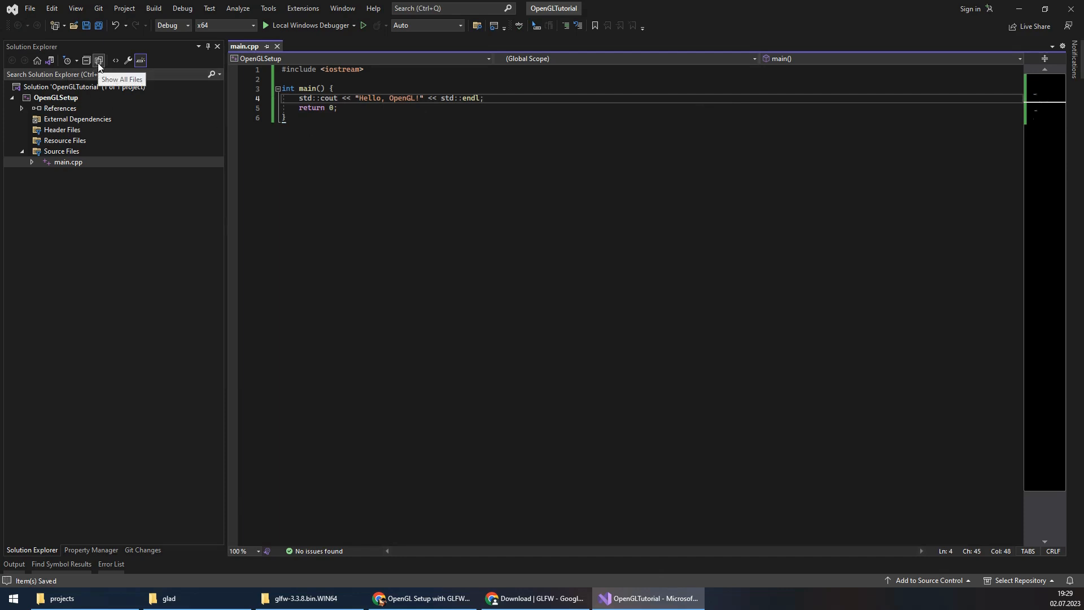
mouse_move(99, 63)
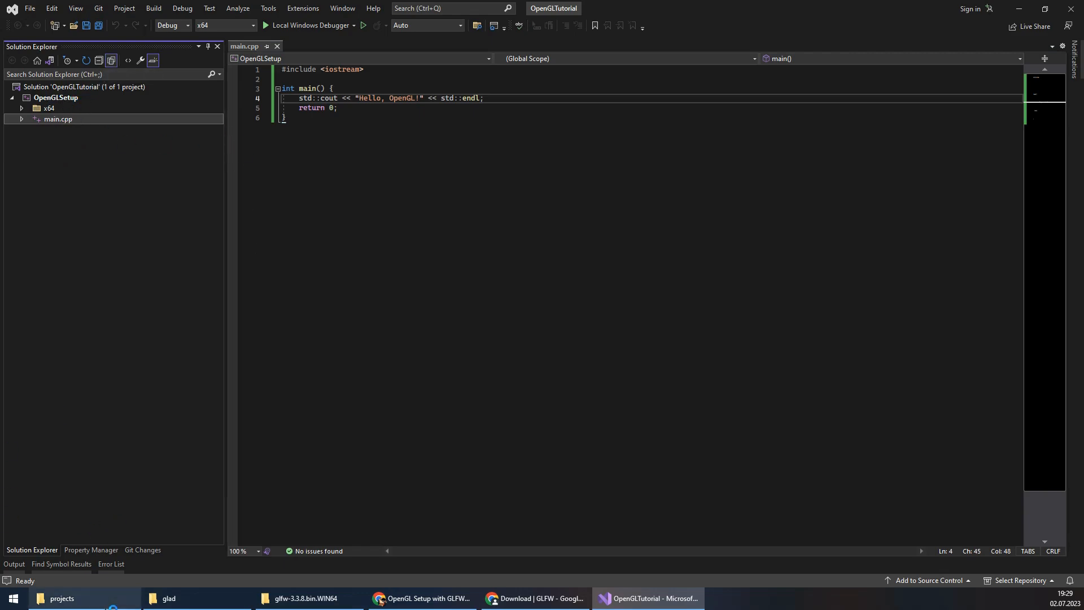
Create a dependencies folder with an include subfolder inside the OpenGLSetup project folder
click(61, 598)
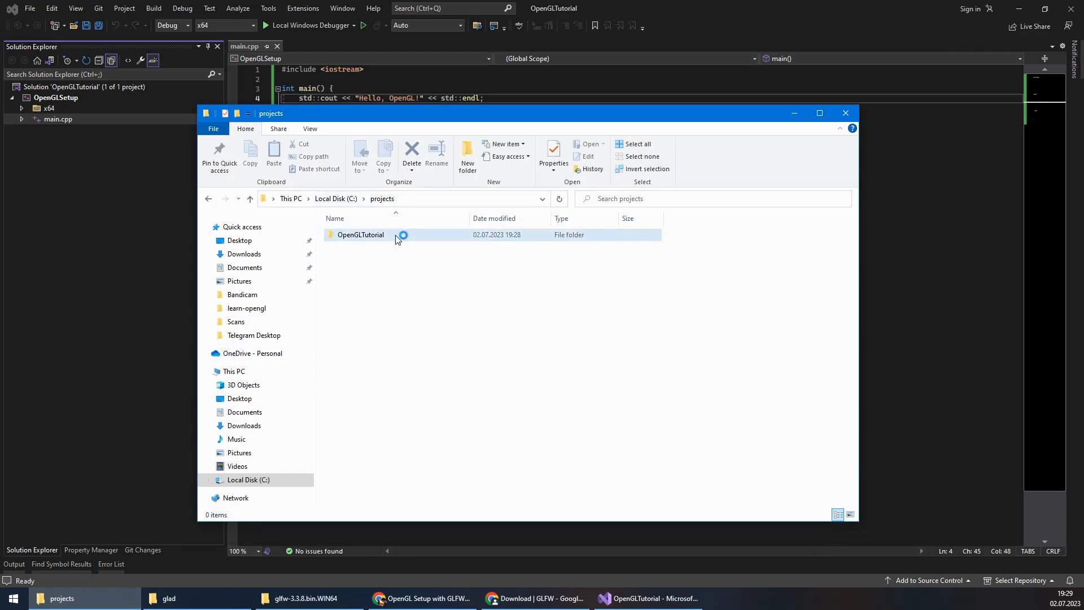
double_click(361, 235)
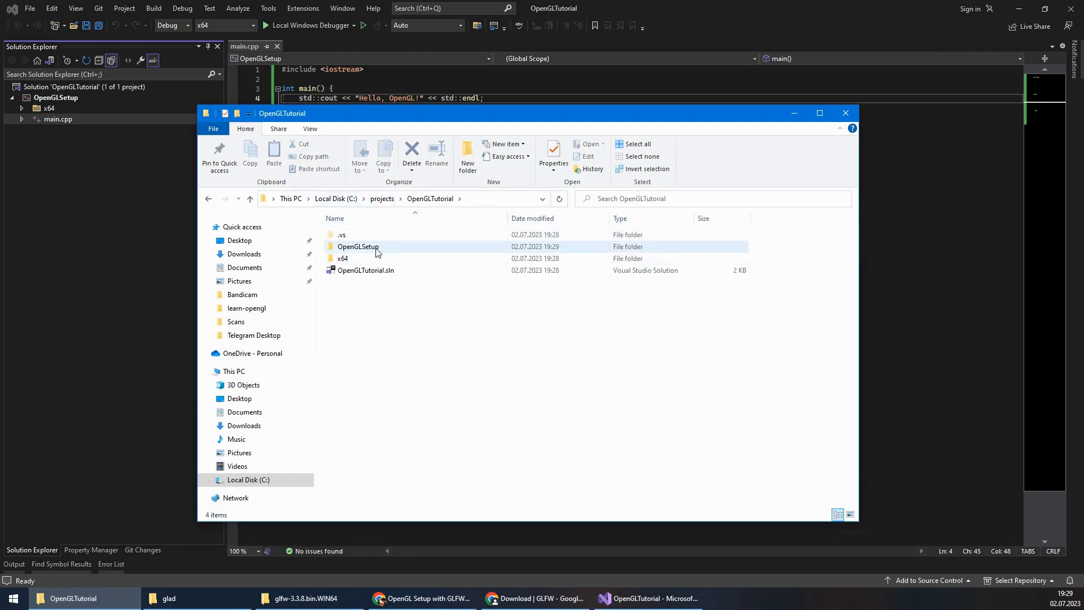
double_click(358, 247)
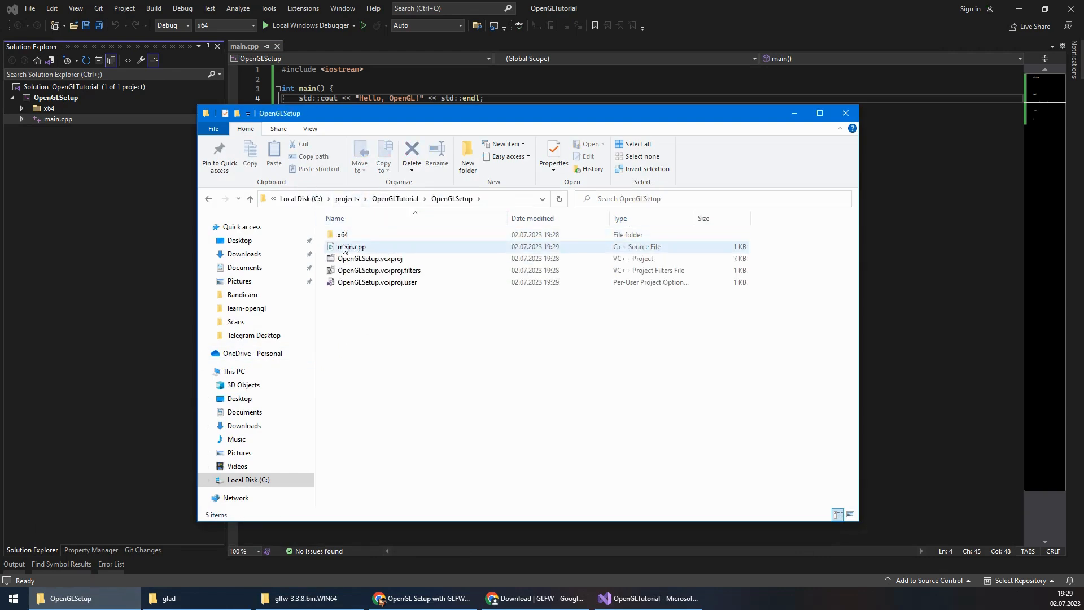
click(351, 246)
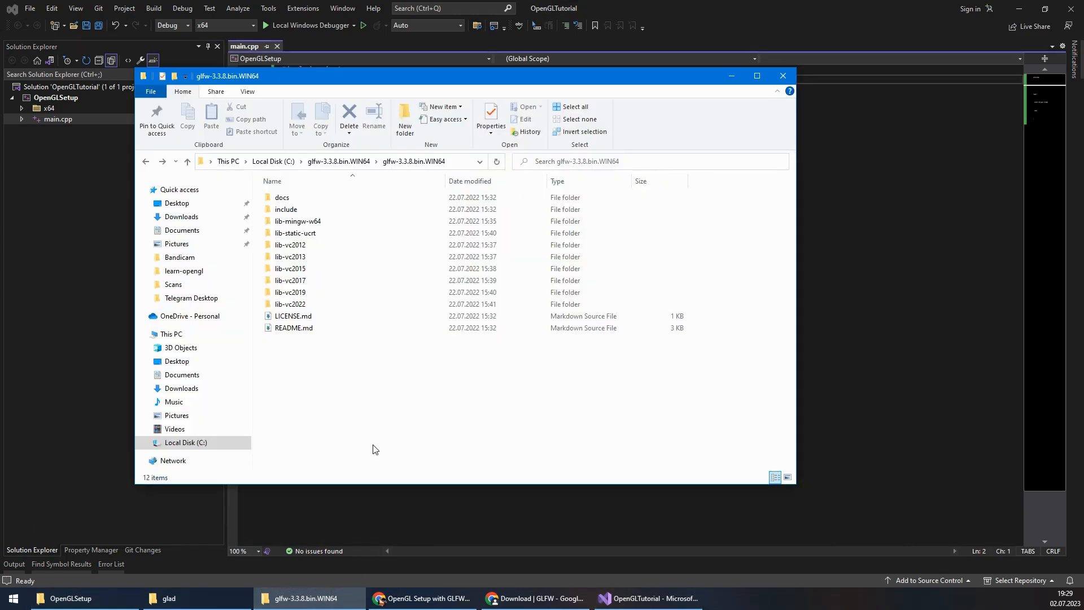
mouse_move(286, 209)
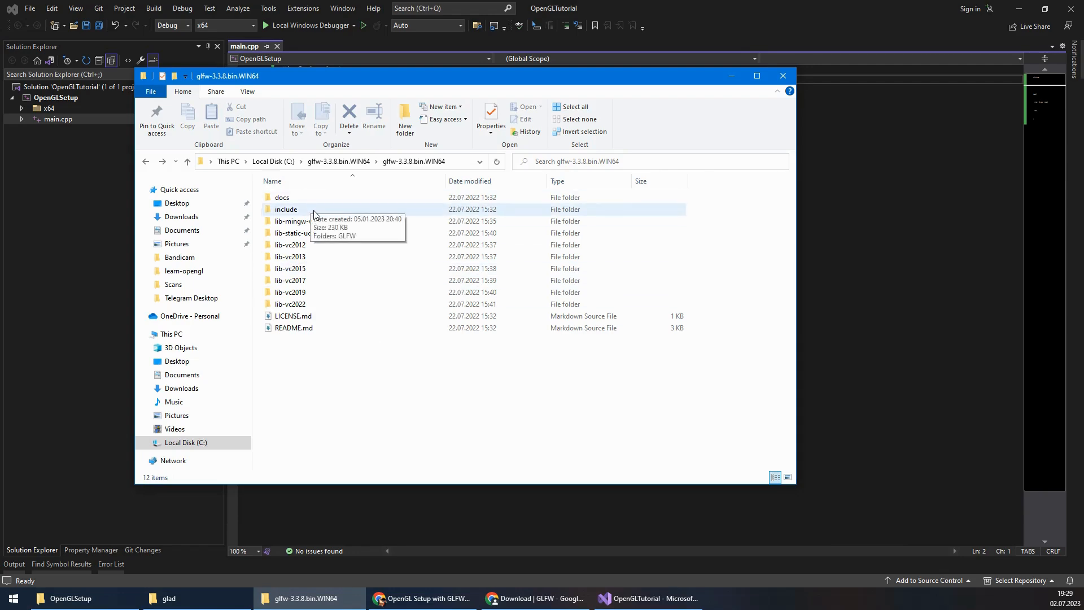
mouse_move(411, 214)
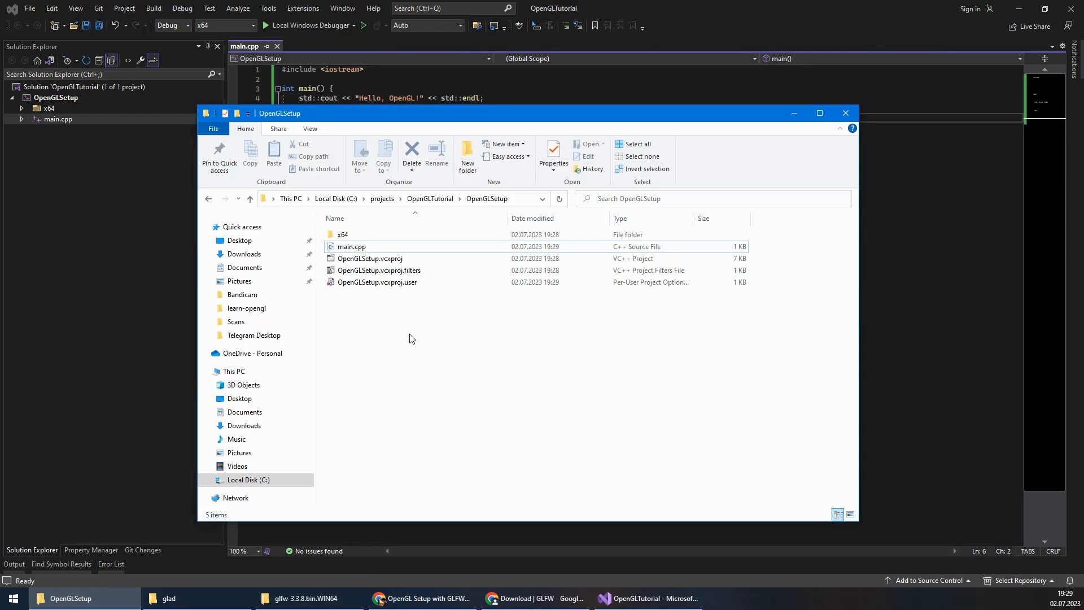
right_click(411, 339)
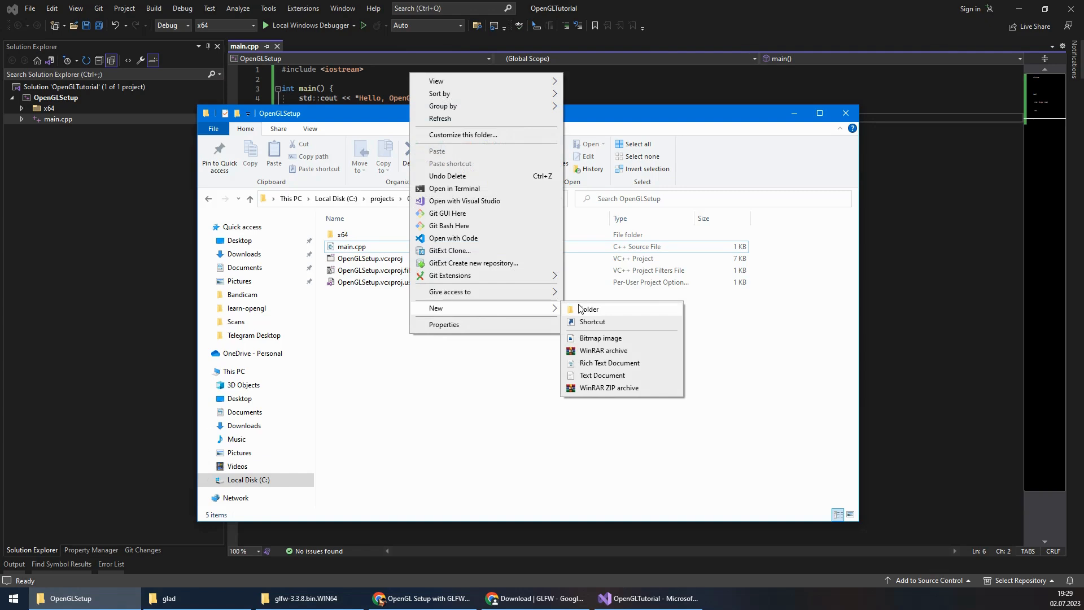
click(587, 309)
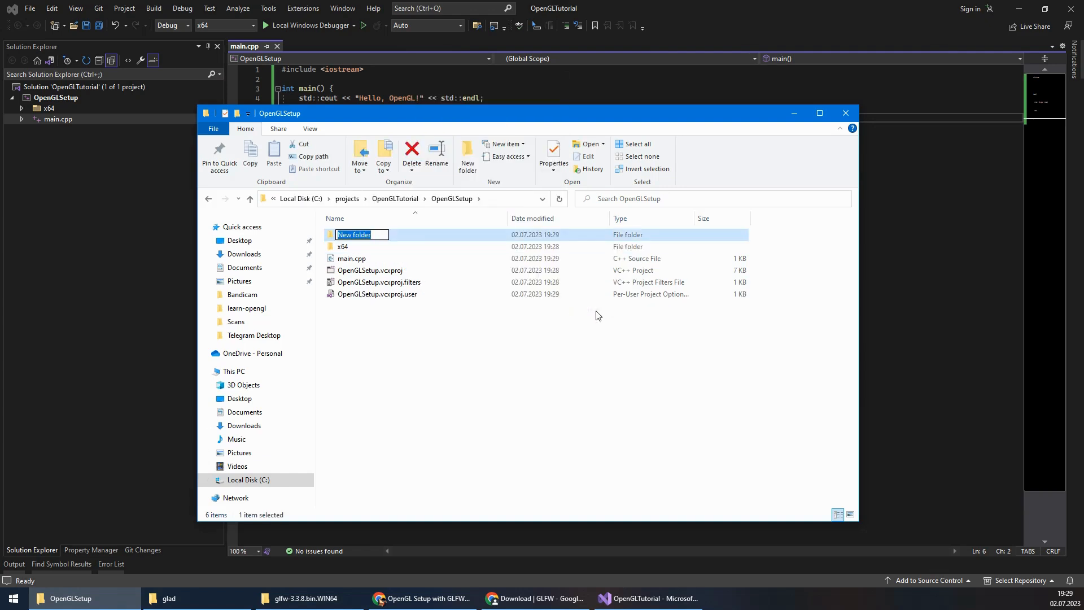
text(depen)
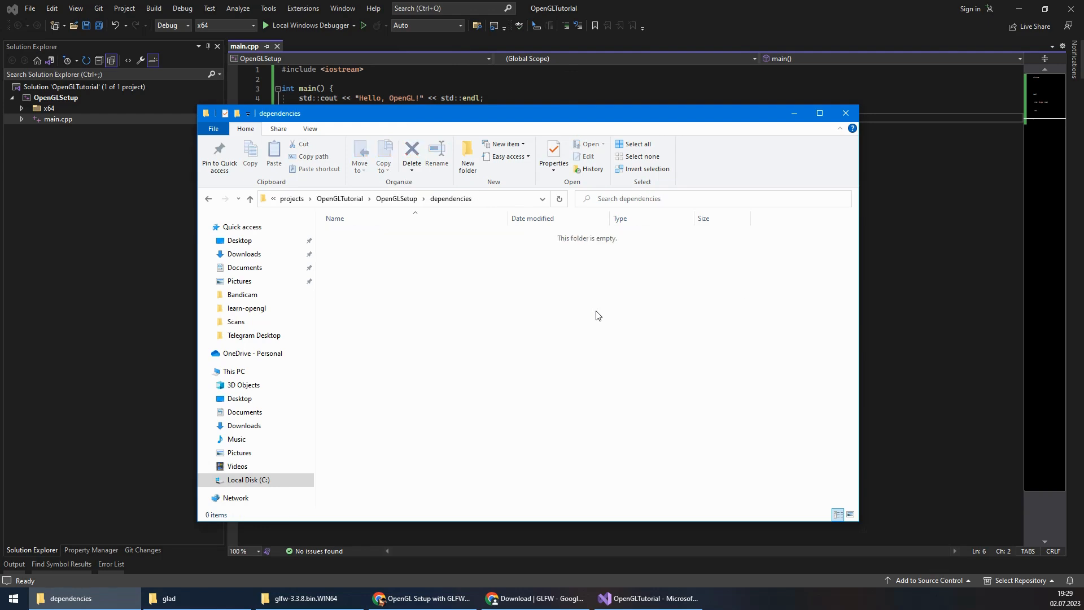
click(467, 156)
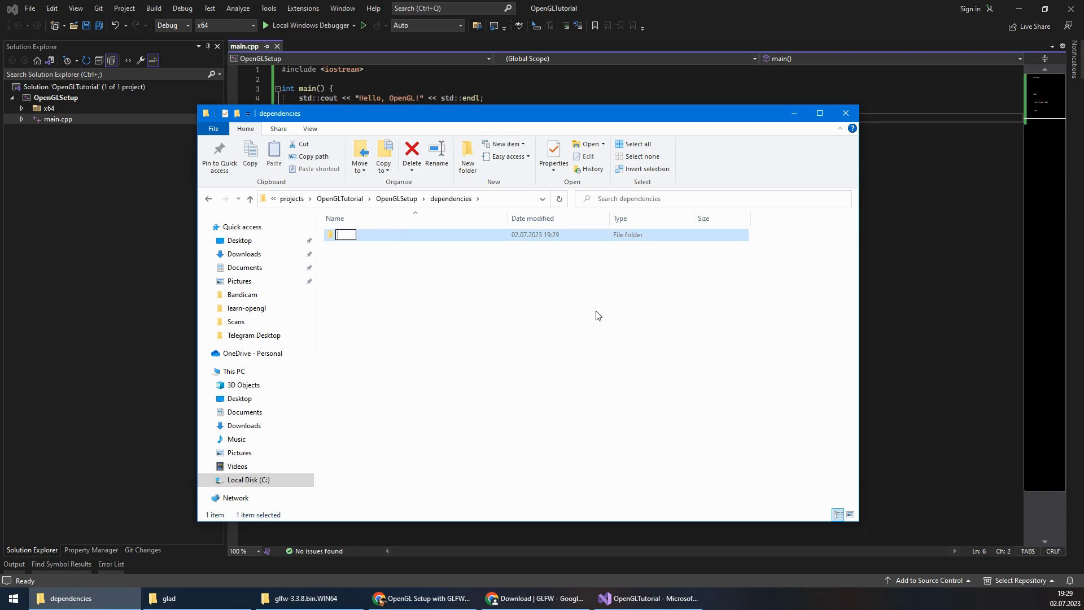
text(include)
text(lib)
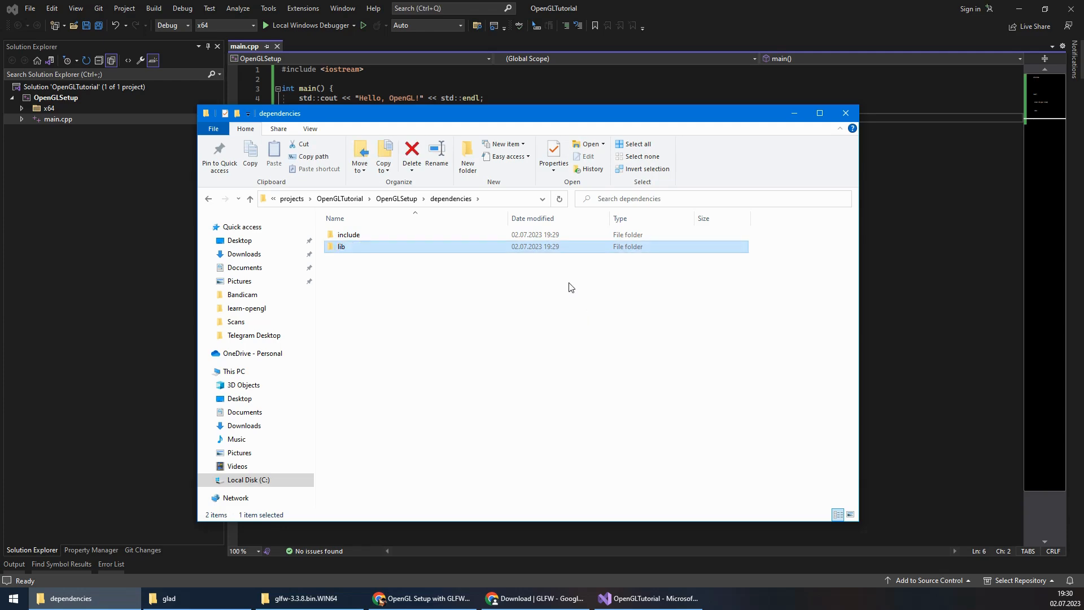
Copy GLFW's header folder into dependencies\include and bring glfw3.lib from lib-vc2022 to dependencies\lib
click(349, 235)
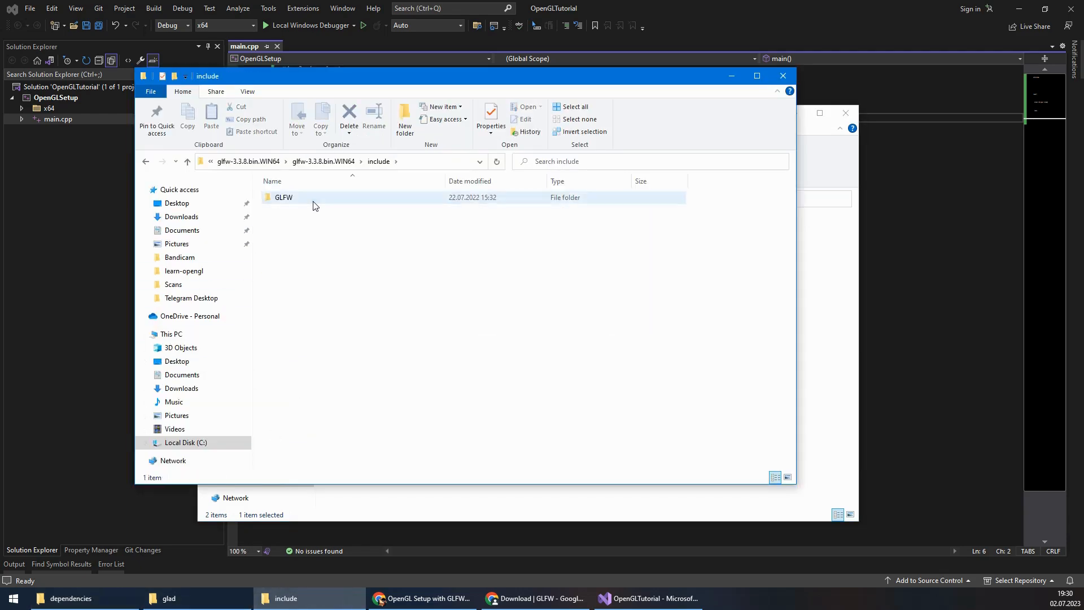
click(284, 197)
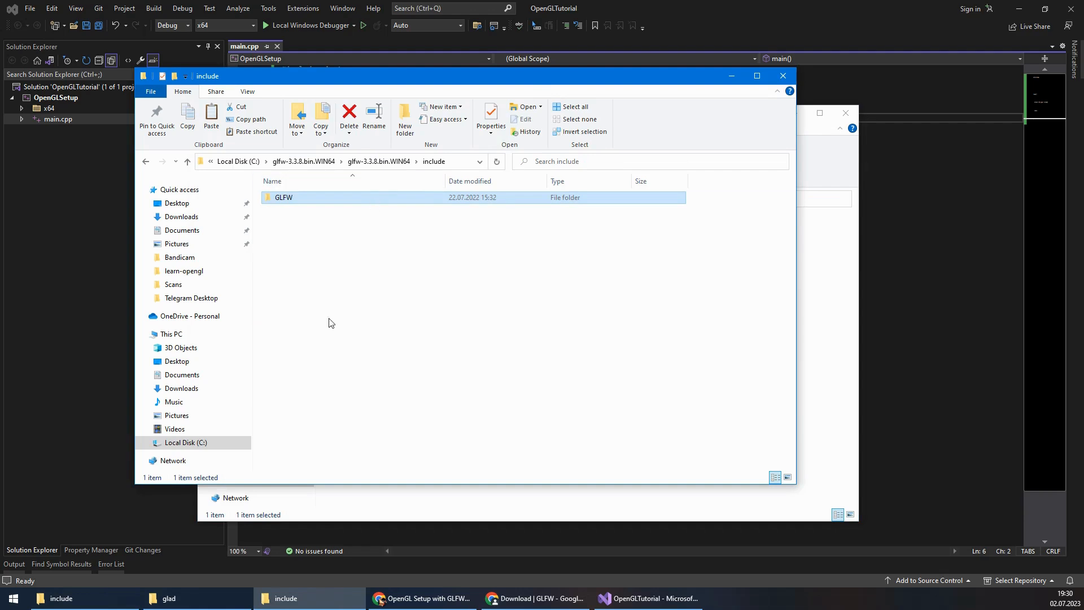
click(186, 161)
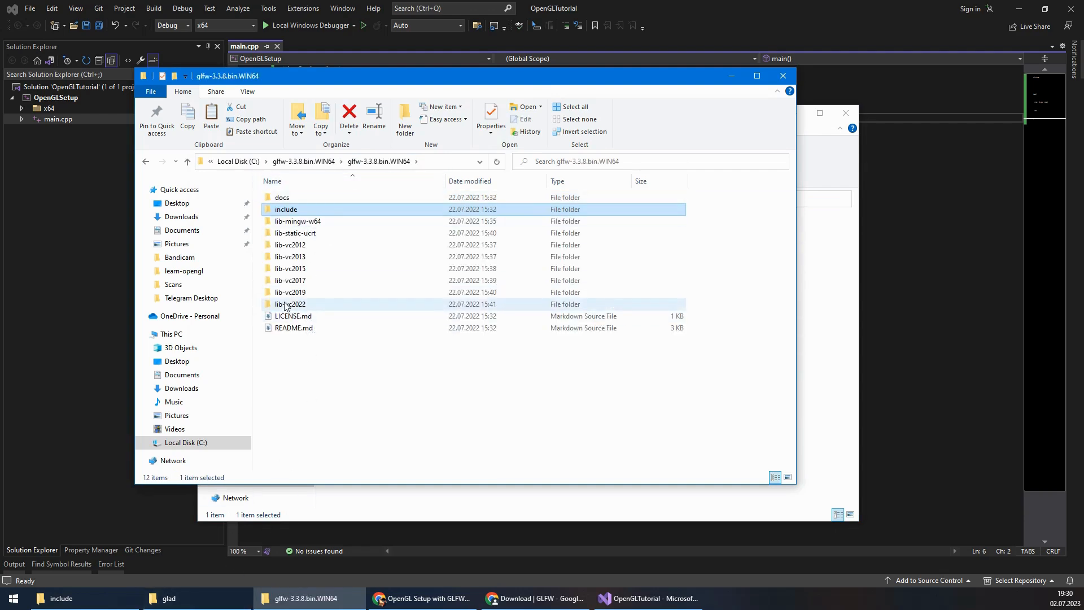
mouse_move(291, 303)
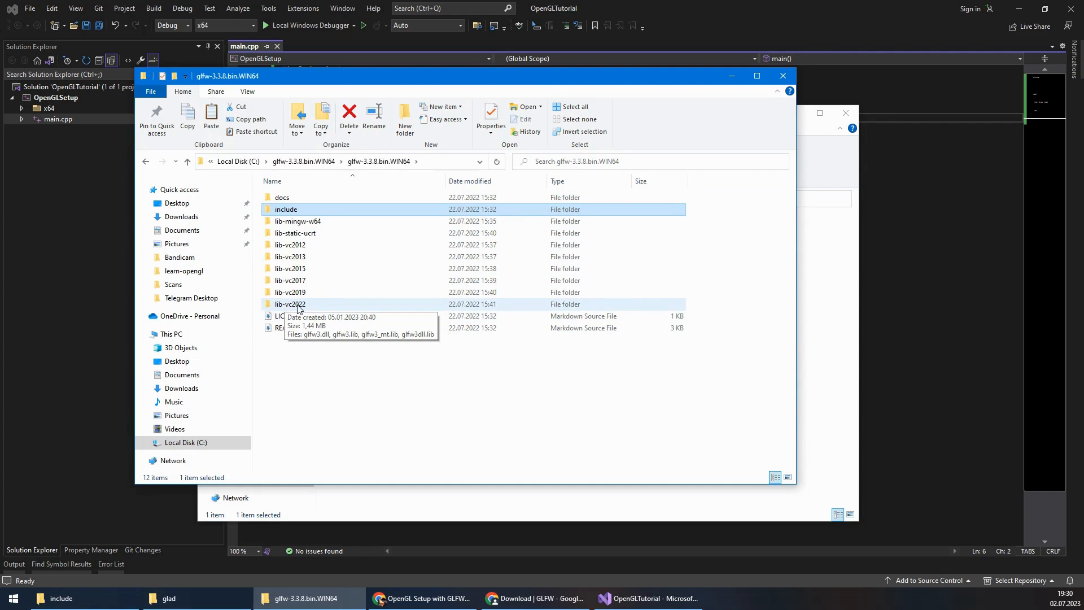
double_click(290, 304)
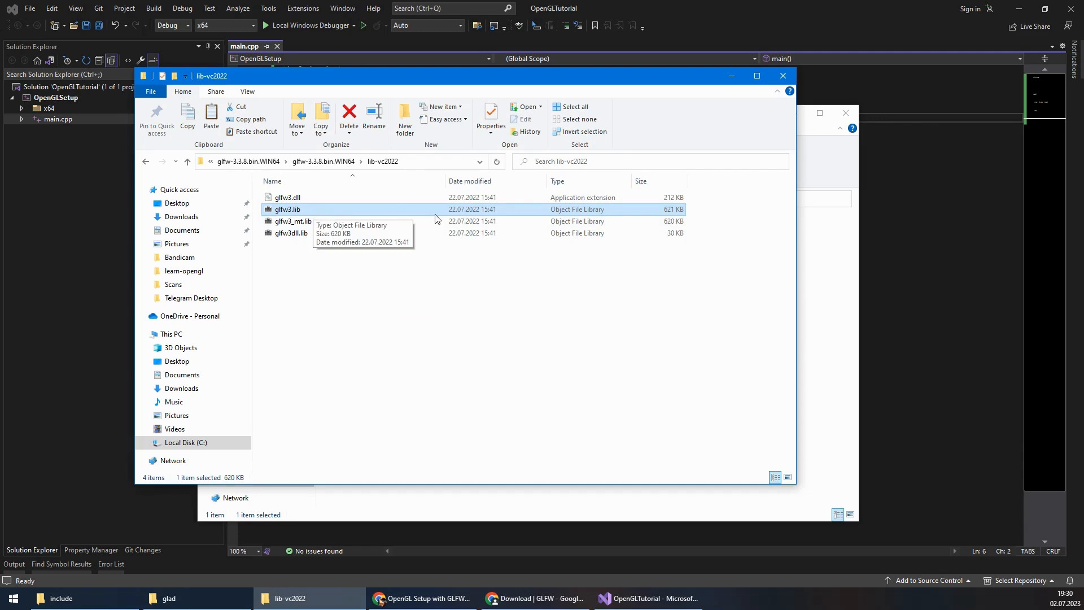
mouse_move(819, 163)
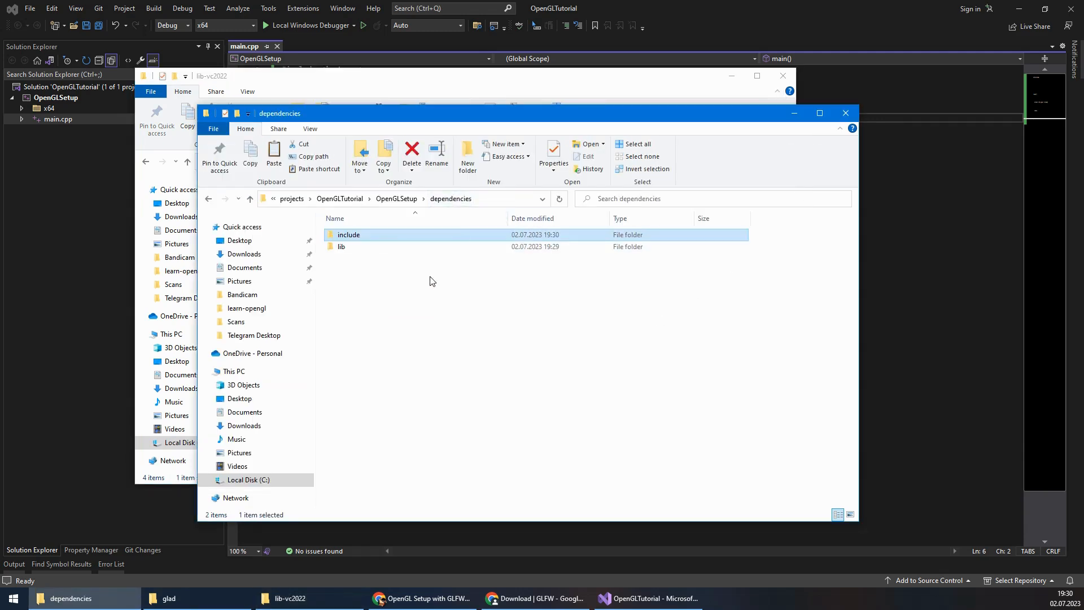
double_click(341, 246)
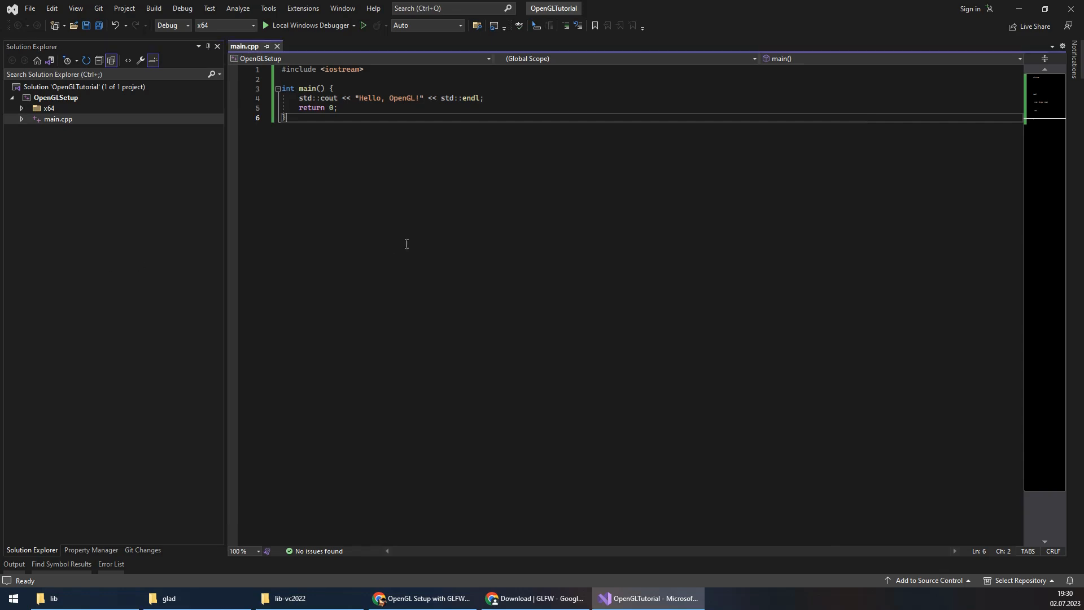
mouse_move(438, 448)
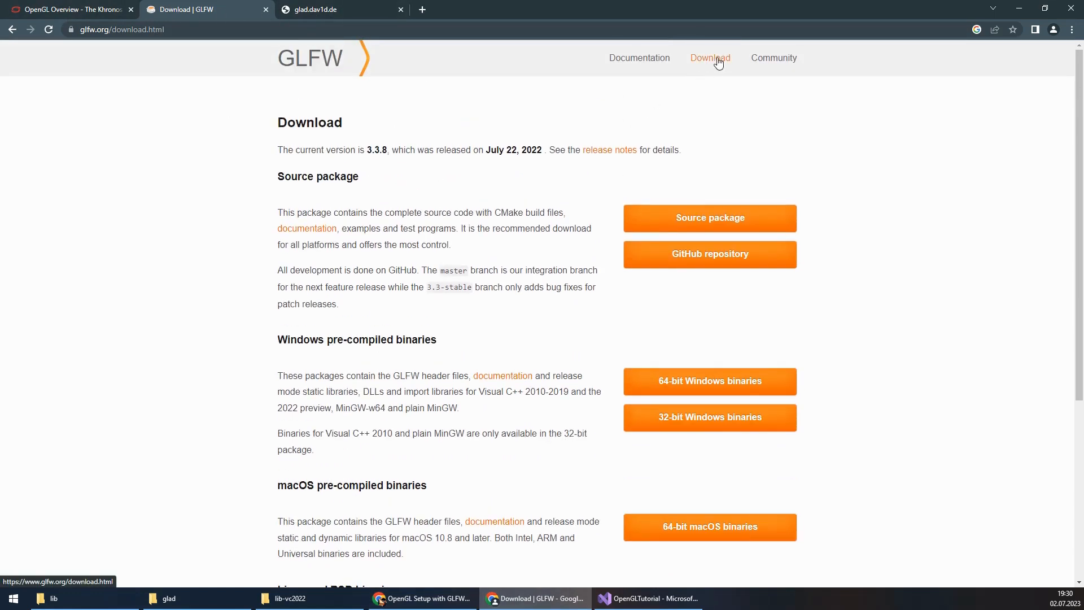
Copy the example window code from GLFW's documentation page into main.cpp and save it
click(639, 58)
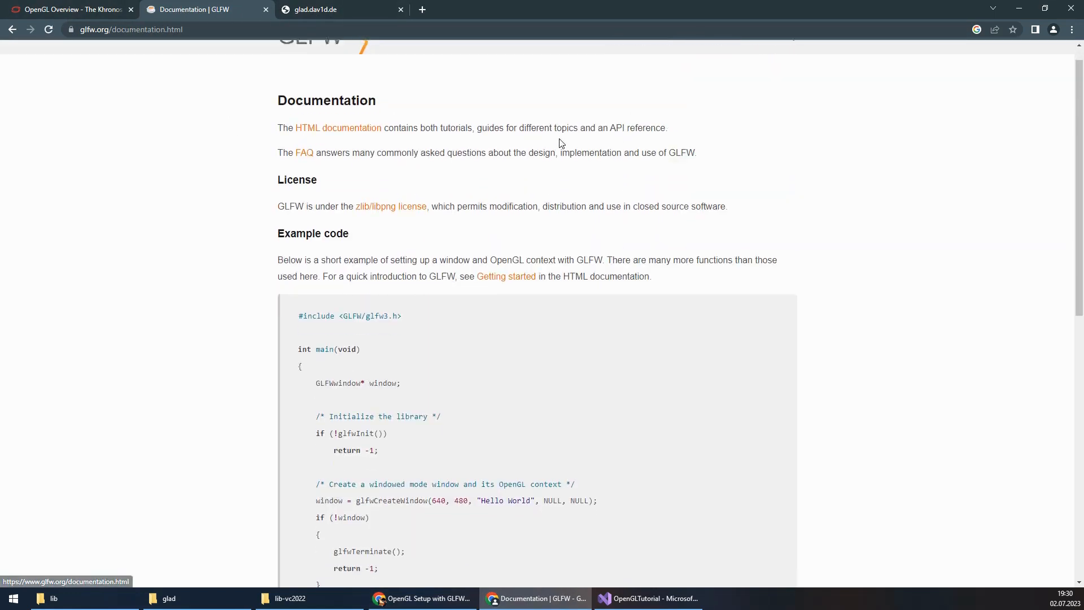
scroll(down, 3)
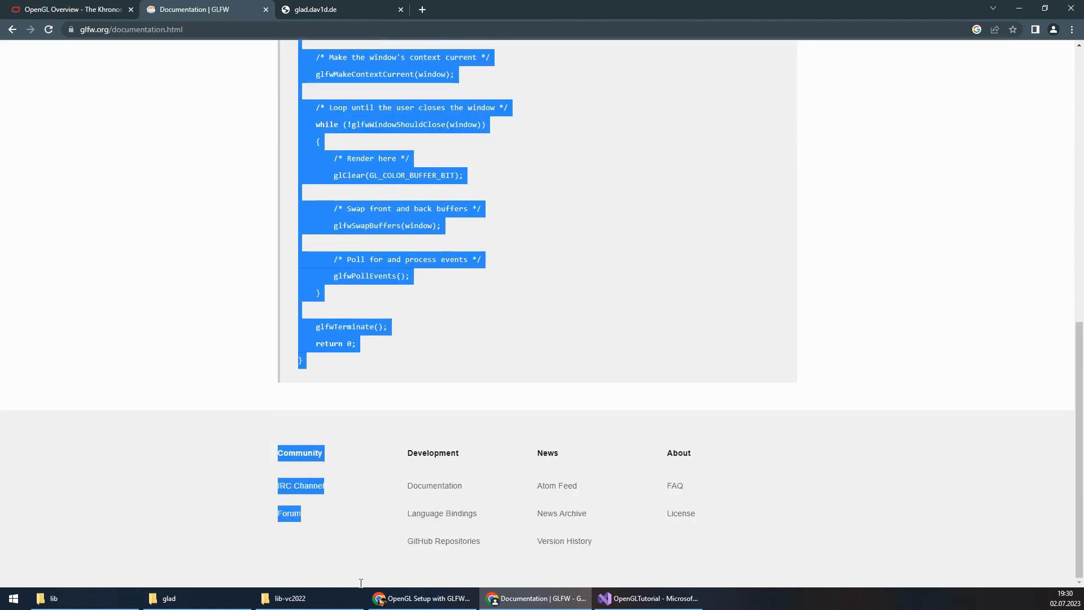
click(371, 375)
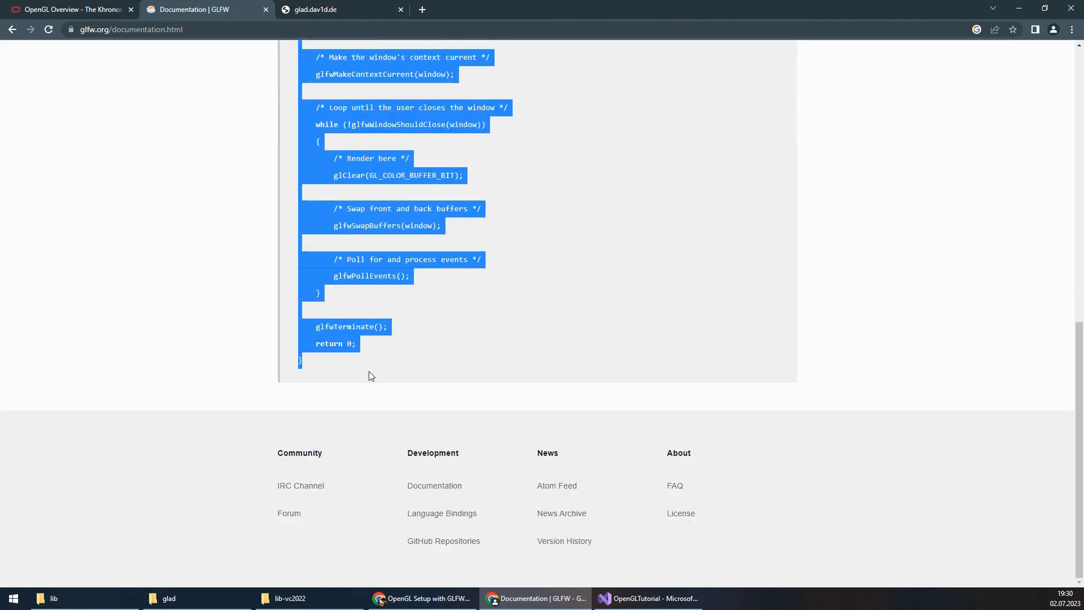
click(648, 599)
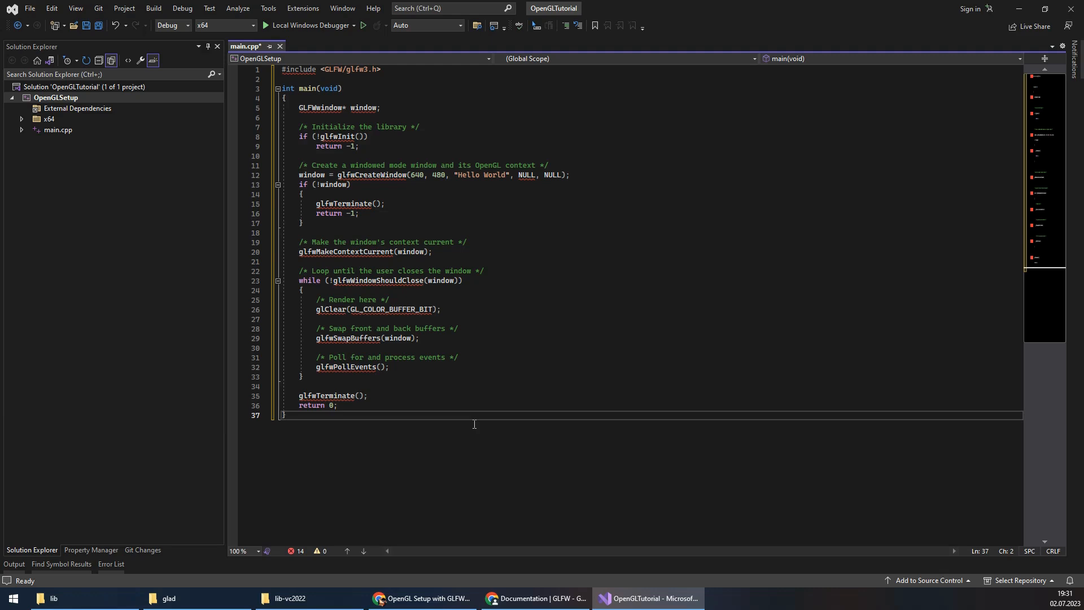
mouse_move(385, 310)
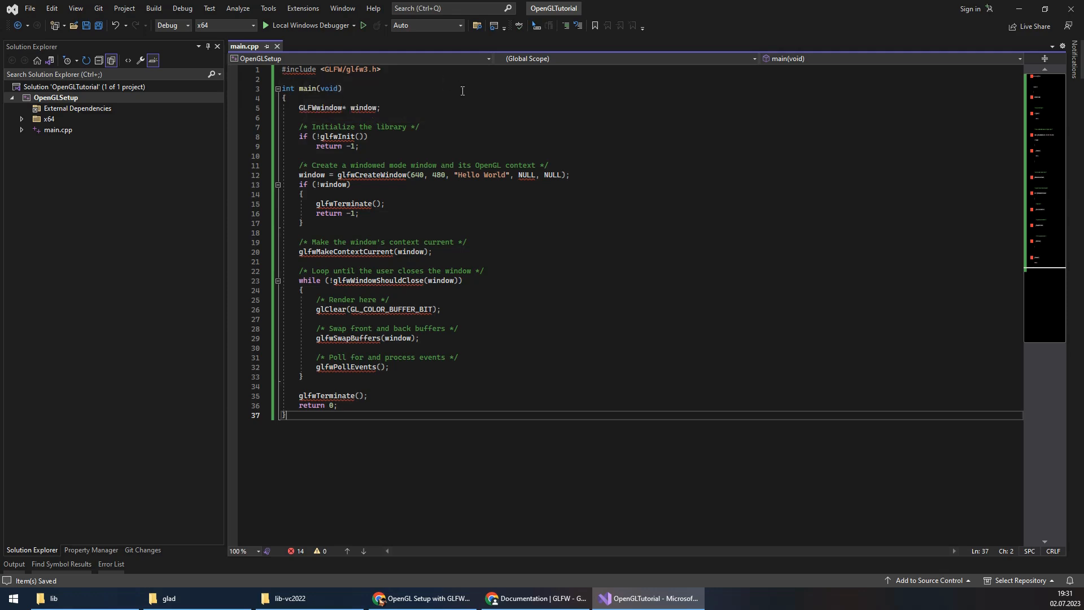
mouse_move(331, 196)
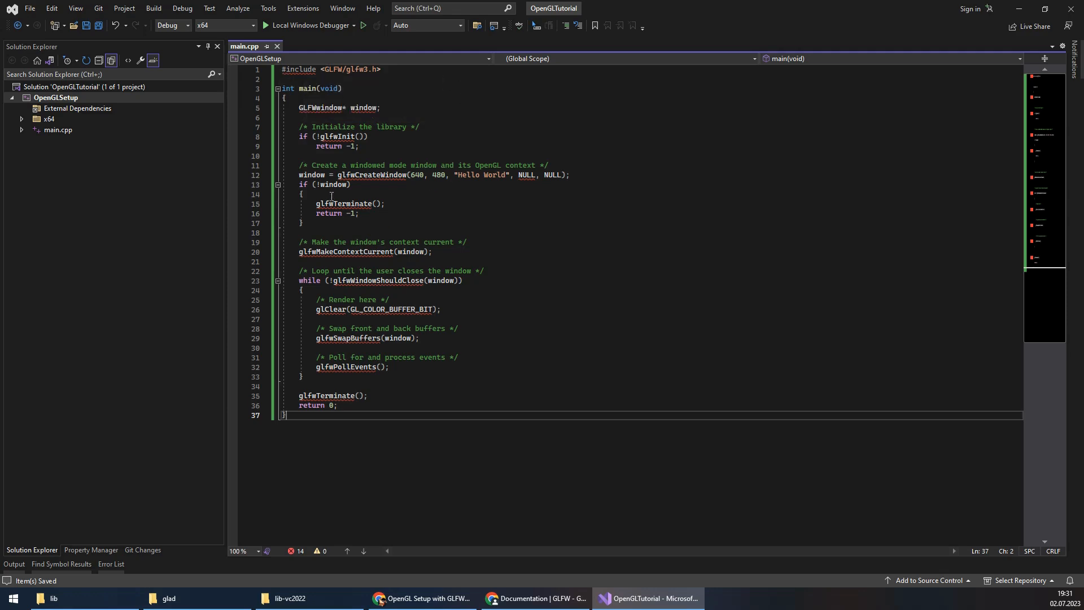
mouse_move(155, 112)
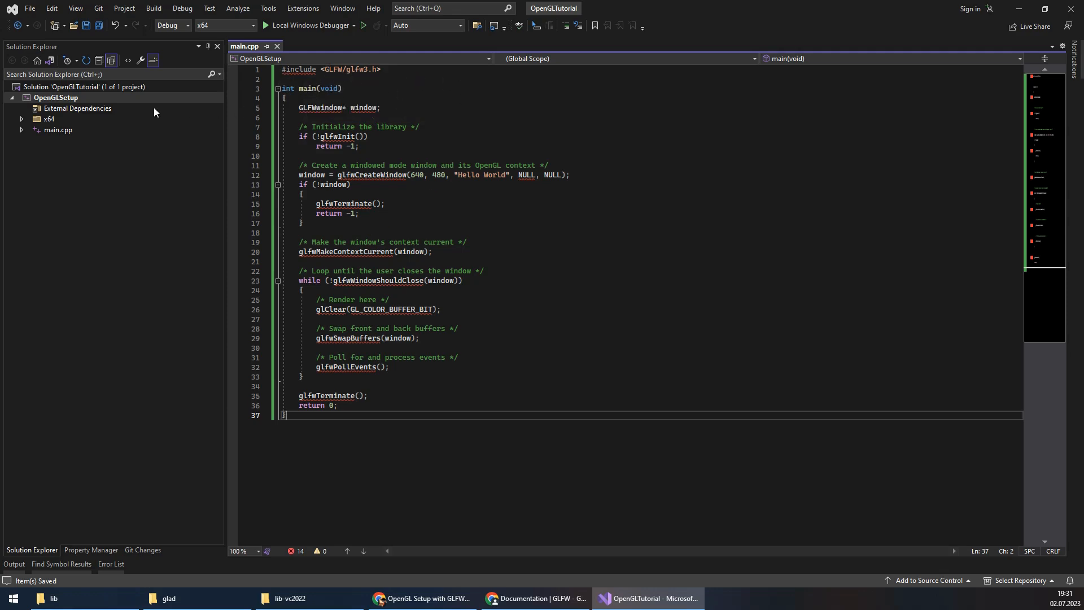
Review the project's C/C++ General property page, then close the settings
right_click(55, 97)
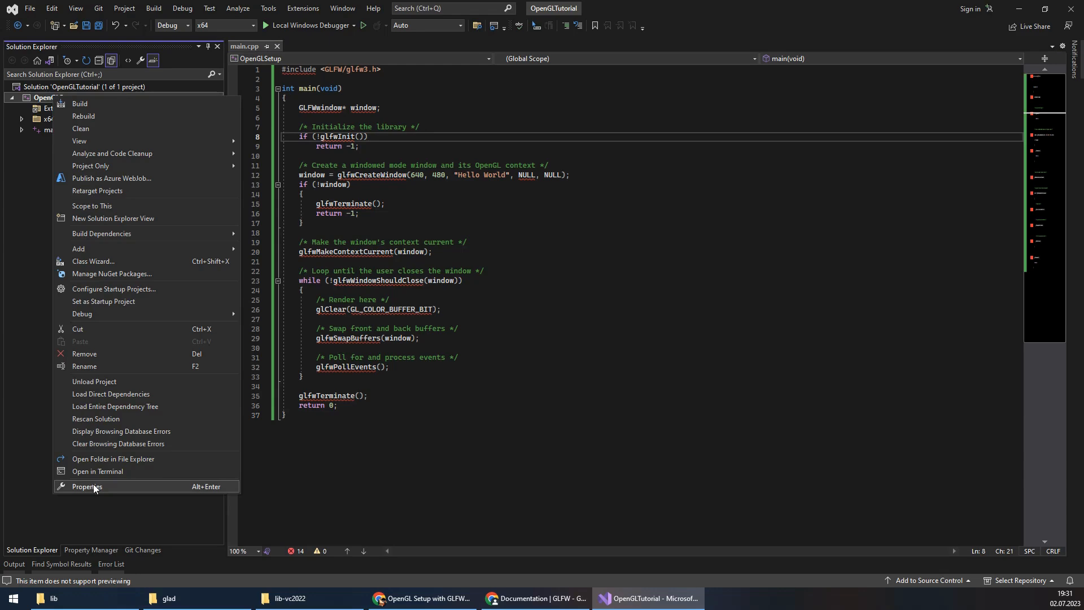
click(86, 487)
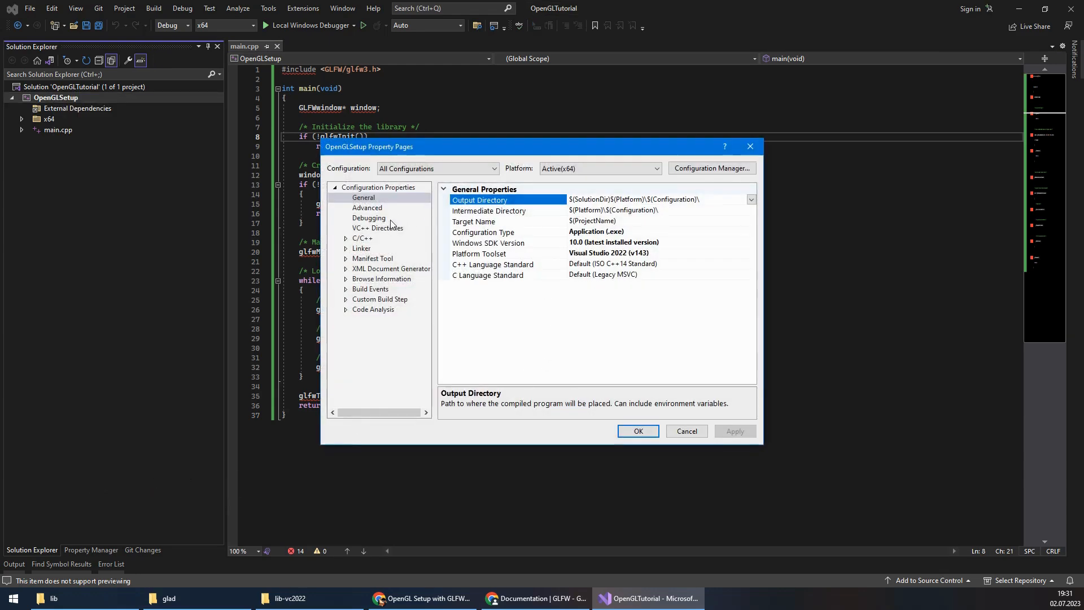
click(361, 238)
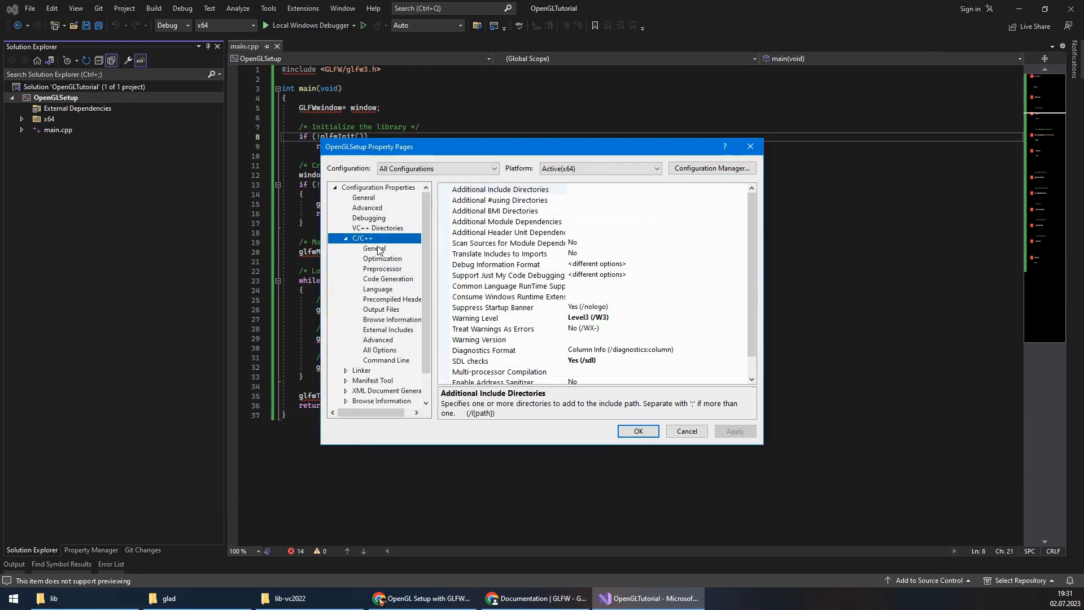
click(374, 248)
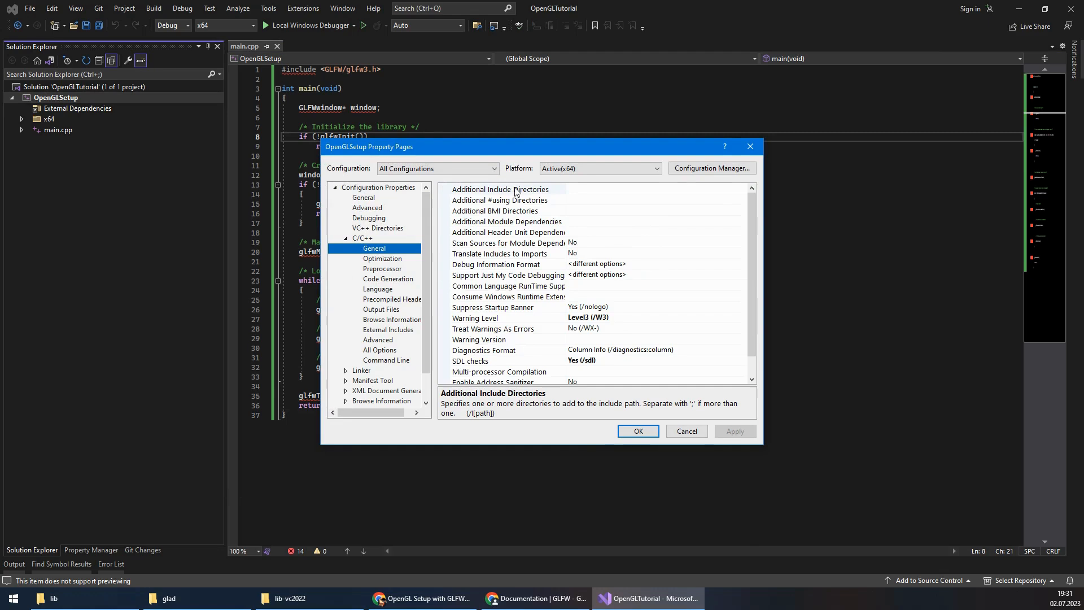
mouse_move(501, 195)
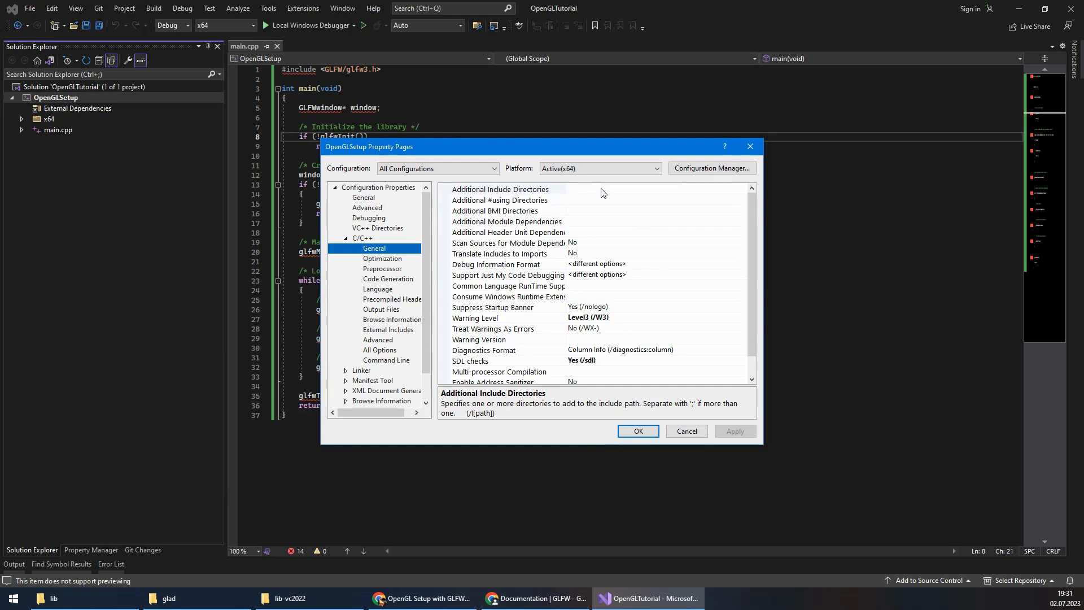
mouse_move(750, 147)
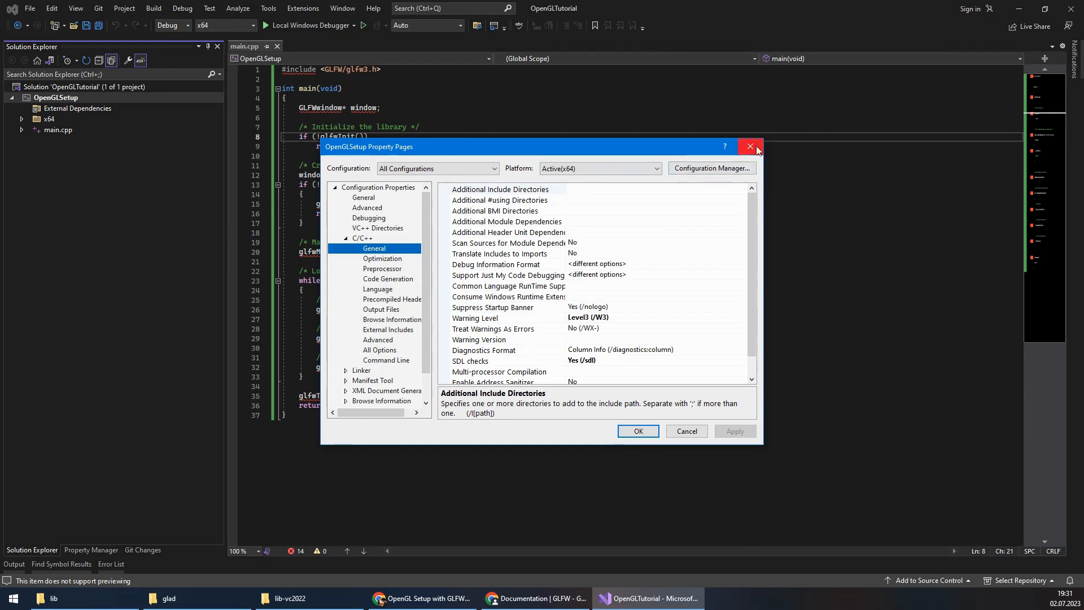
click(750, 147)
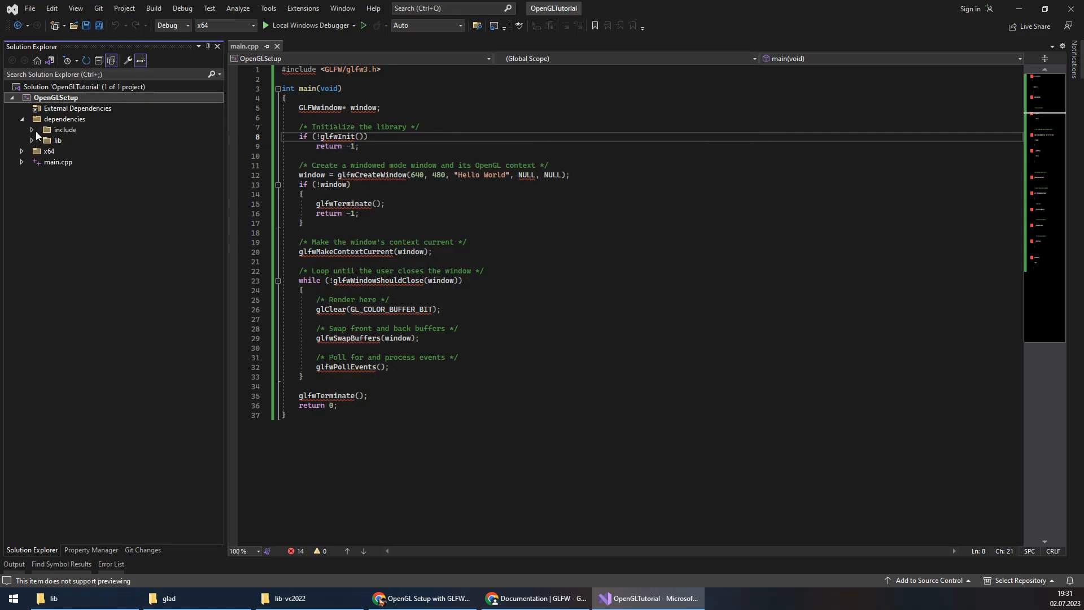
Include glfw3.lib and the GLFW header folder under dependencies in the project via Solution Explorer
click(31, 130)
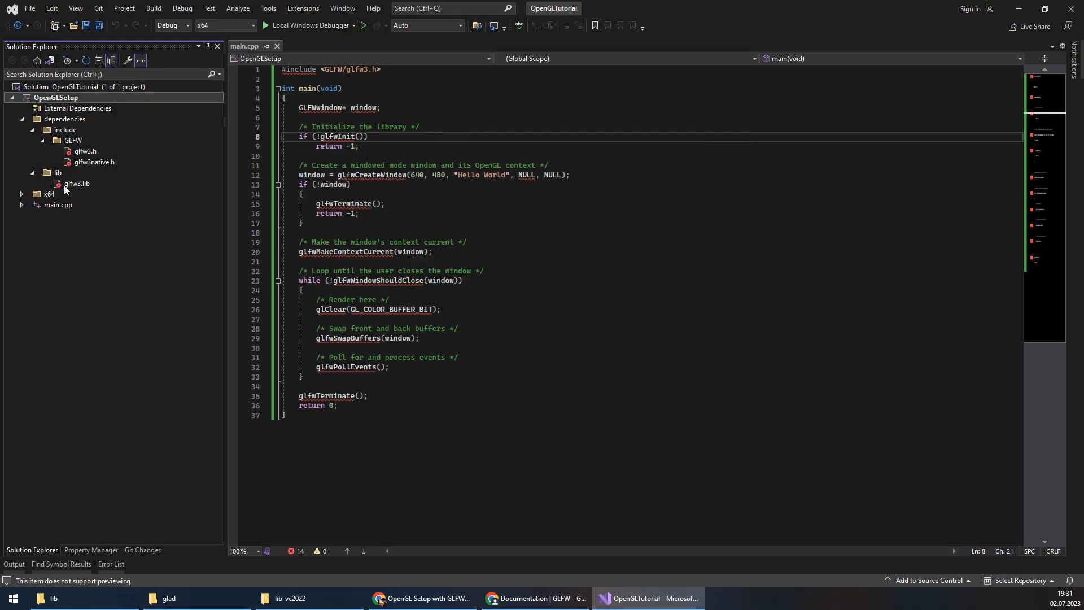
right_click(75, 183)
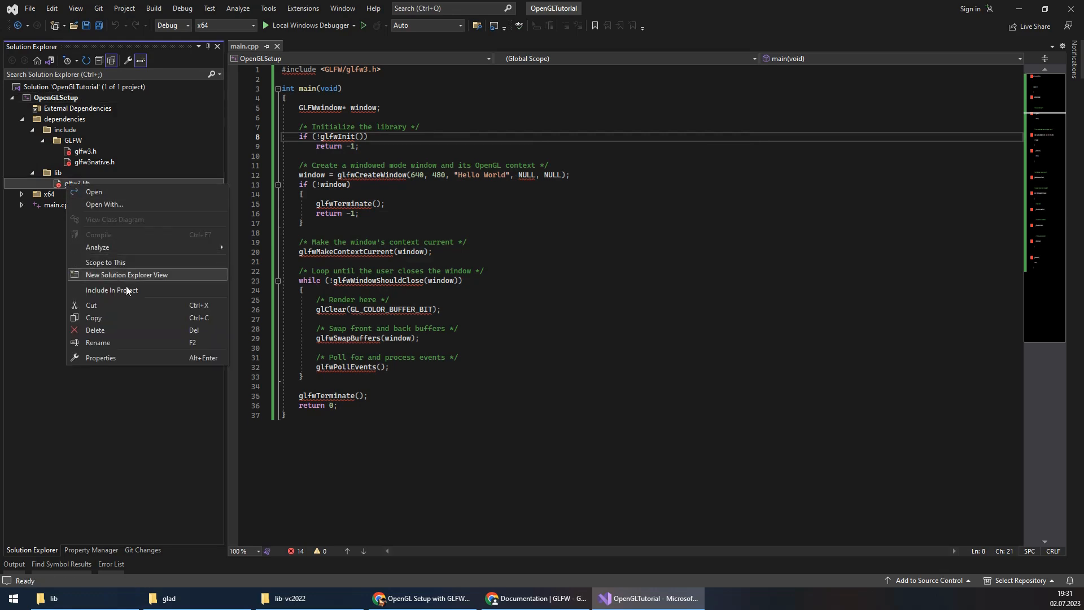
click(108, 222)
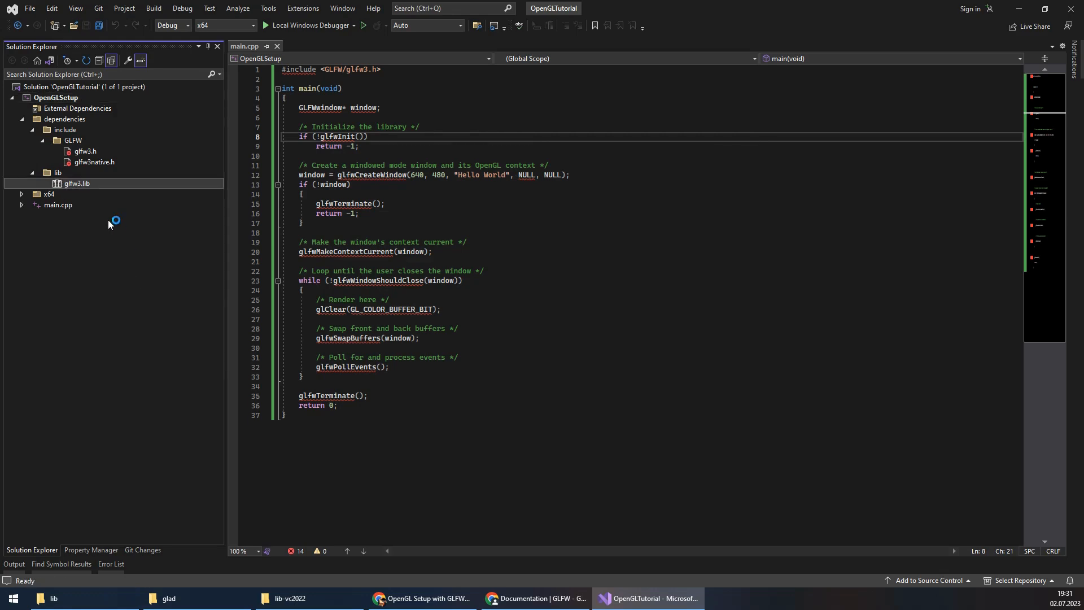
right_click(73, 140)
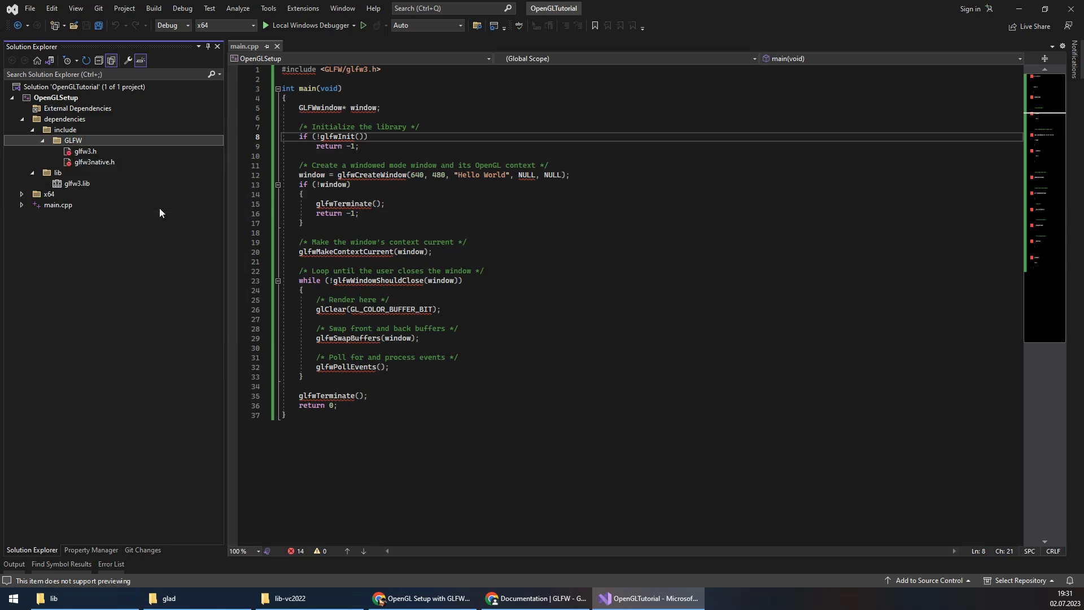
click(31, 129)
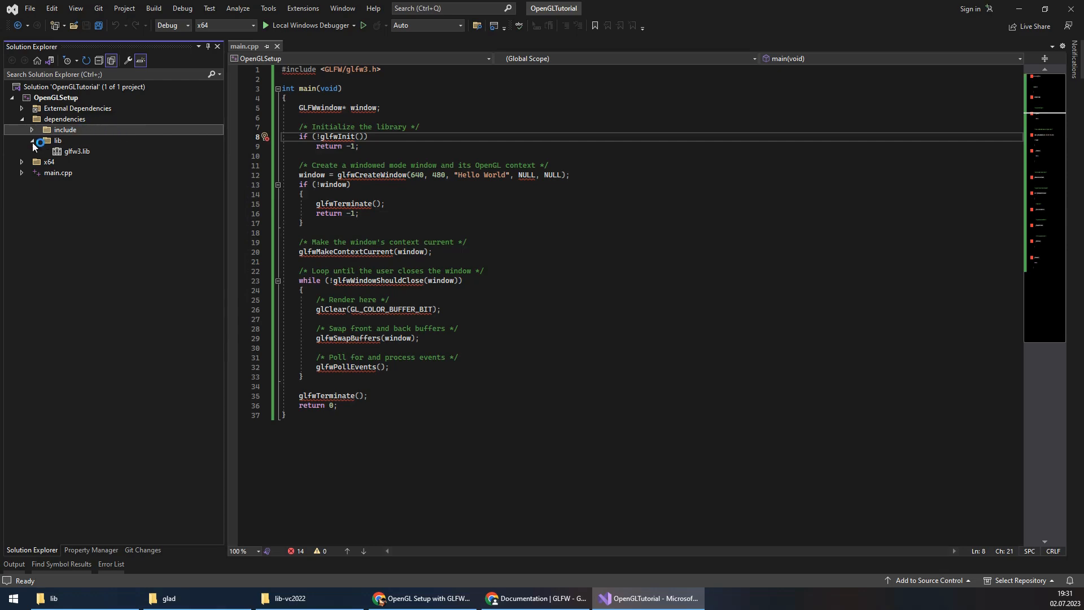
click(31, 140)
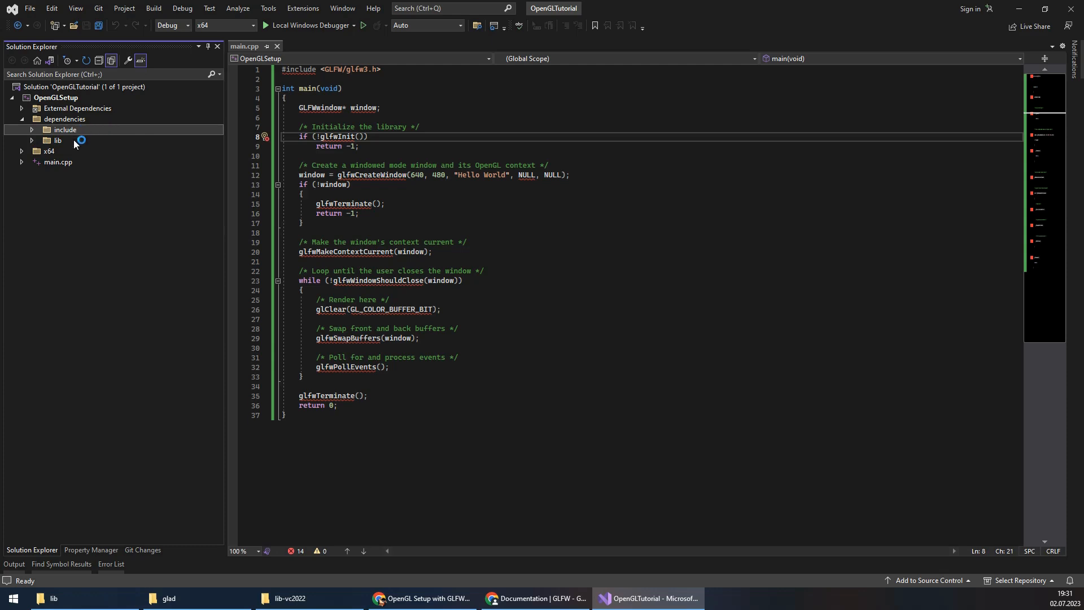
click(55, 97)
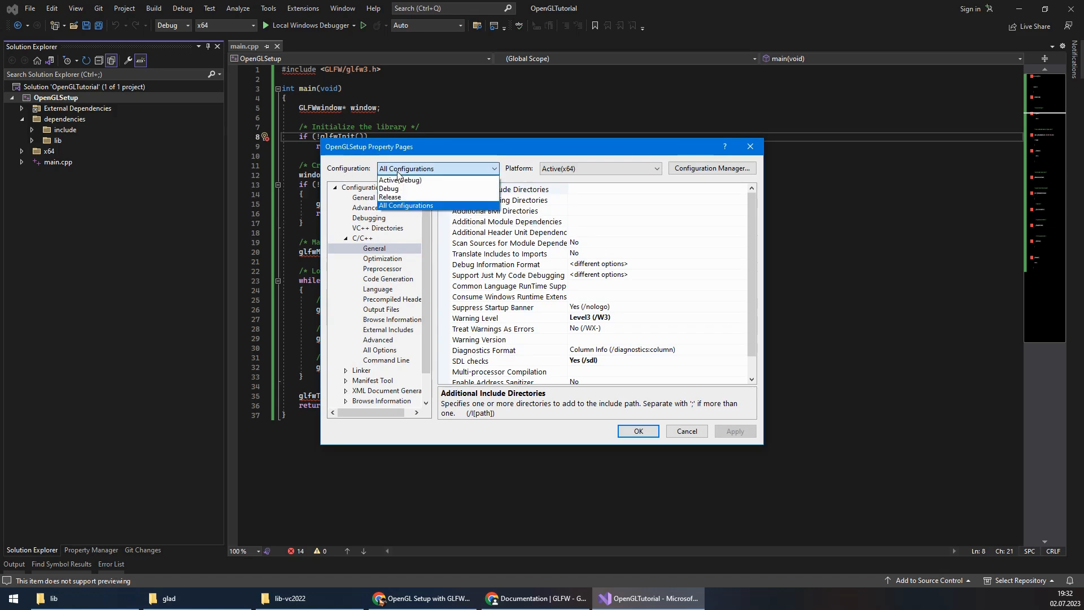
For all configurations, set Additional Include Directories to $(SolutionDir)\OpenGLSetup\dependencies\include and apply
click(406, 206)
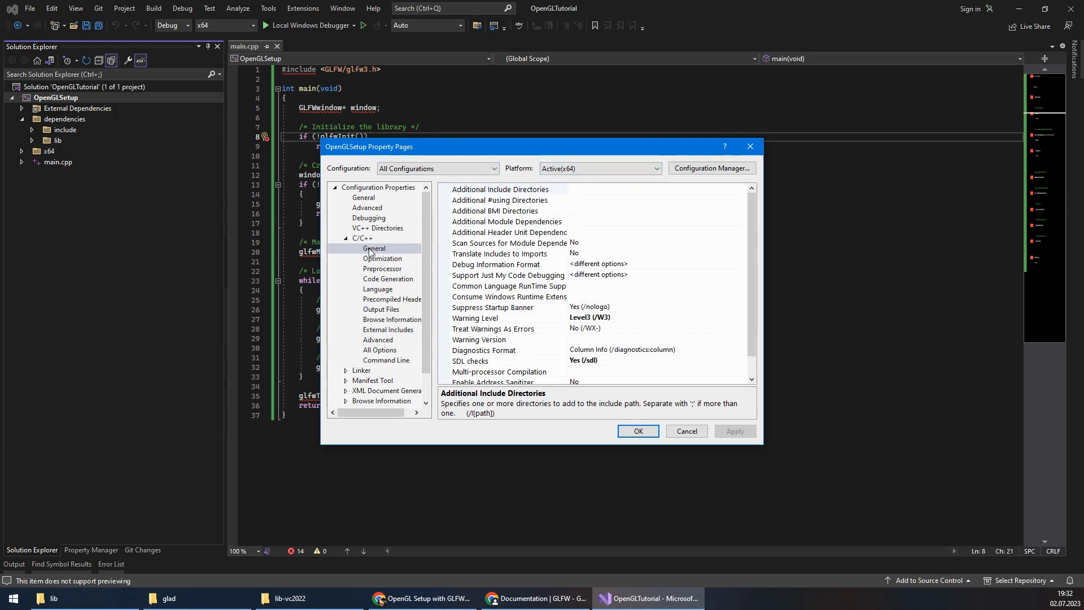
click(500, 189)
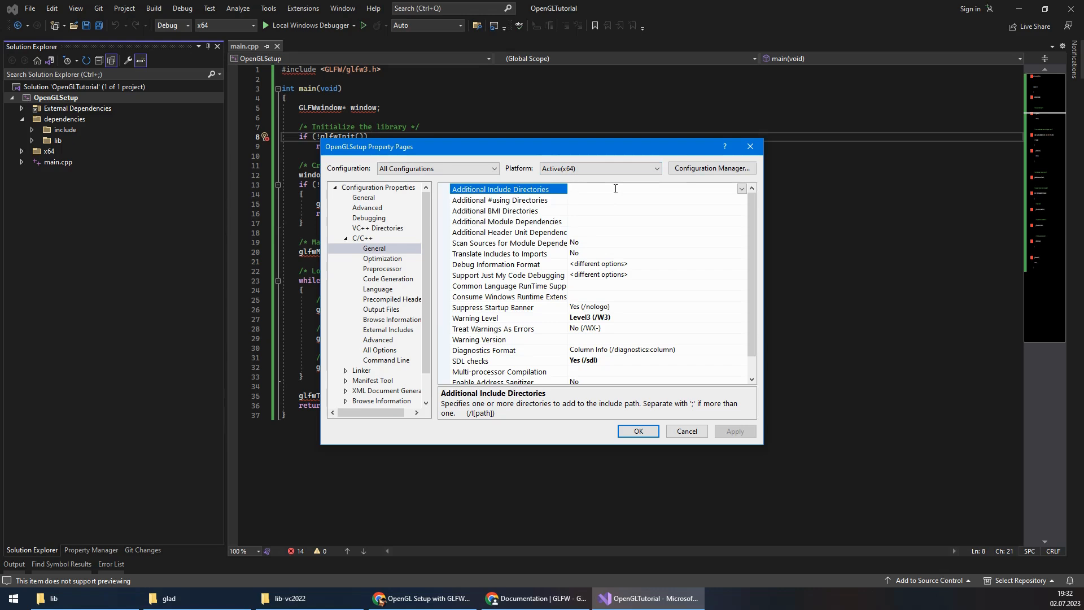
text($(SolutionDir)
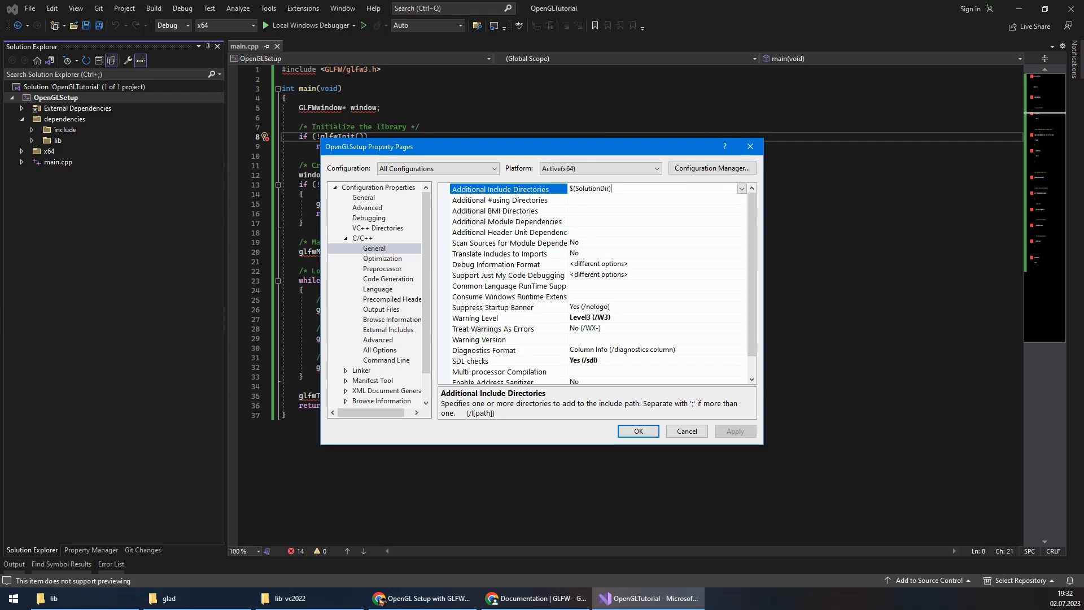
text(\)
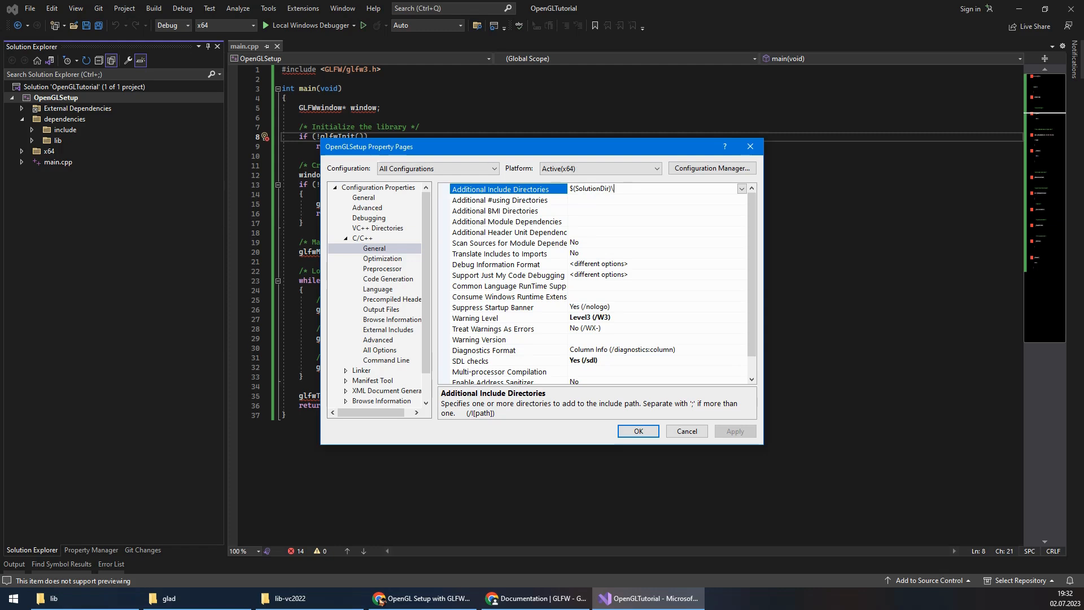
text(OpenGL)
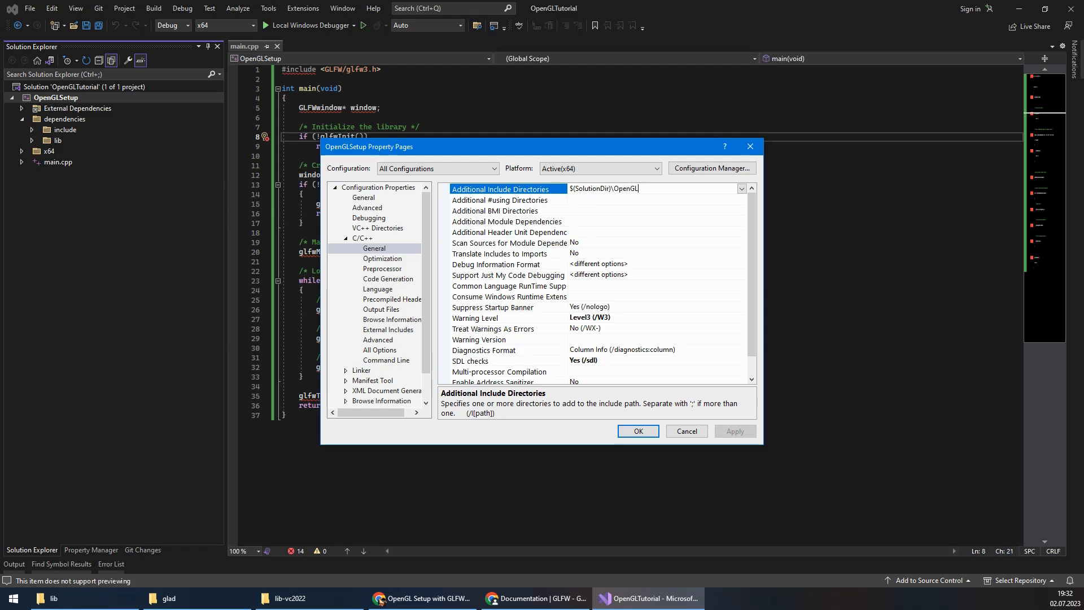
text(Setup\)
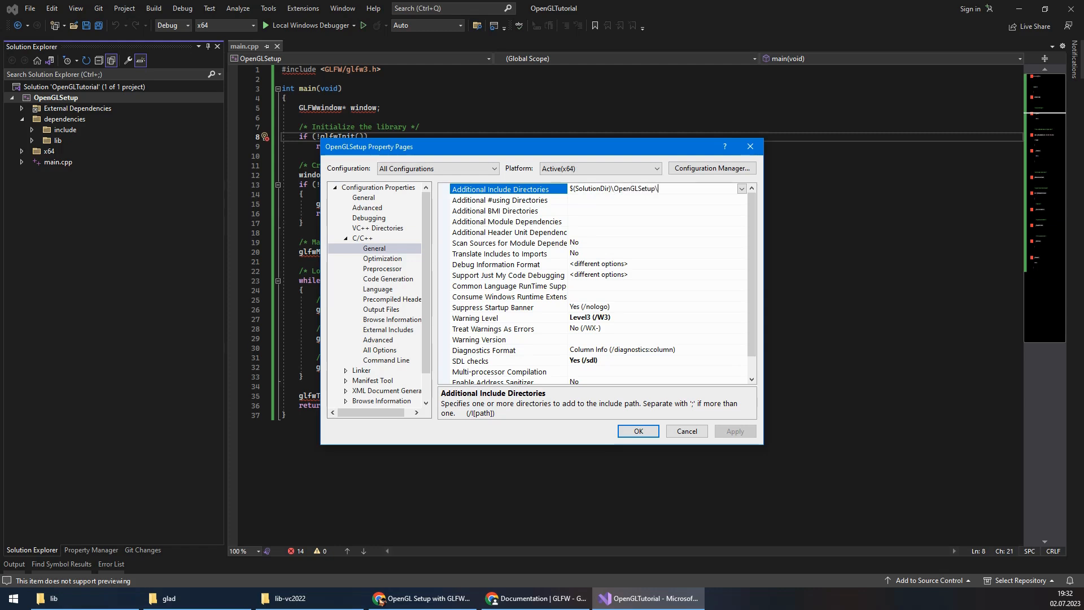
text(depen)
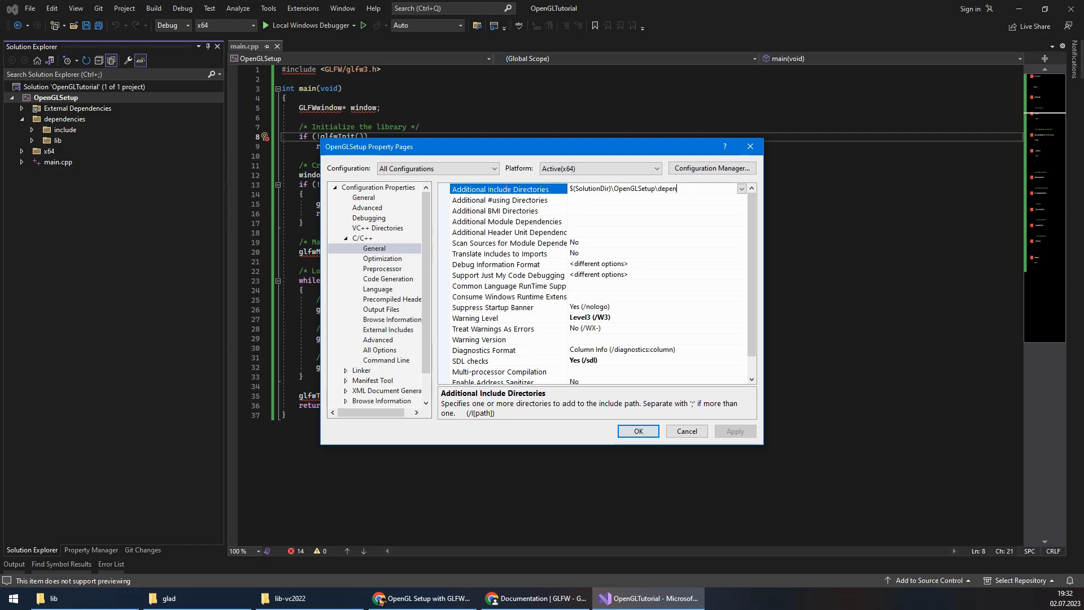
text(dencies\include)
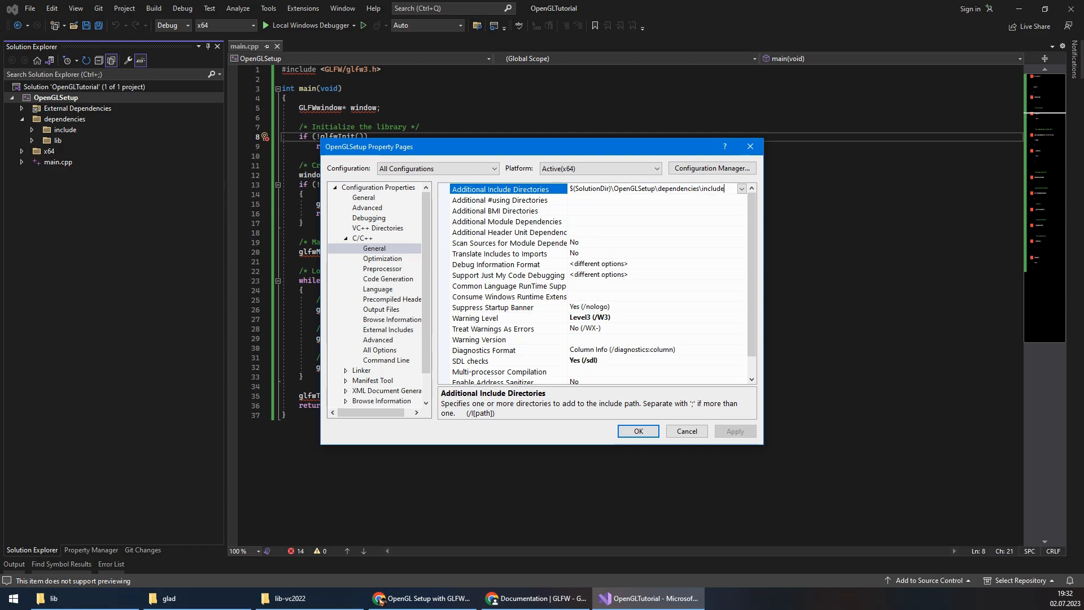
click(500, 200)
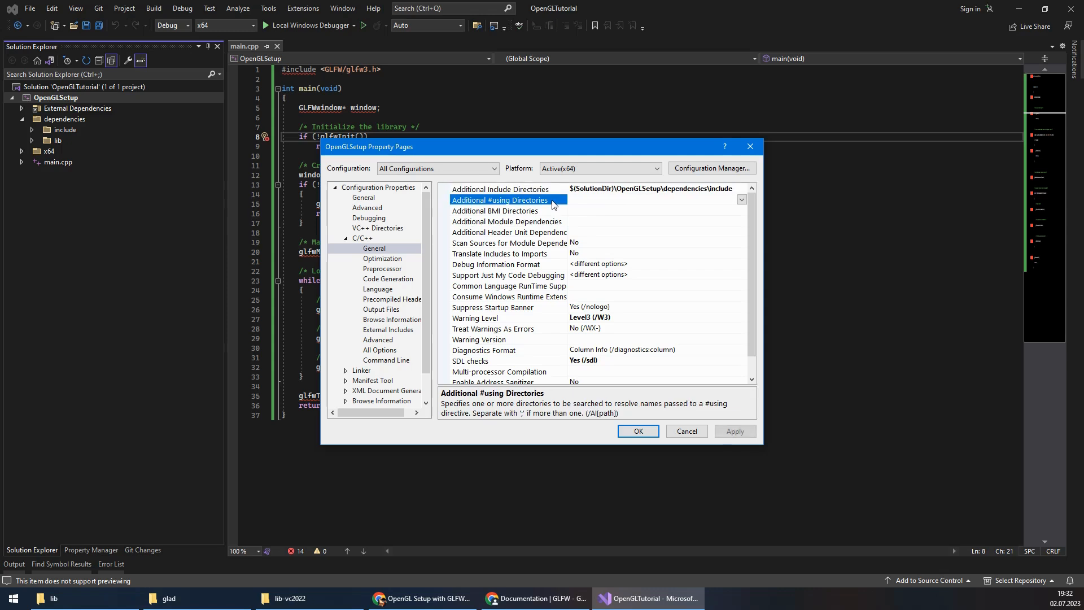
click(500, 189)
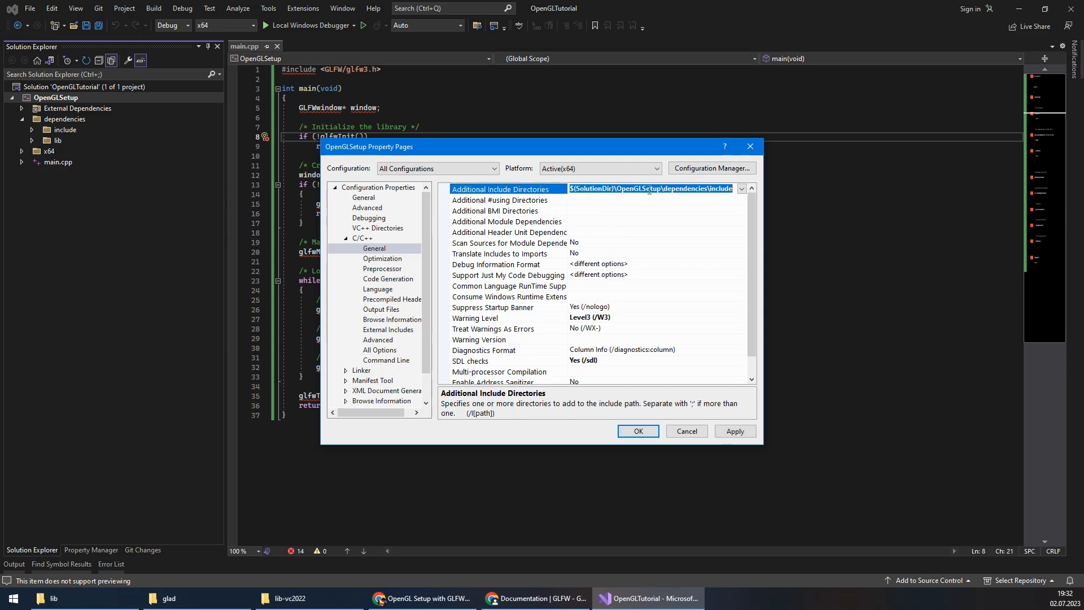
click(734, 431)
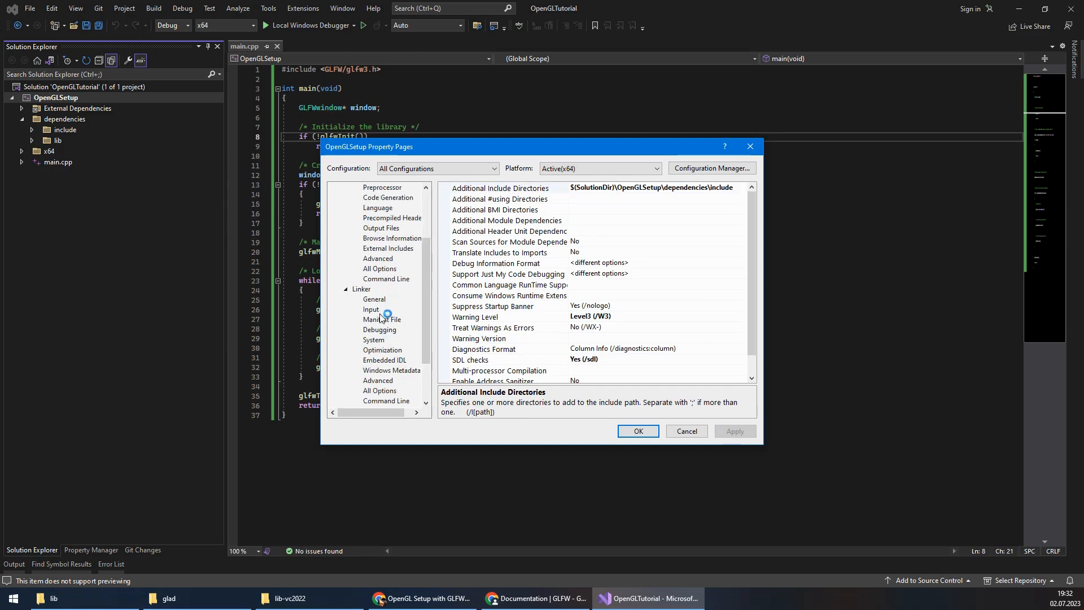
click(374, 298)
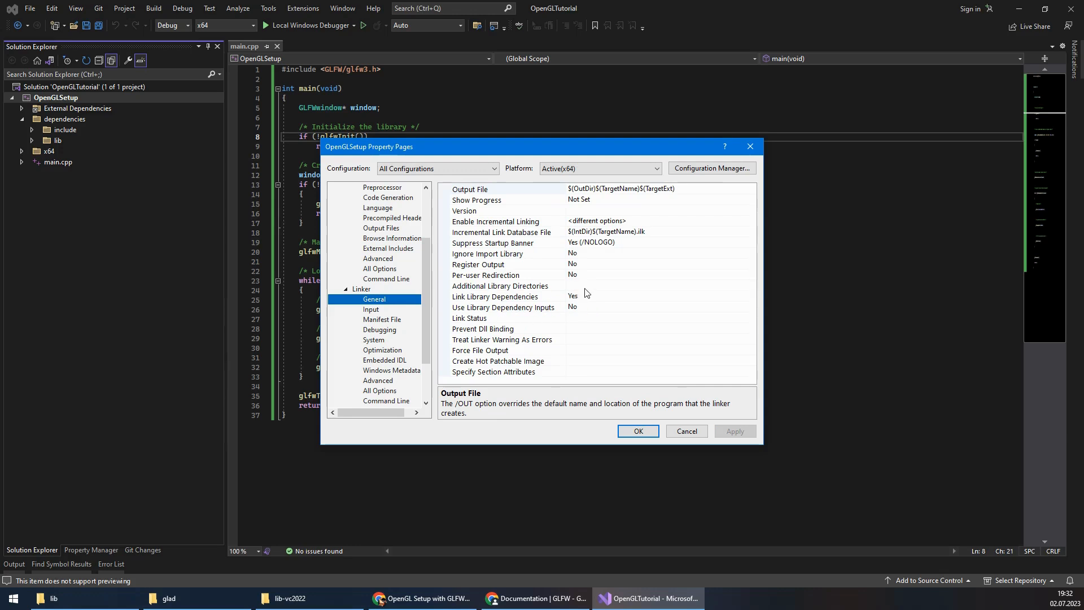
Set the linker's Additional Library Directories to $(SolutionDir)\OpenGLSetup\dependencies\lib
click(500, 285)
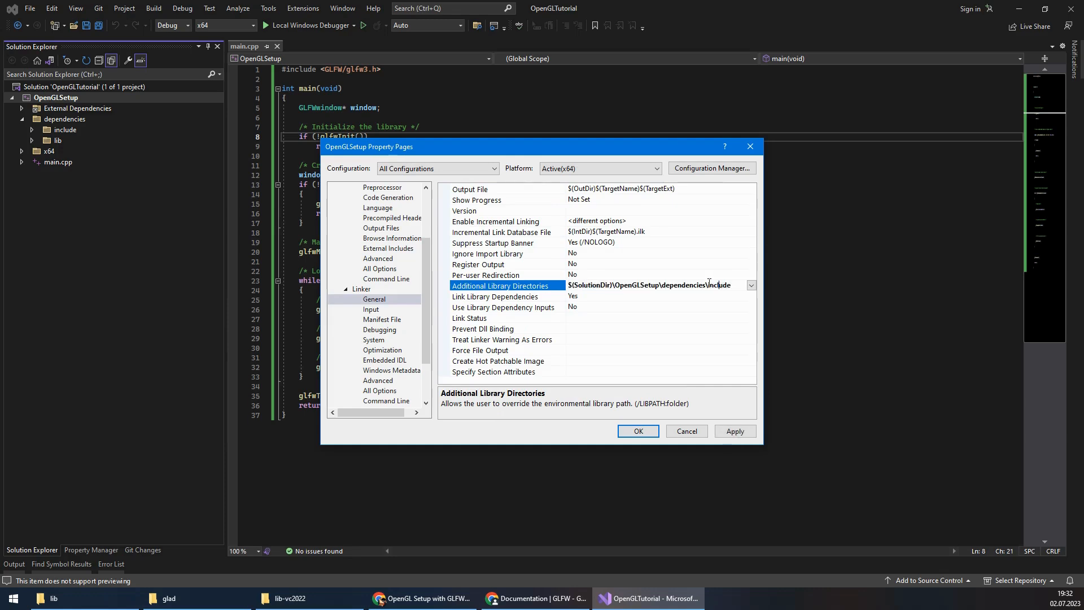
double_click(719, 284)
text(lib)
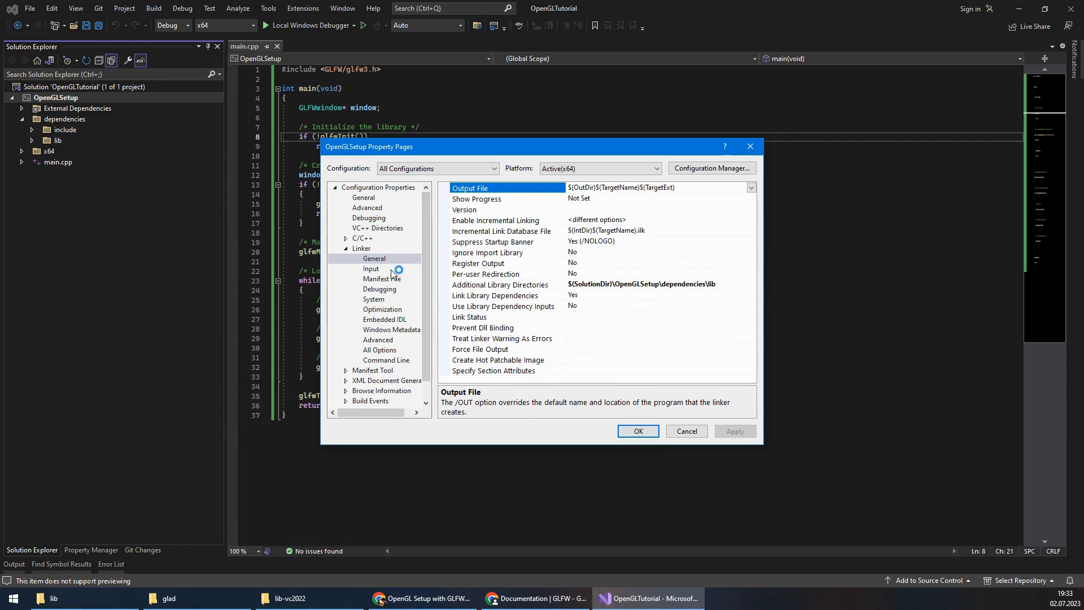
Under Linker > Input set Additional Dependencies to glfw3.lib, opengl32.lib, user32.lib, gdi32.lib and shell32.lib
click(371, 269)
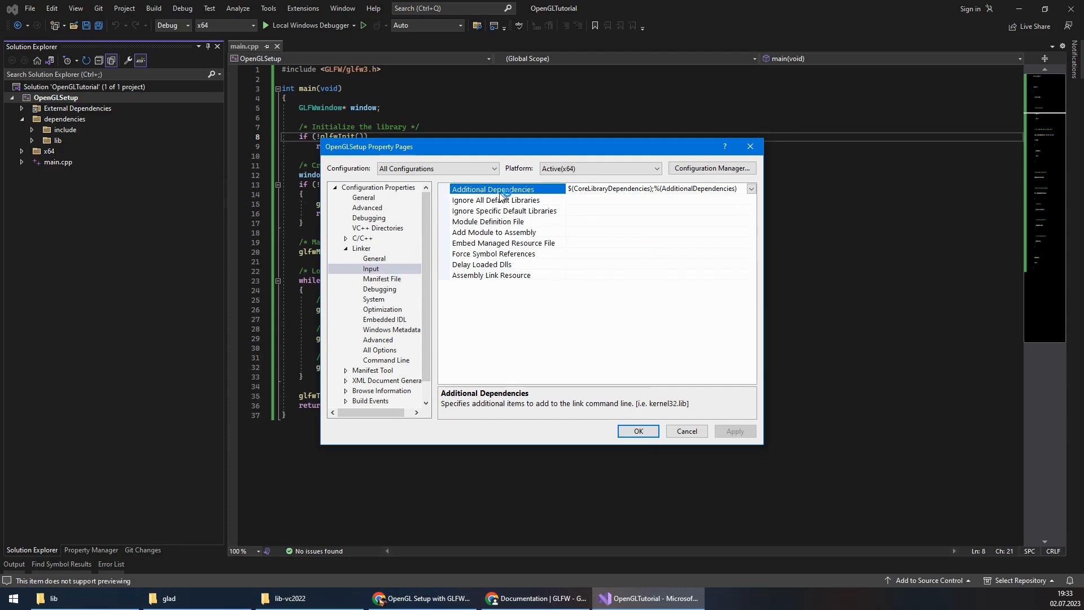
click(751, 188)
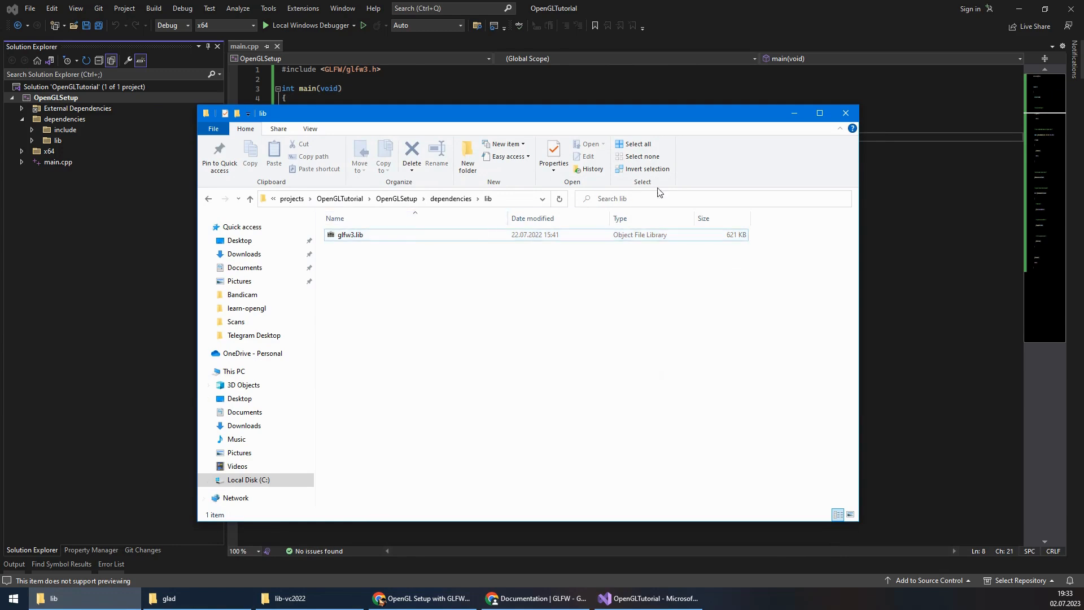
click(435, 153)
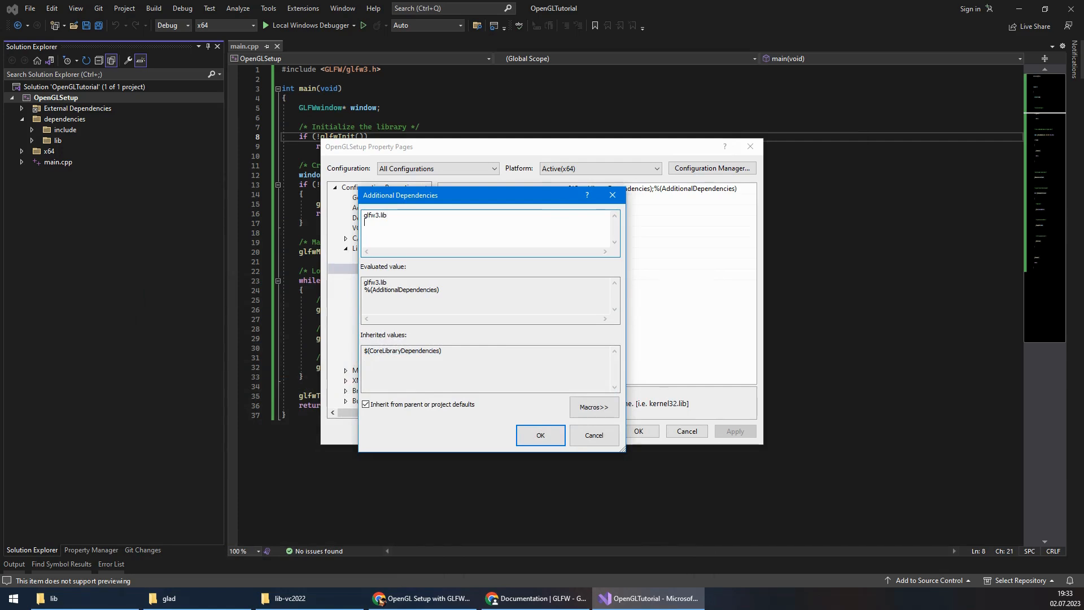
text(opengl32.lib)
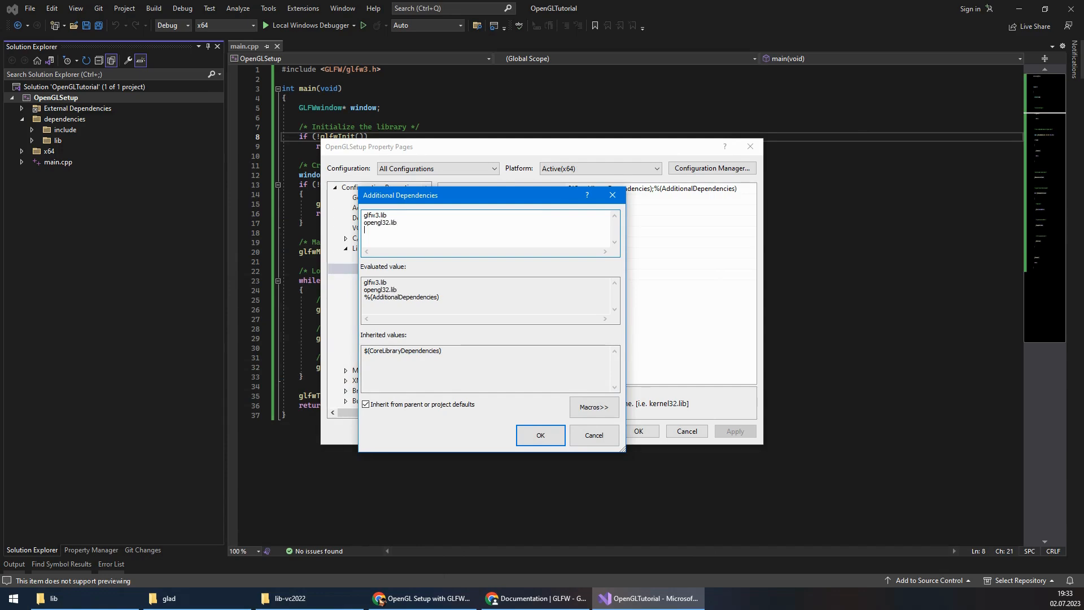
text(user32.lib)
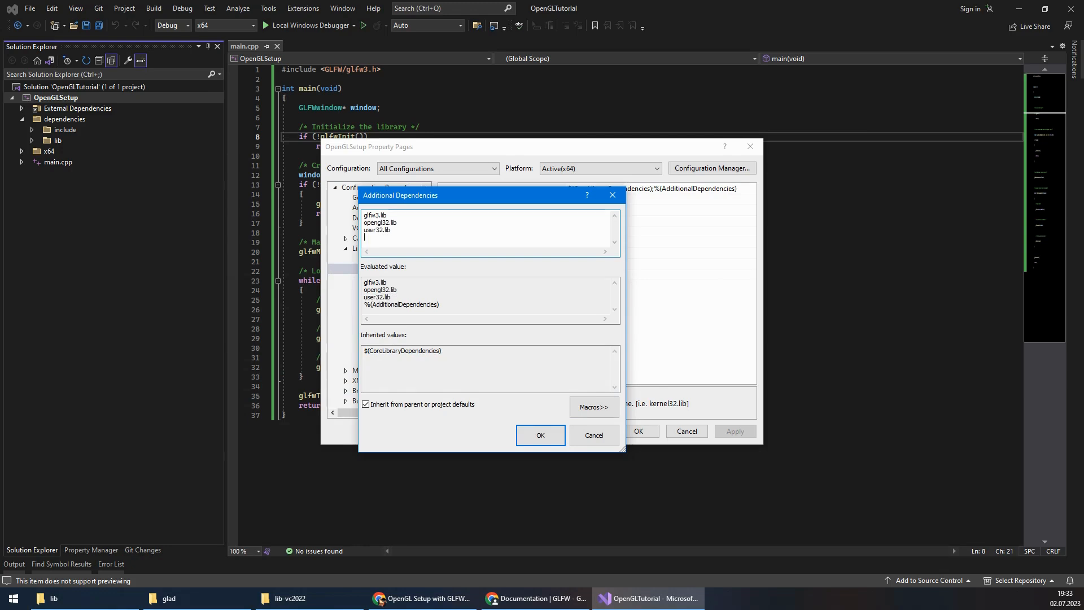
text(gdi32.lib)
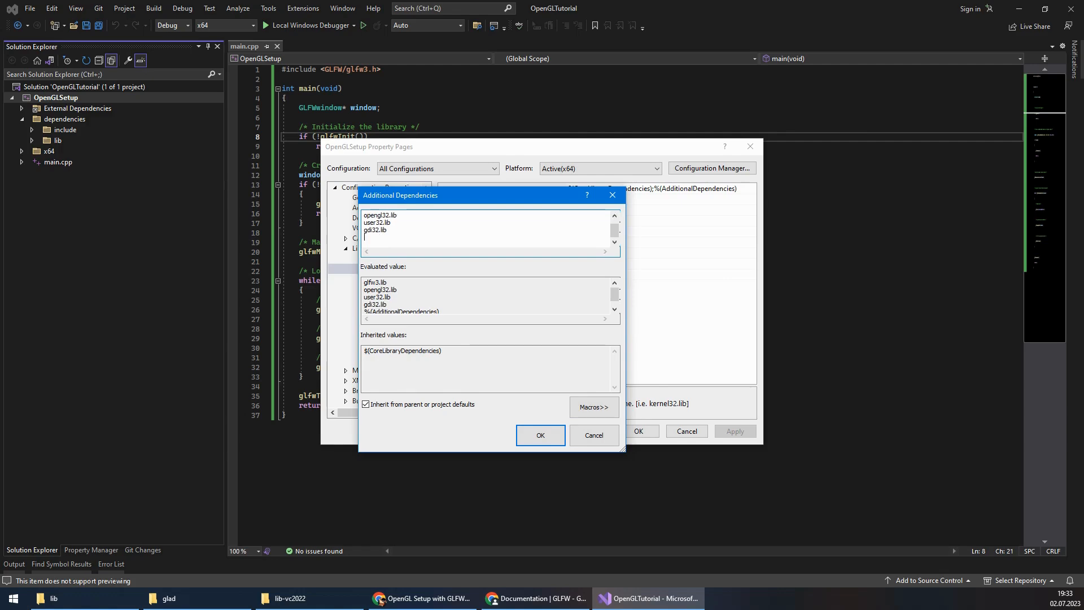
text($)
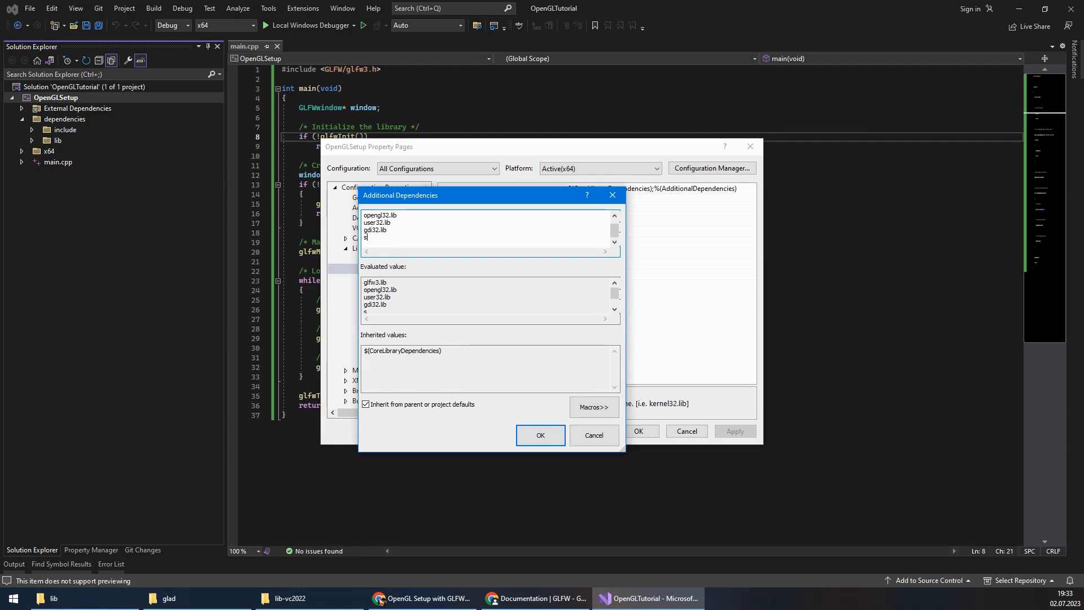
text(hell32)
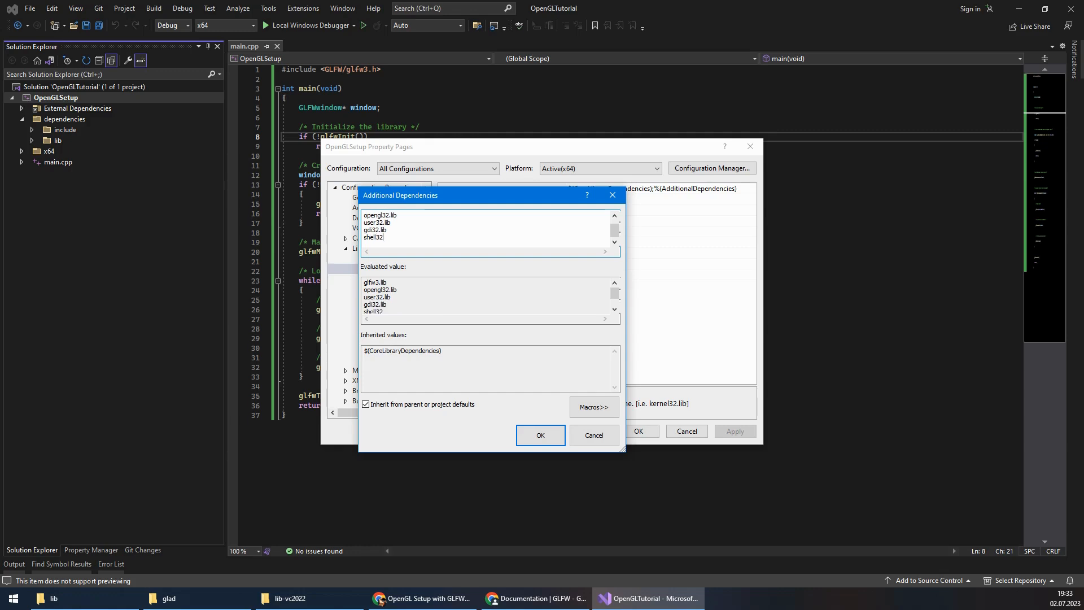
text(.lib)
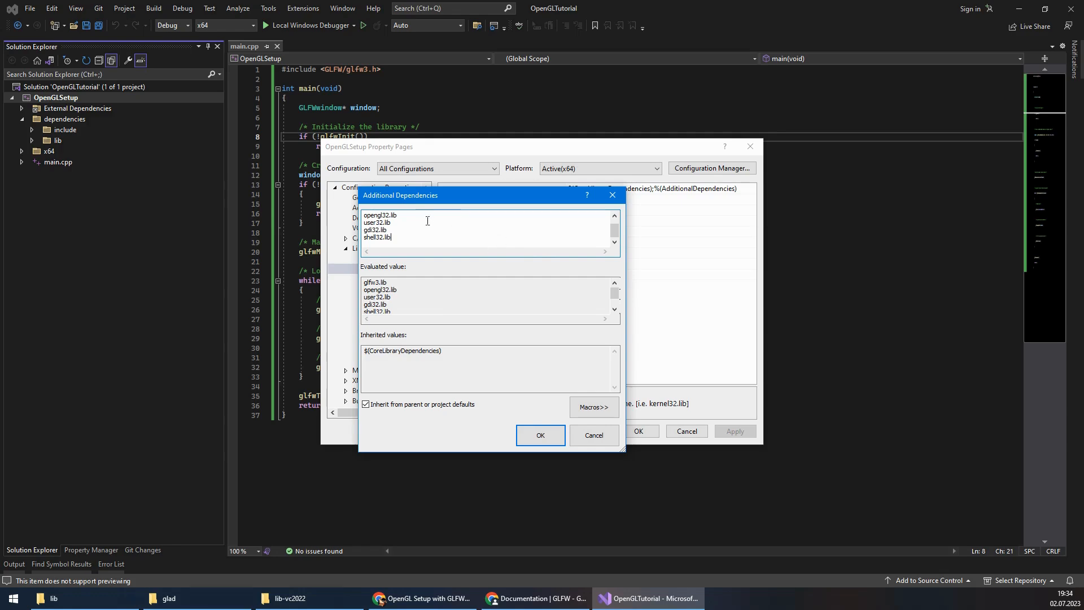
click(540, 435)
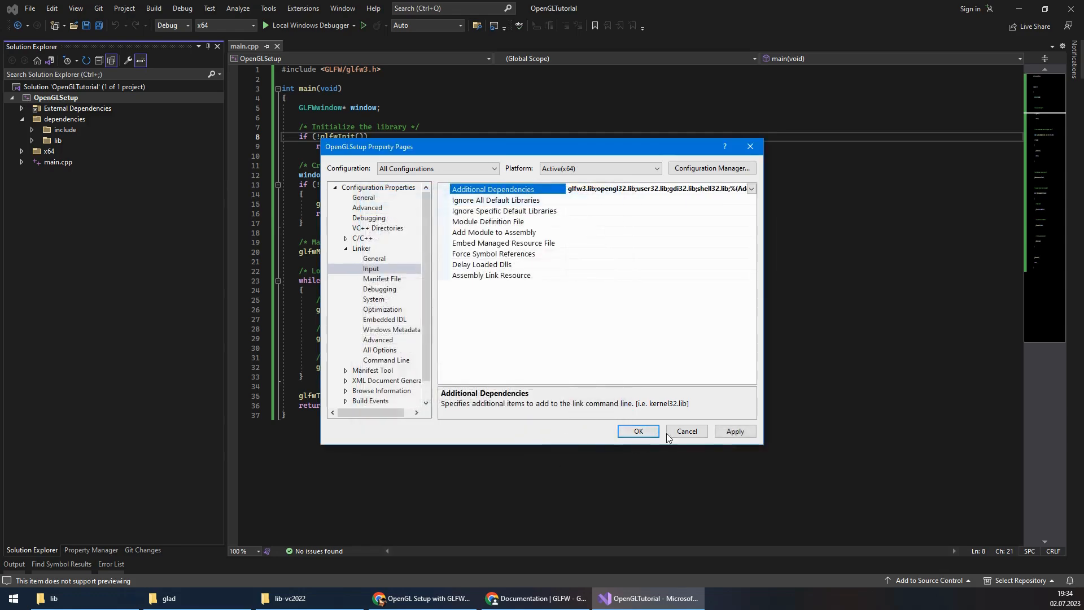
click(636, 430)
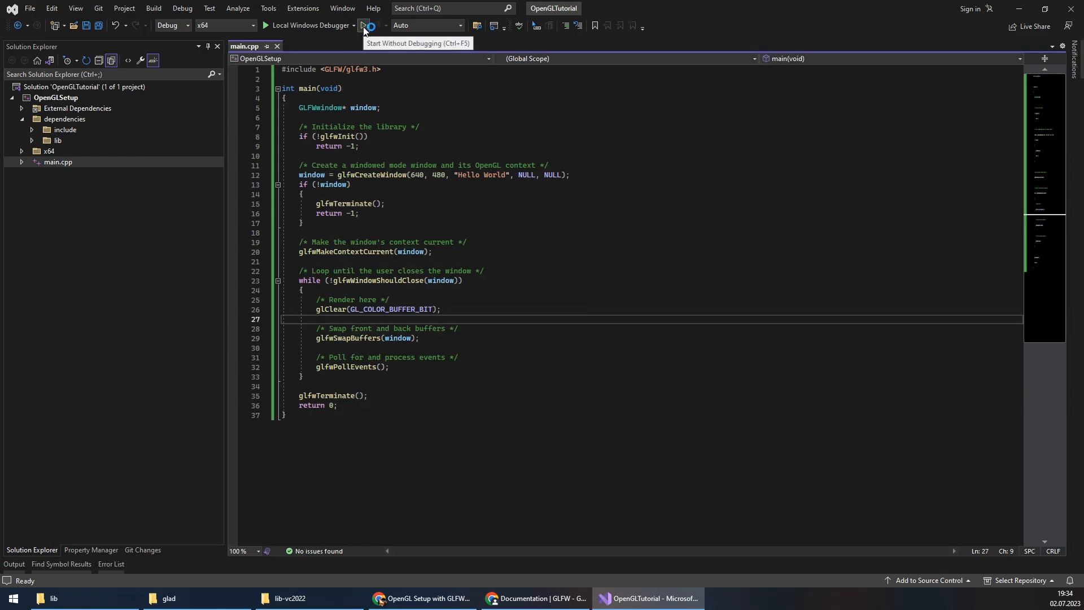
Run the program without debugging so the build succeeds, then bring up the GLFW docs in Chrome
click(362, 26)
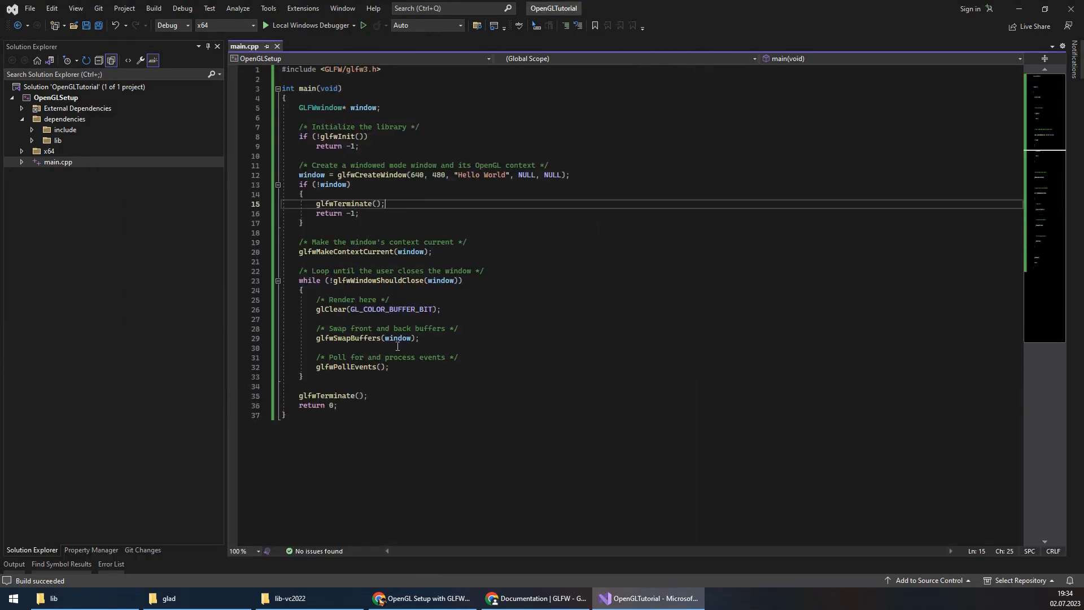
click(536, 599)
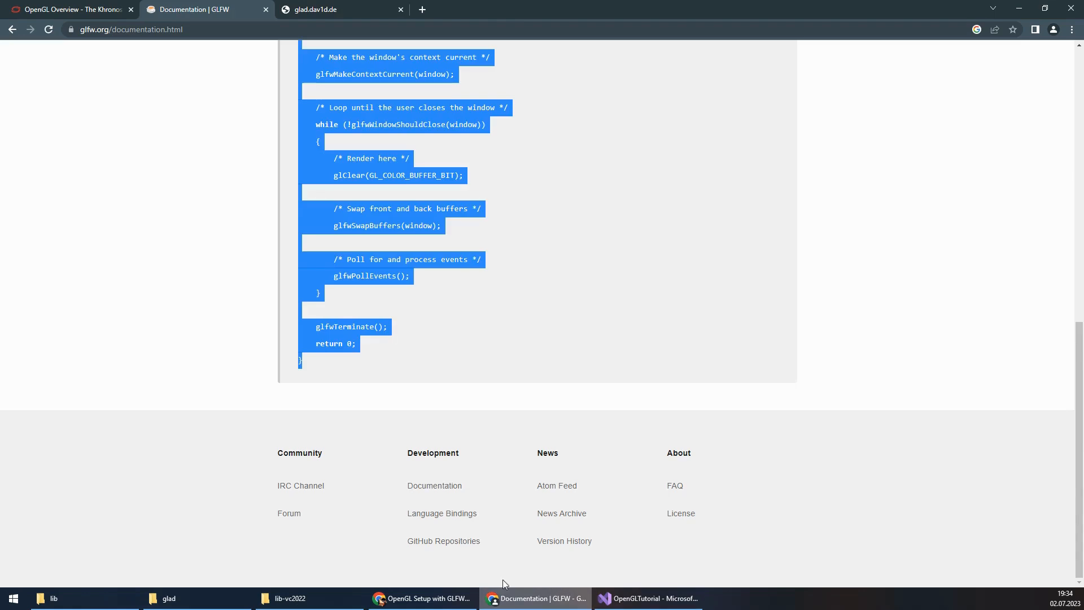
On glad.dav1d.de generate a C/C++ loader for gl Version 3.3 with the Core profile
click(339, 9)
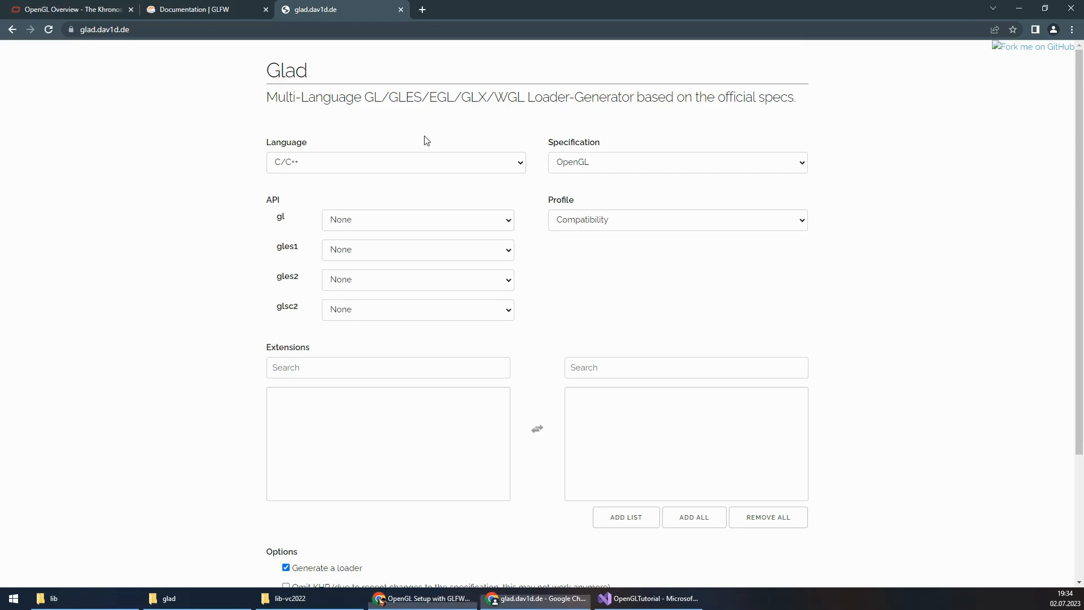
click(395, 162)
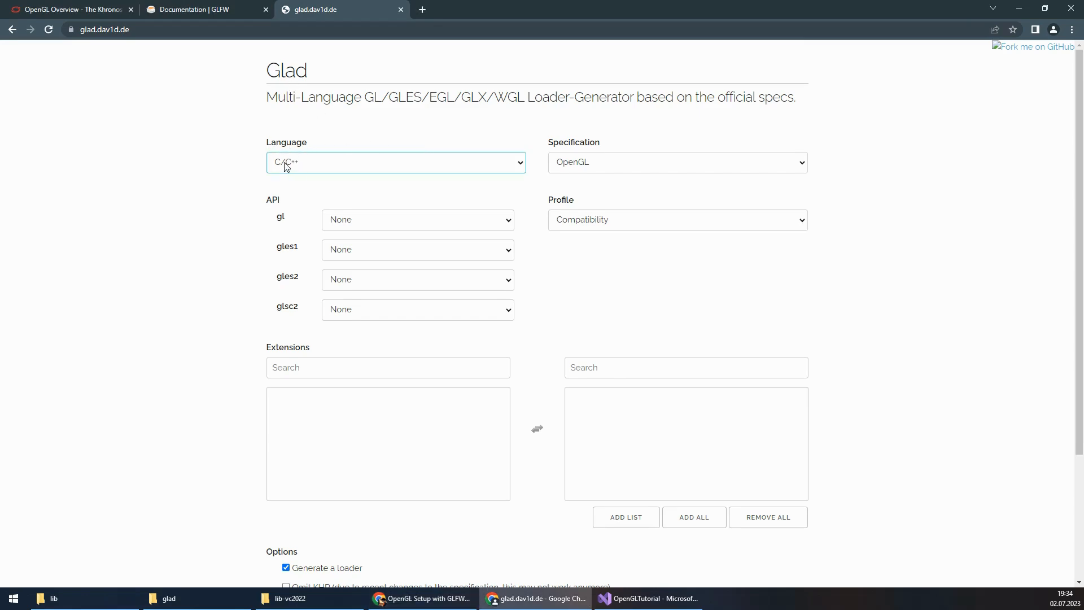
mouse_move(581, 148)
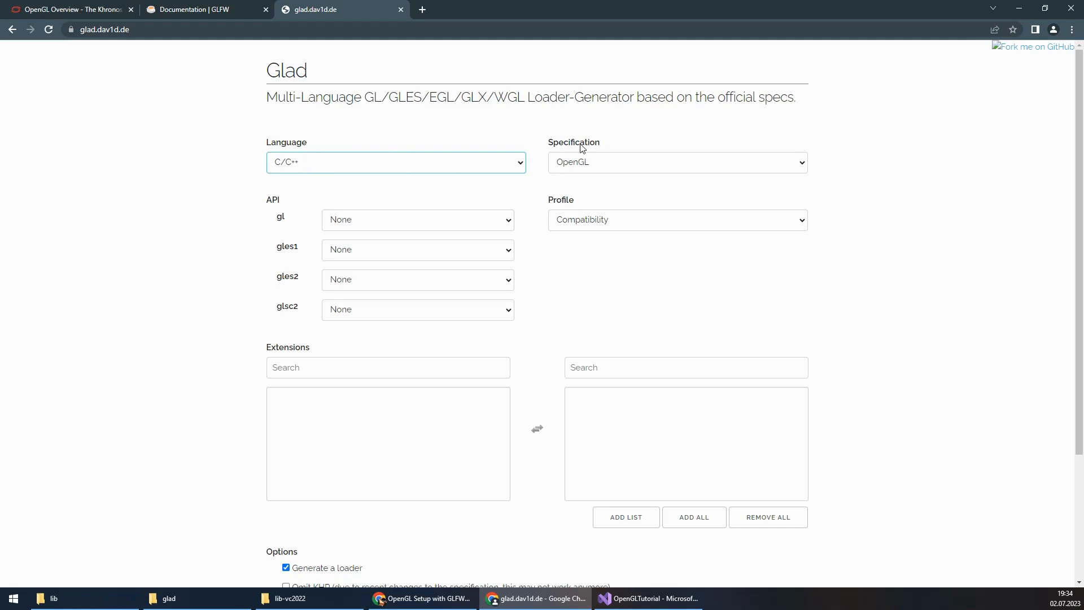
mouse_move(300, 226)
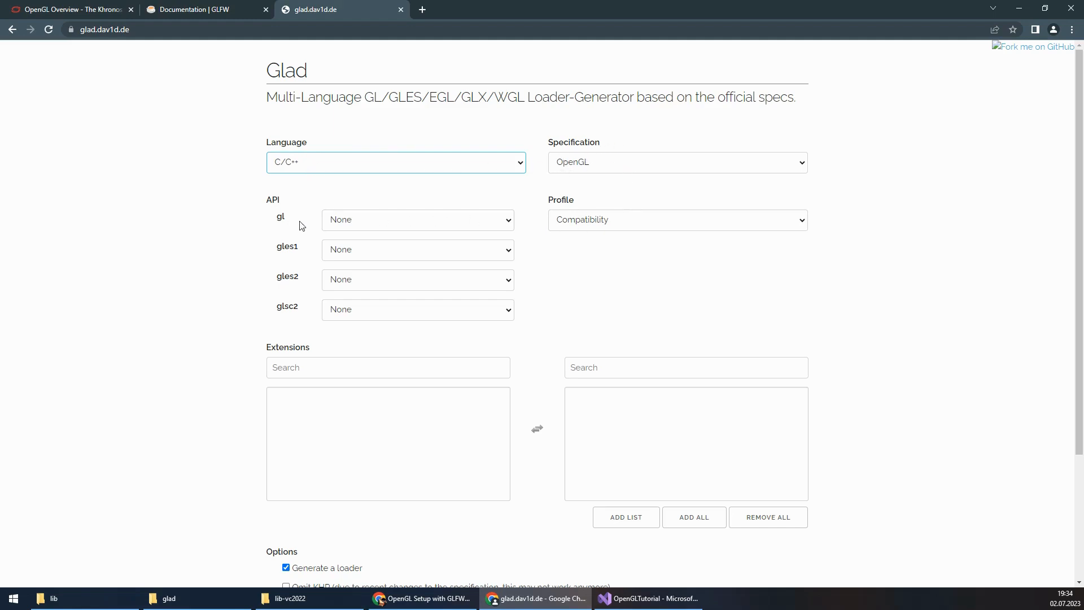
click(416, 219)
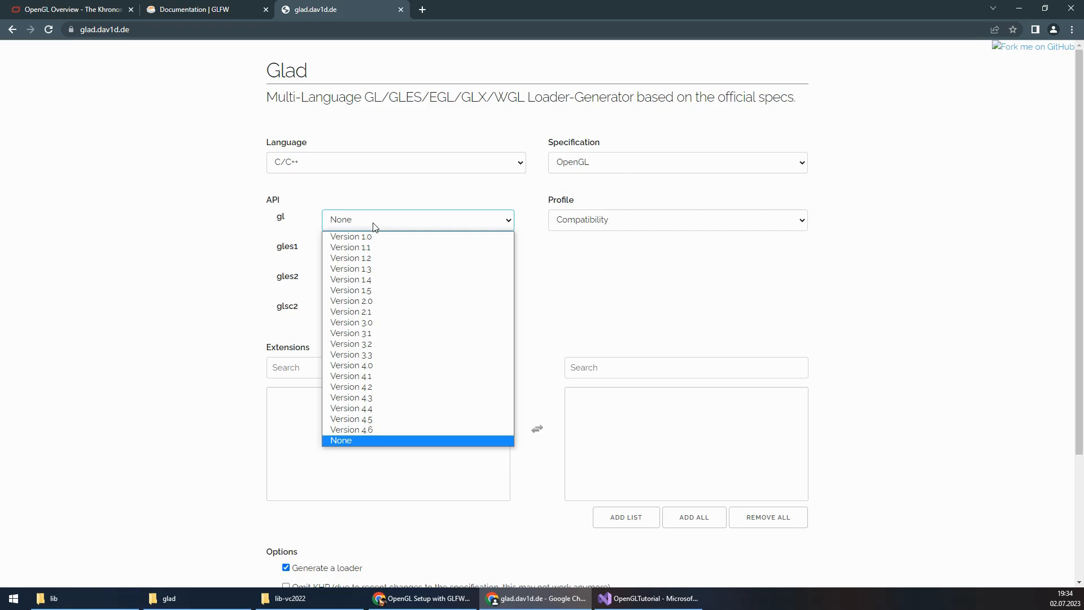
mouse_move(351, 354)
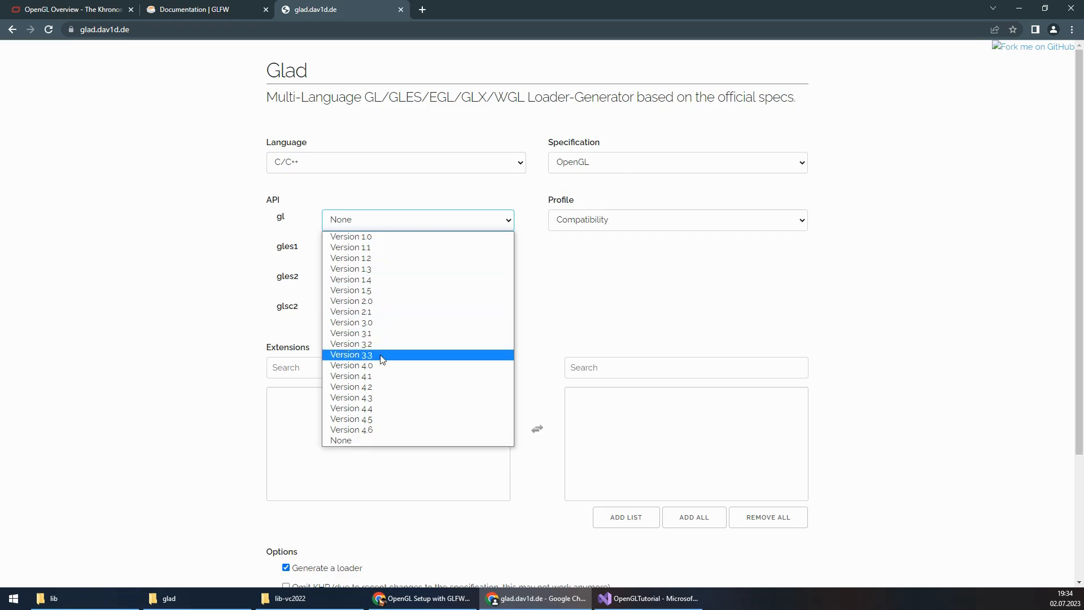
click(350, 354)
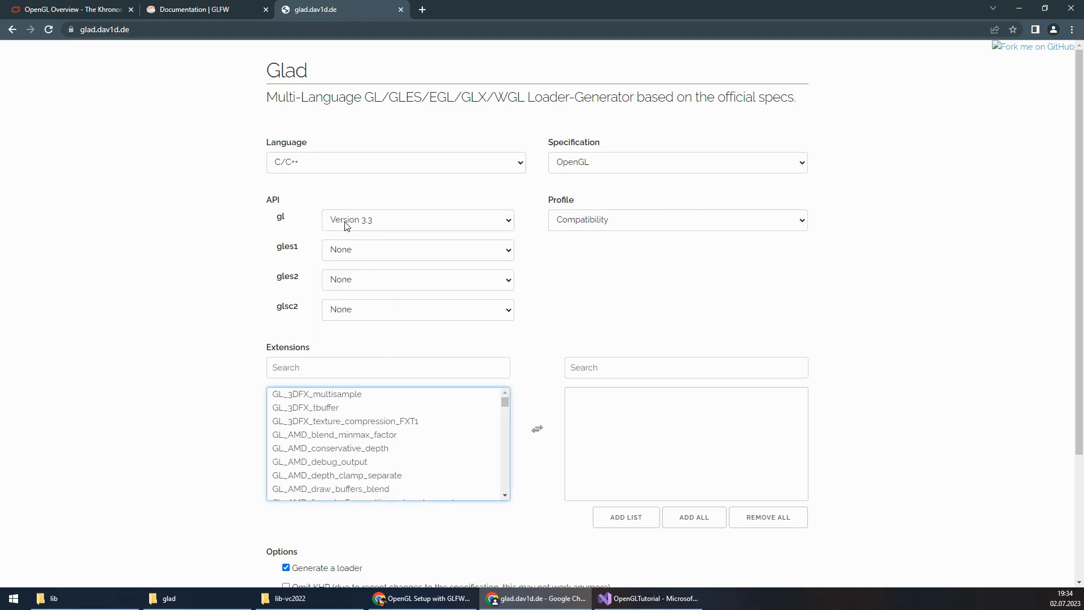
mouse_move(572, 231)
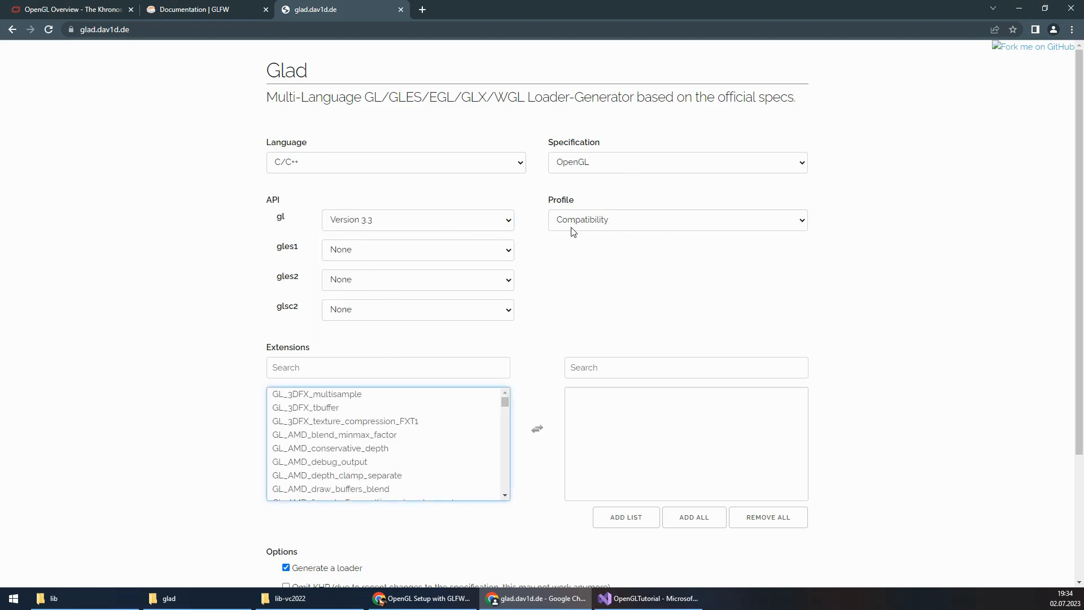
click(677, 219)
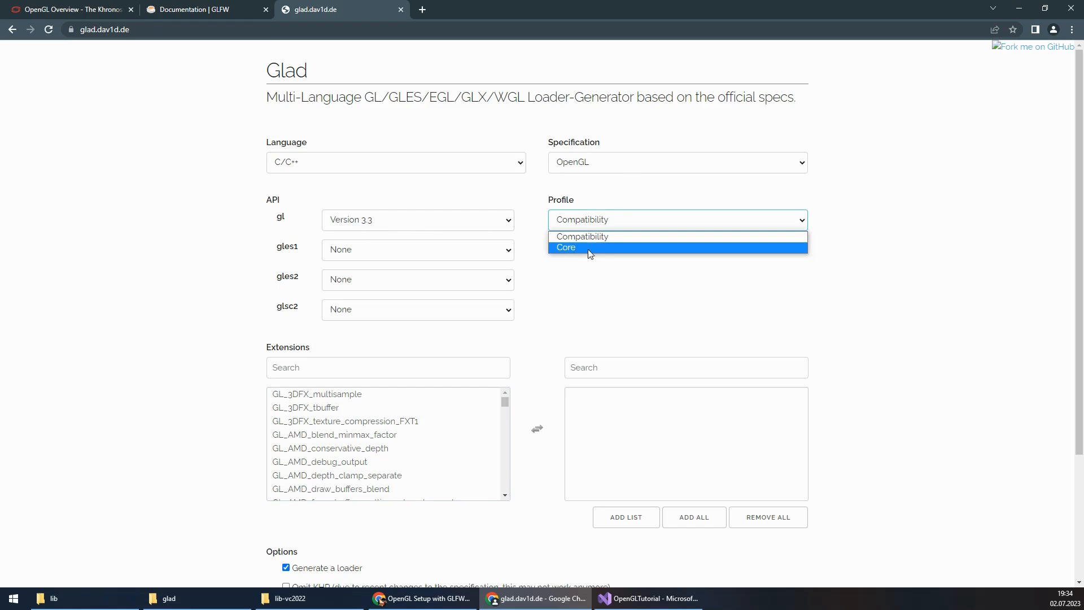
click(565, 247)
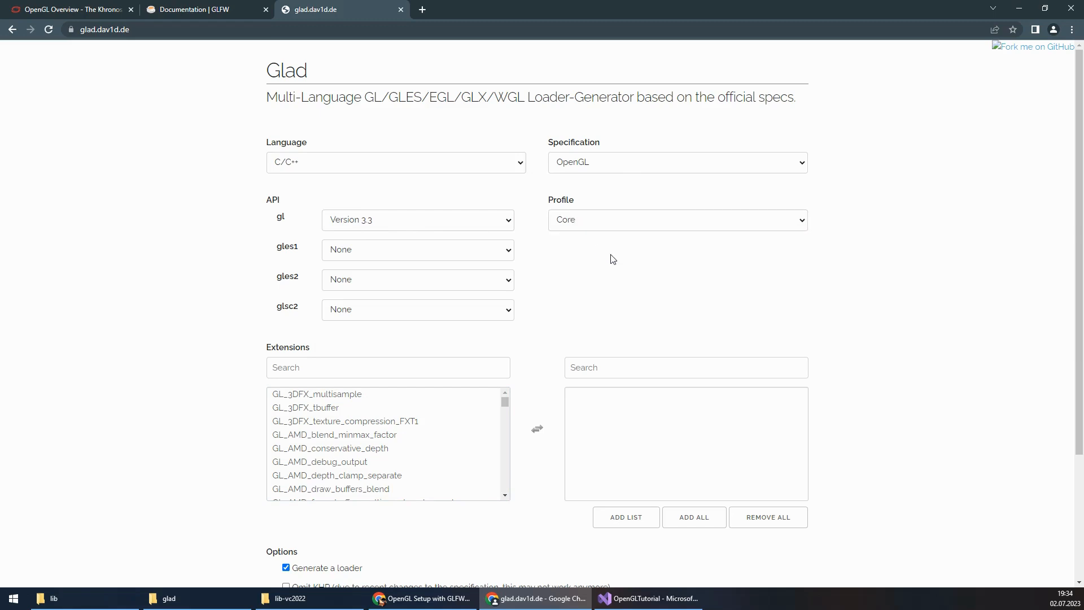
scroll(down, 3)
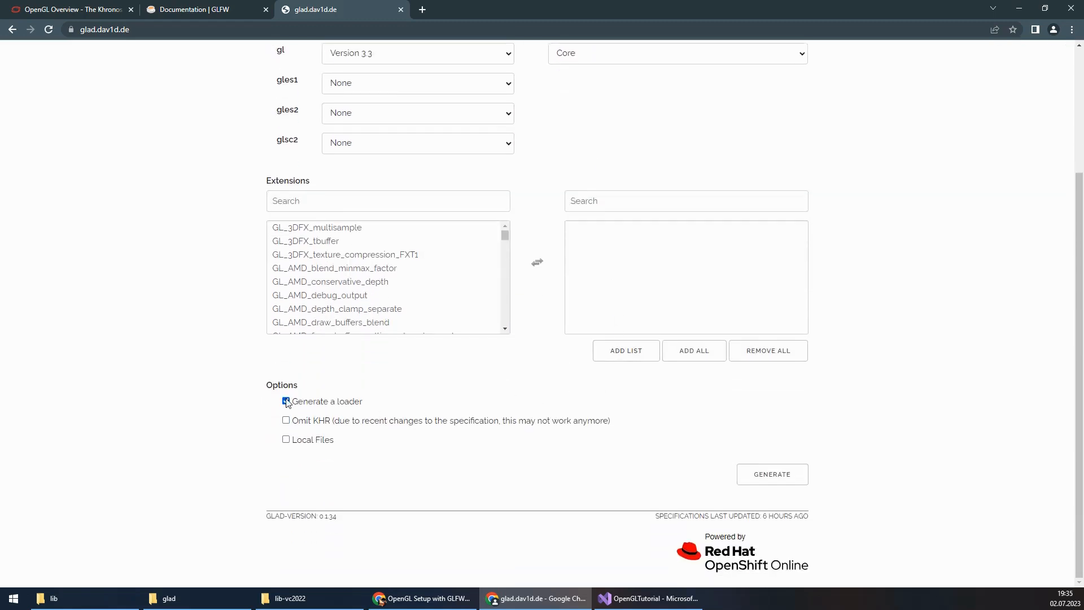
click(284, 401)
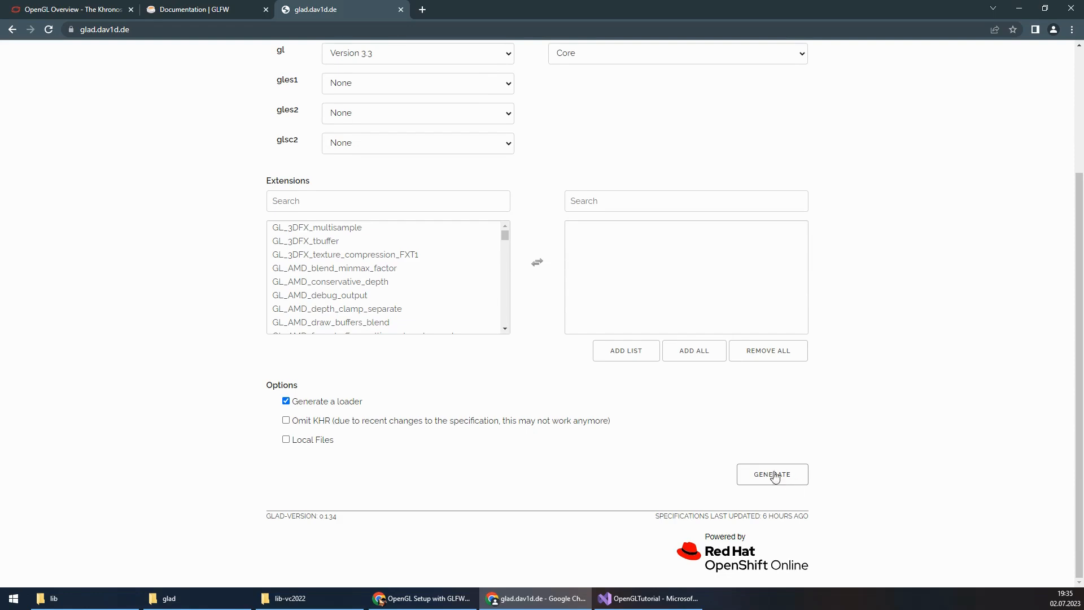
click(772, 474)
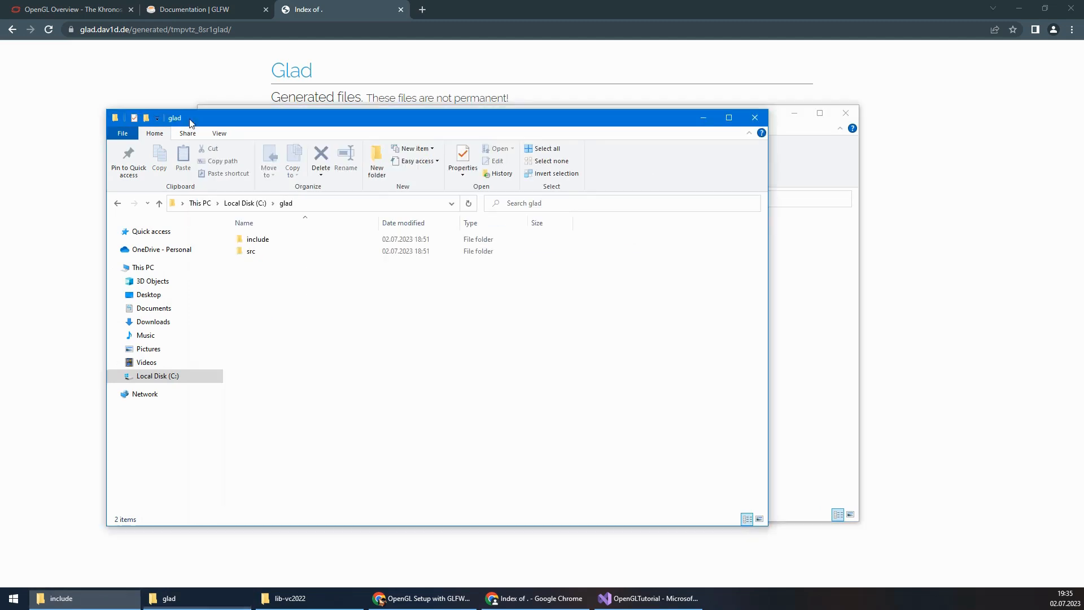
Copy glad.c from the extracted glad\src folder into the OpenGLSetup project folder beside main.cpp
double_click(258, 238)
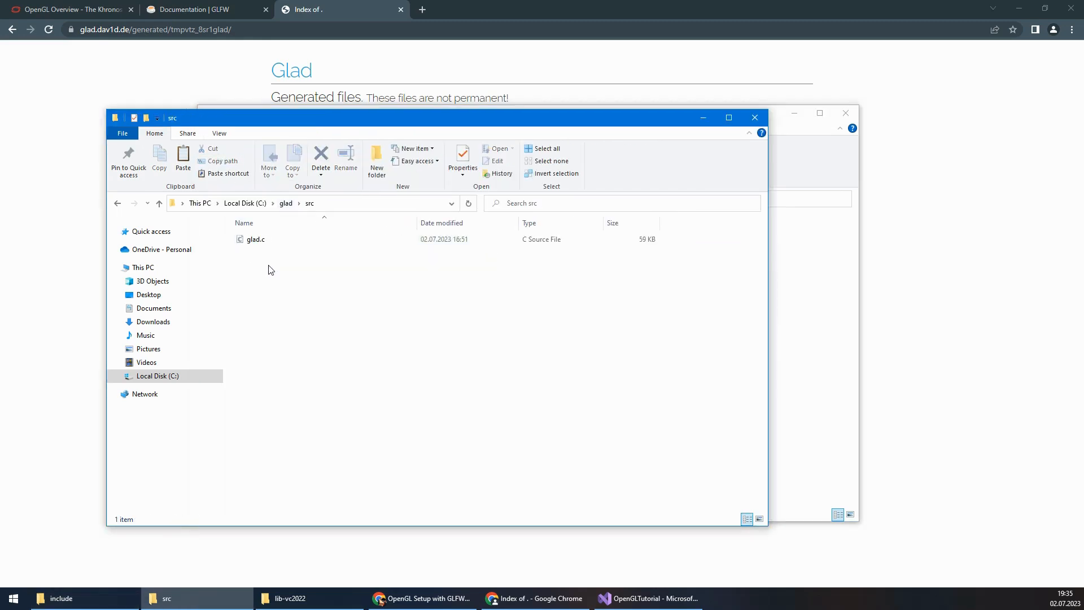
right_click(257, 238)
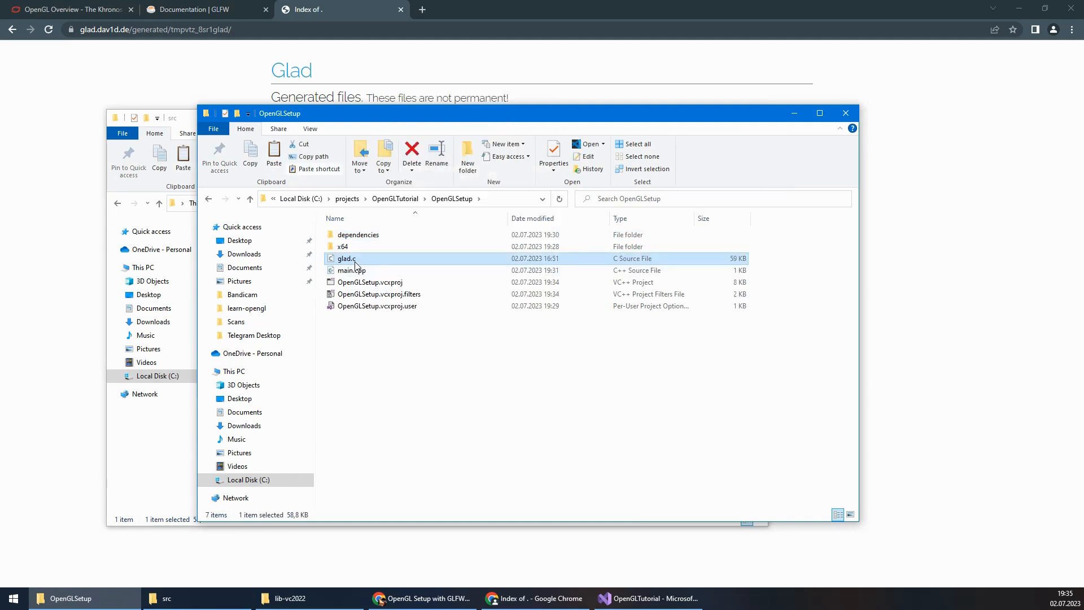
click(647, 599)
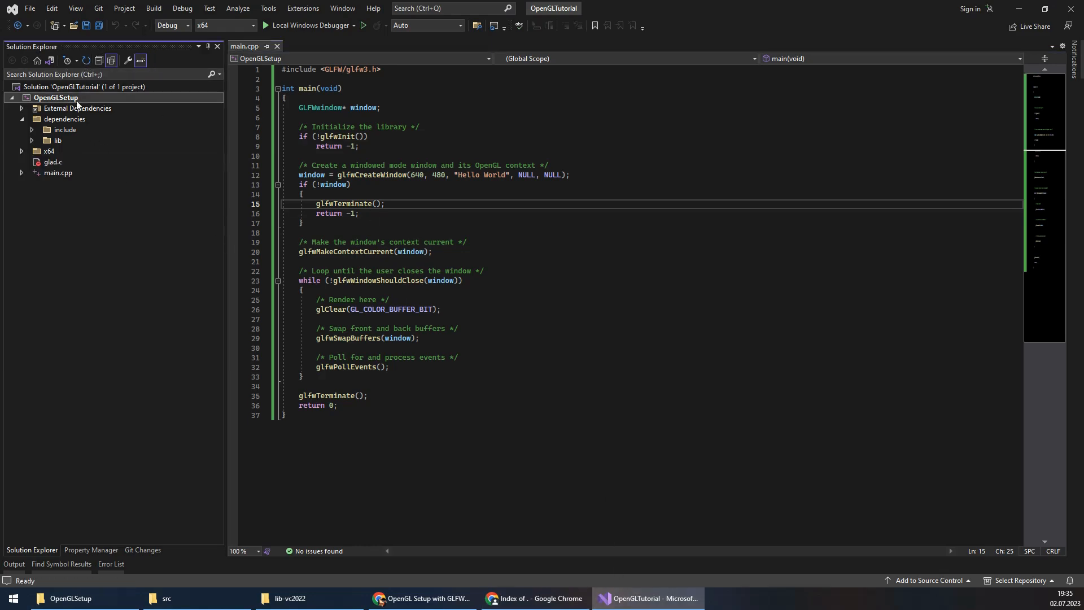
Include the glad, GLFW and KHR header folders in the project and run it to show the empty Hello World window
right_click(53, 162)
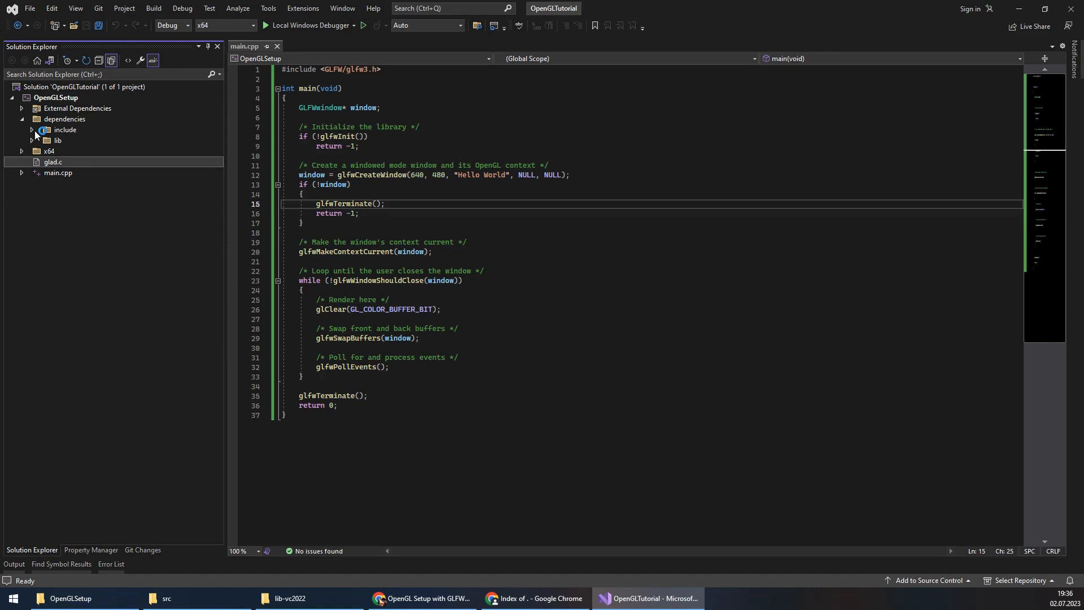
right_click(64, 130)
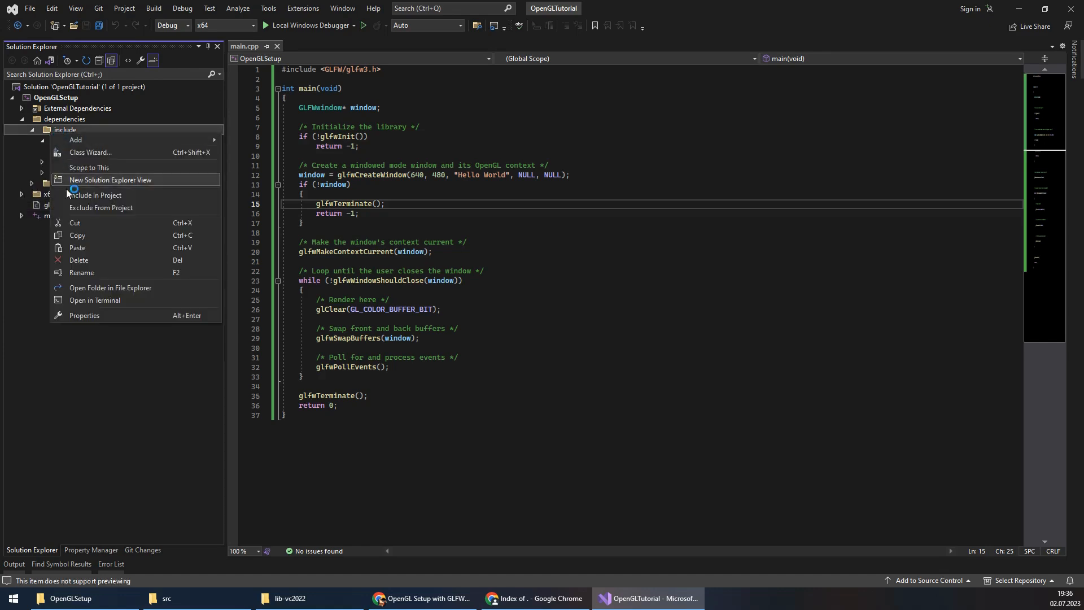
mouse_move(164, 199)
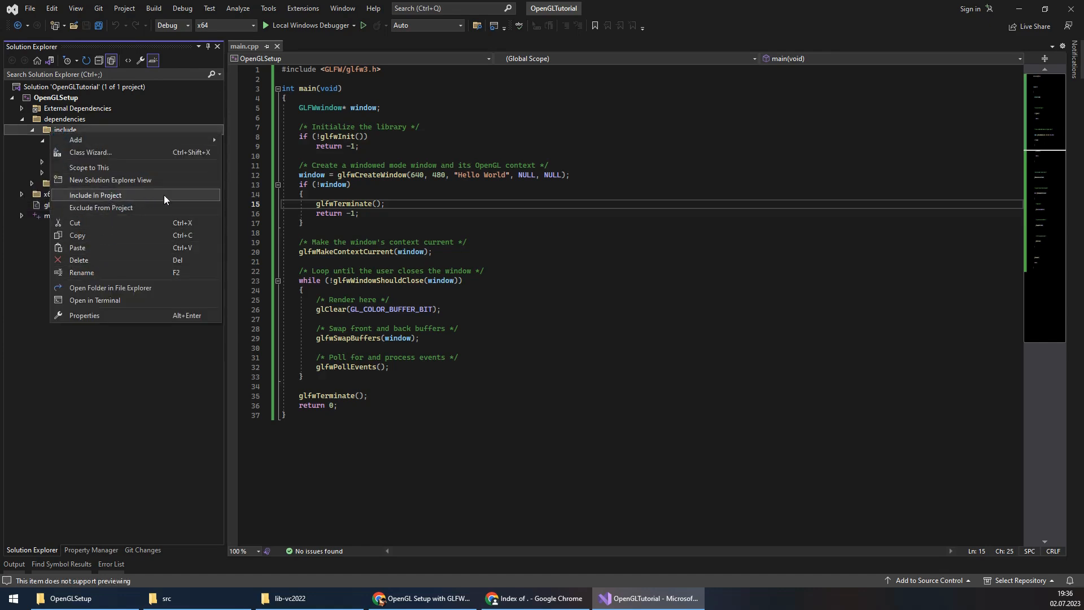
click(95, 194)
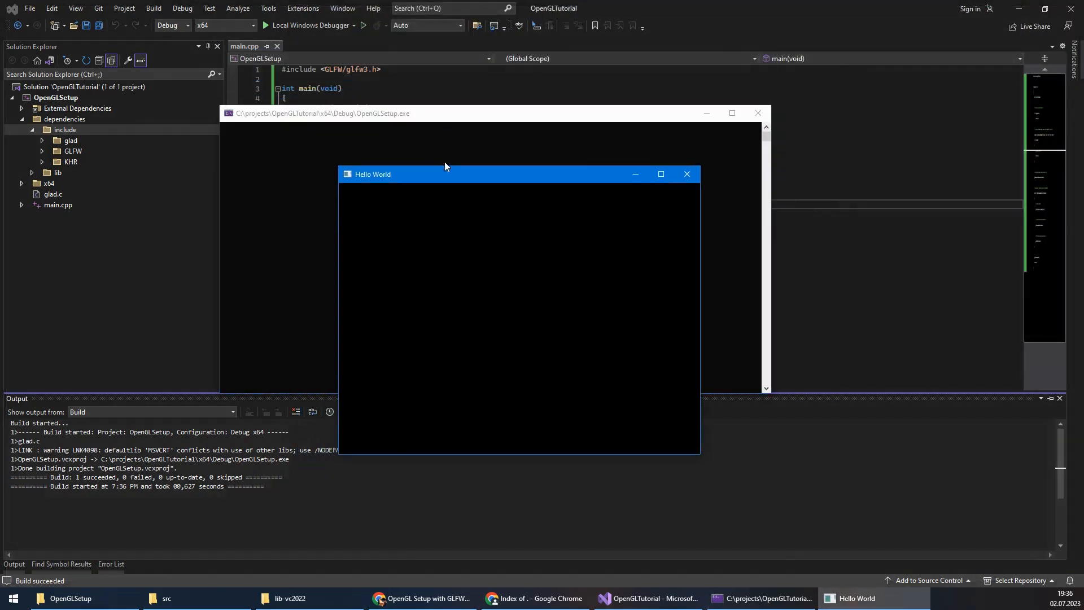
drag(445, 174, 459, 129)
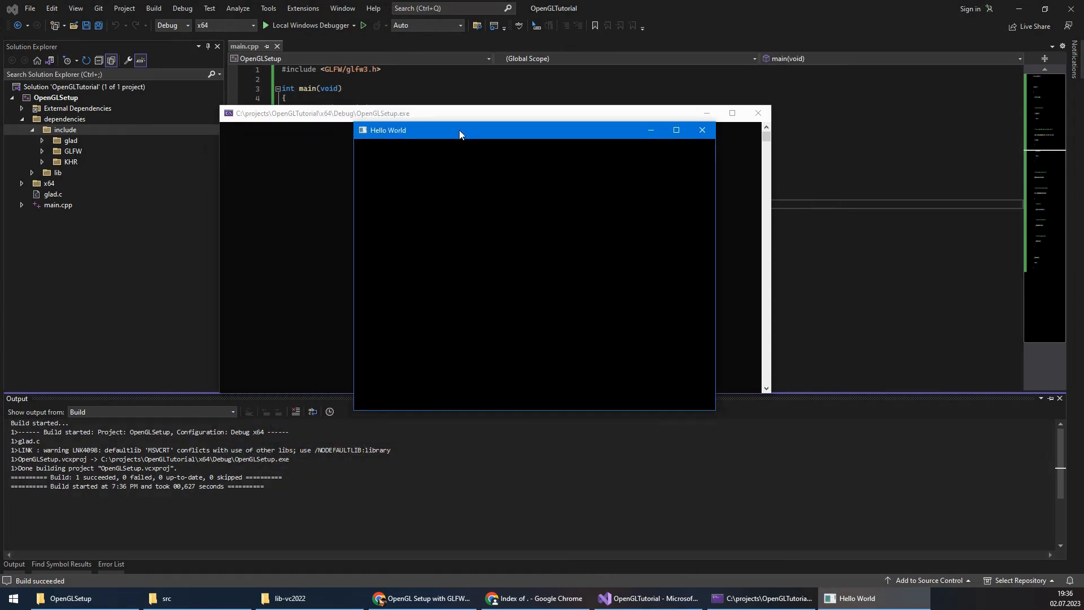
mouse_move(701, 130)
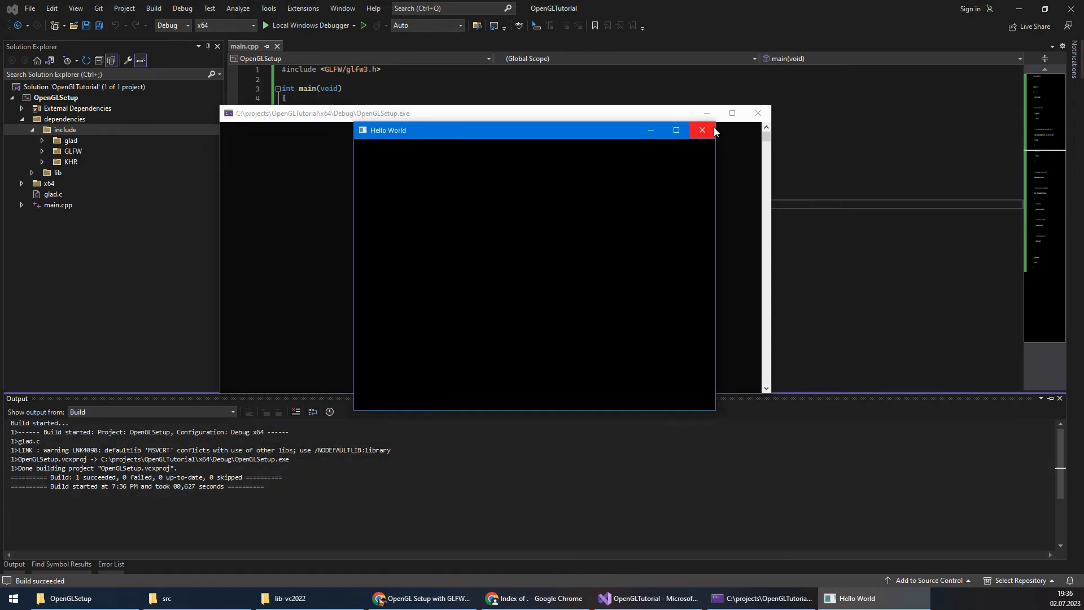
Close the Hello World window, then clean and rebuild the whole solution successfully
click(154, 8)
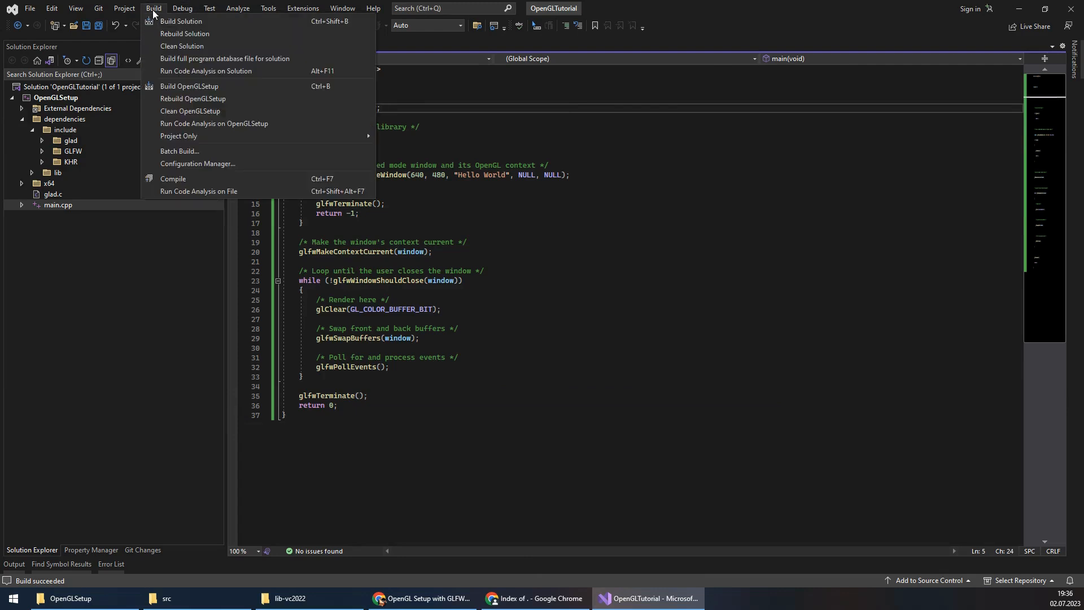
click(182, 45)
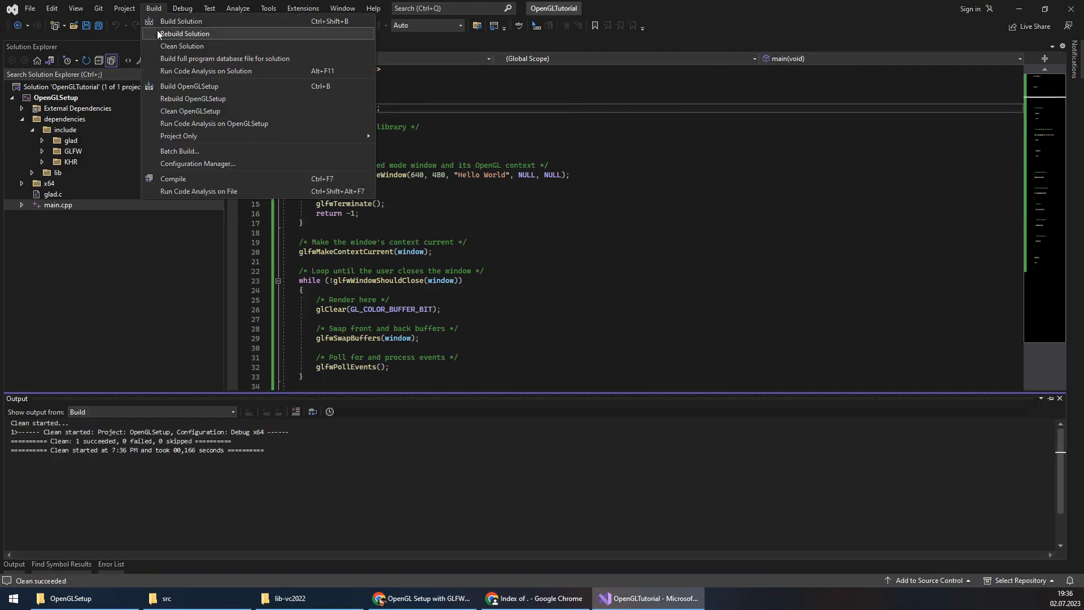
click(184, 34)
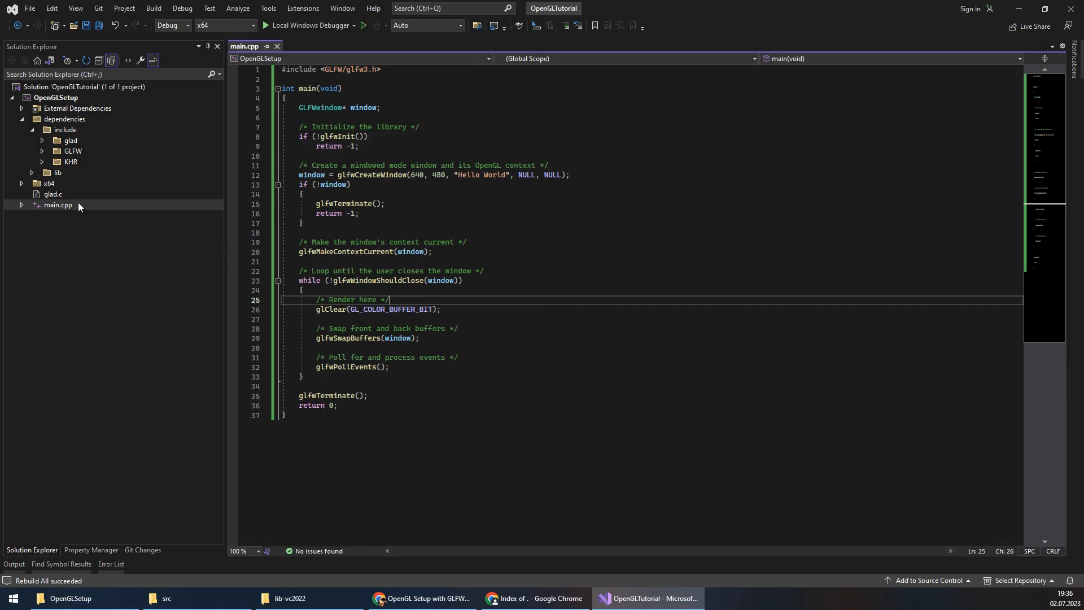
mouse_move(615, 336)
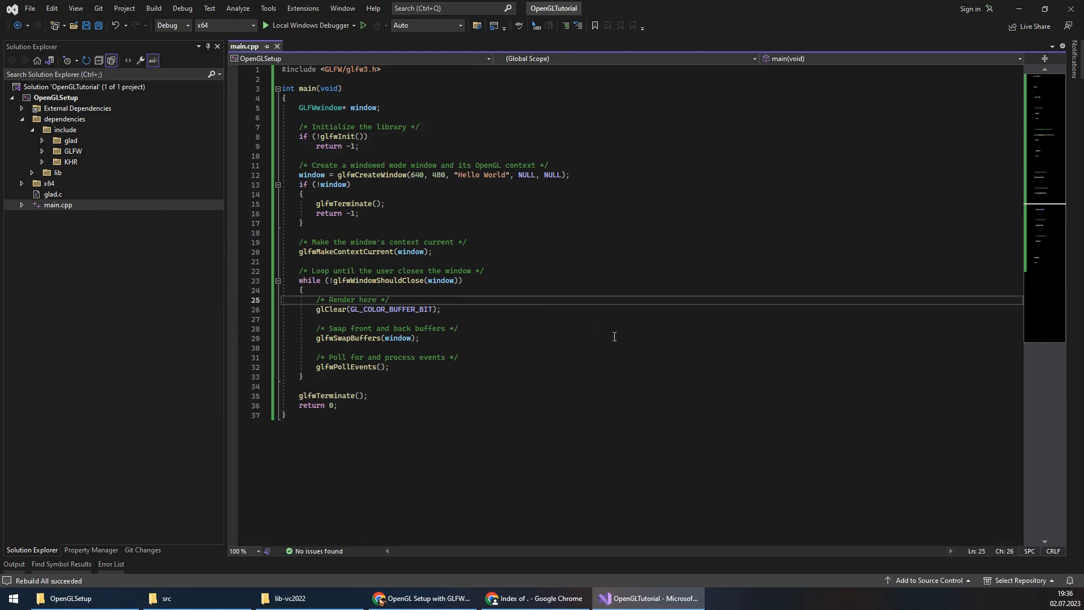